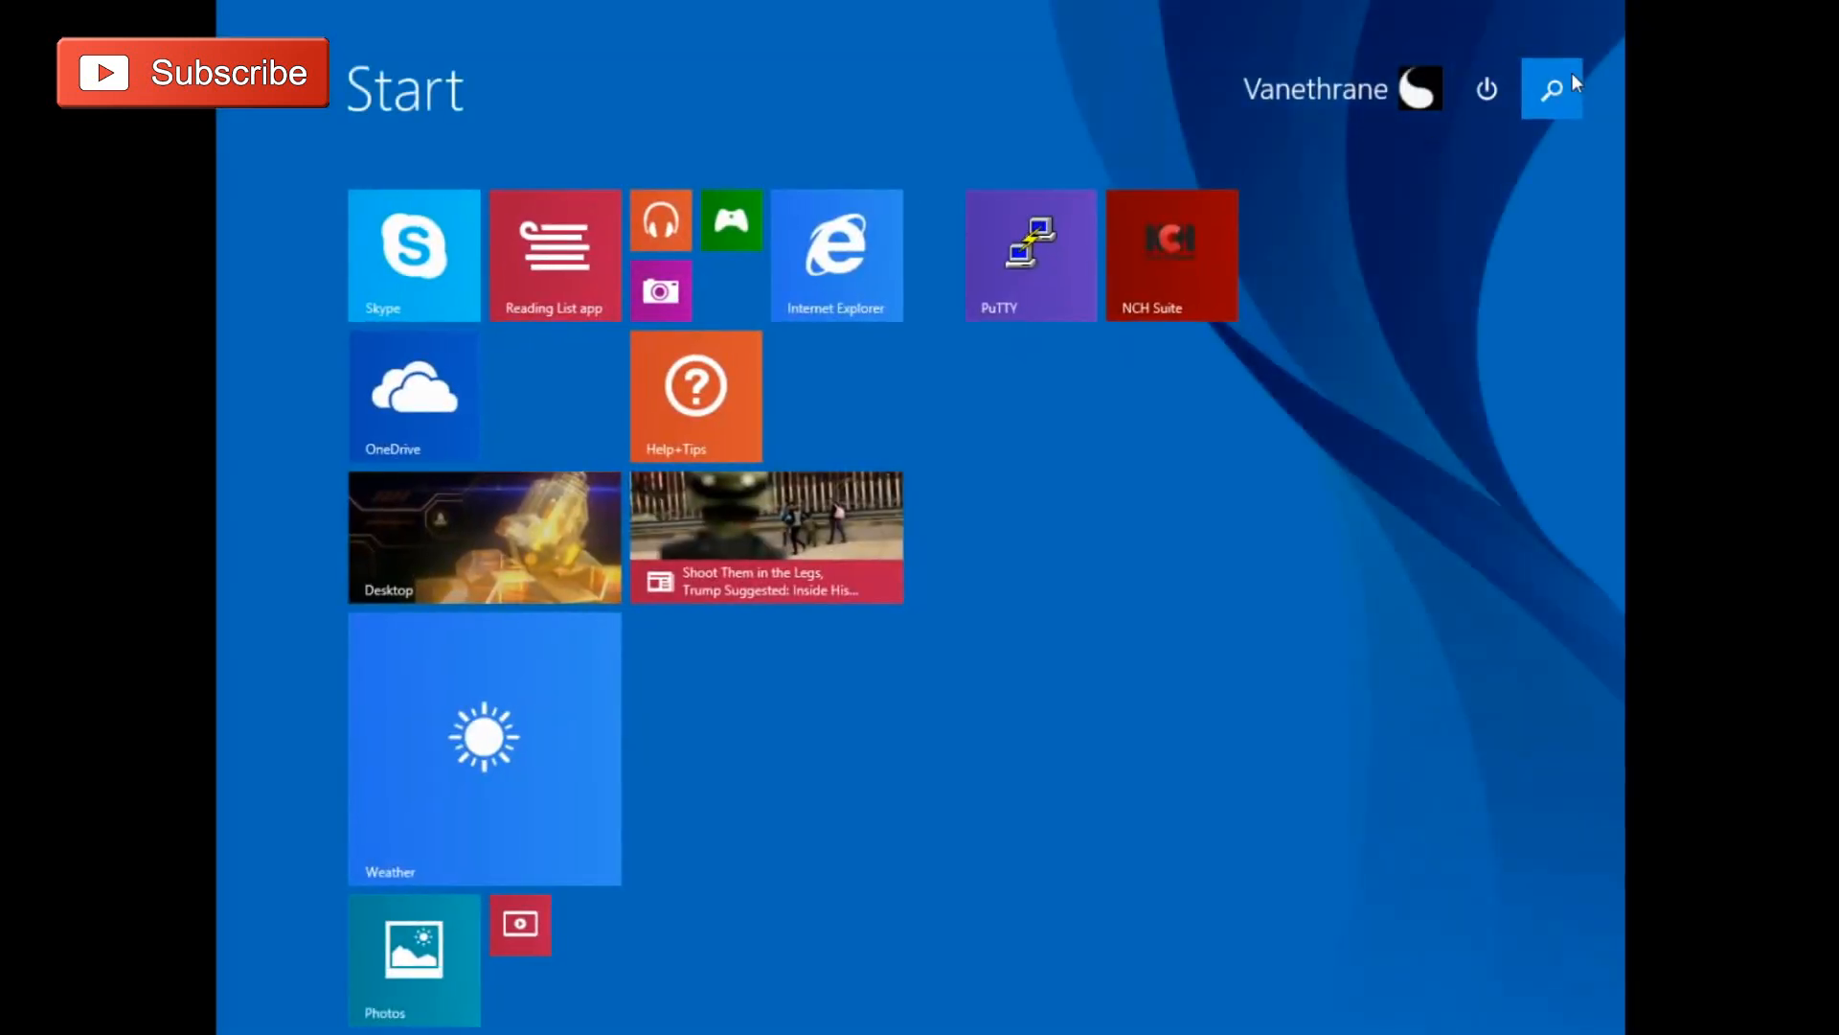
Search the Windows Start screen for cura
left_click(1551, 89)
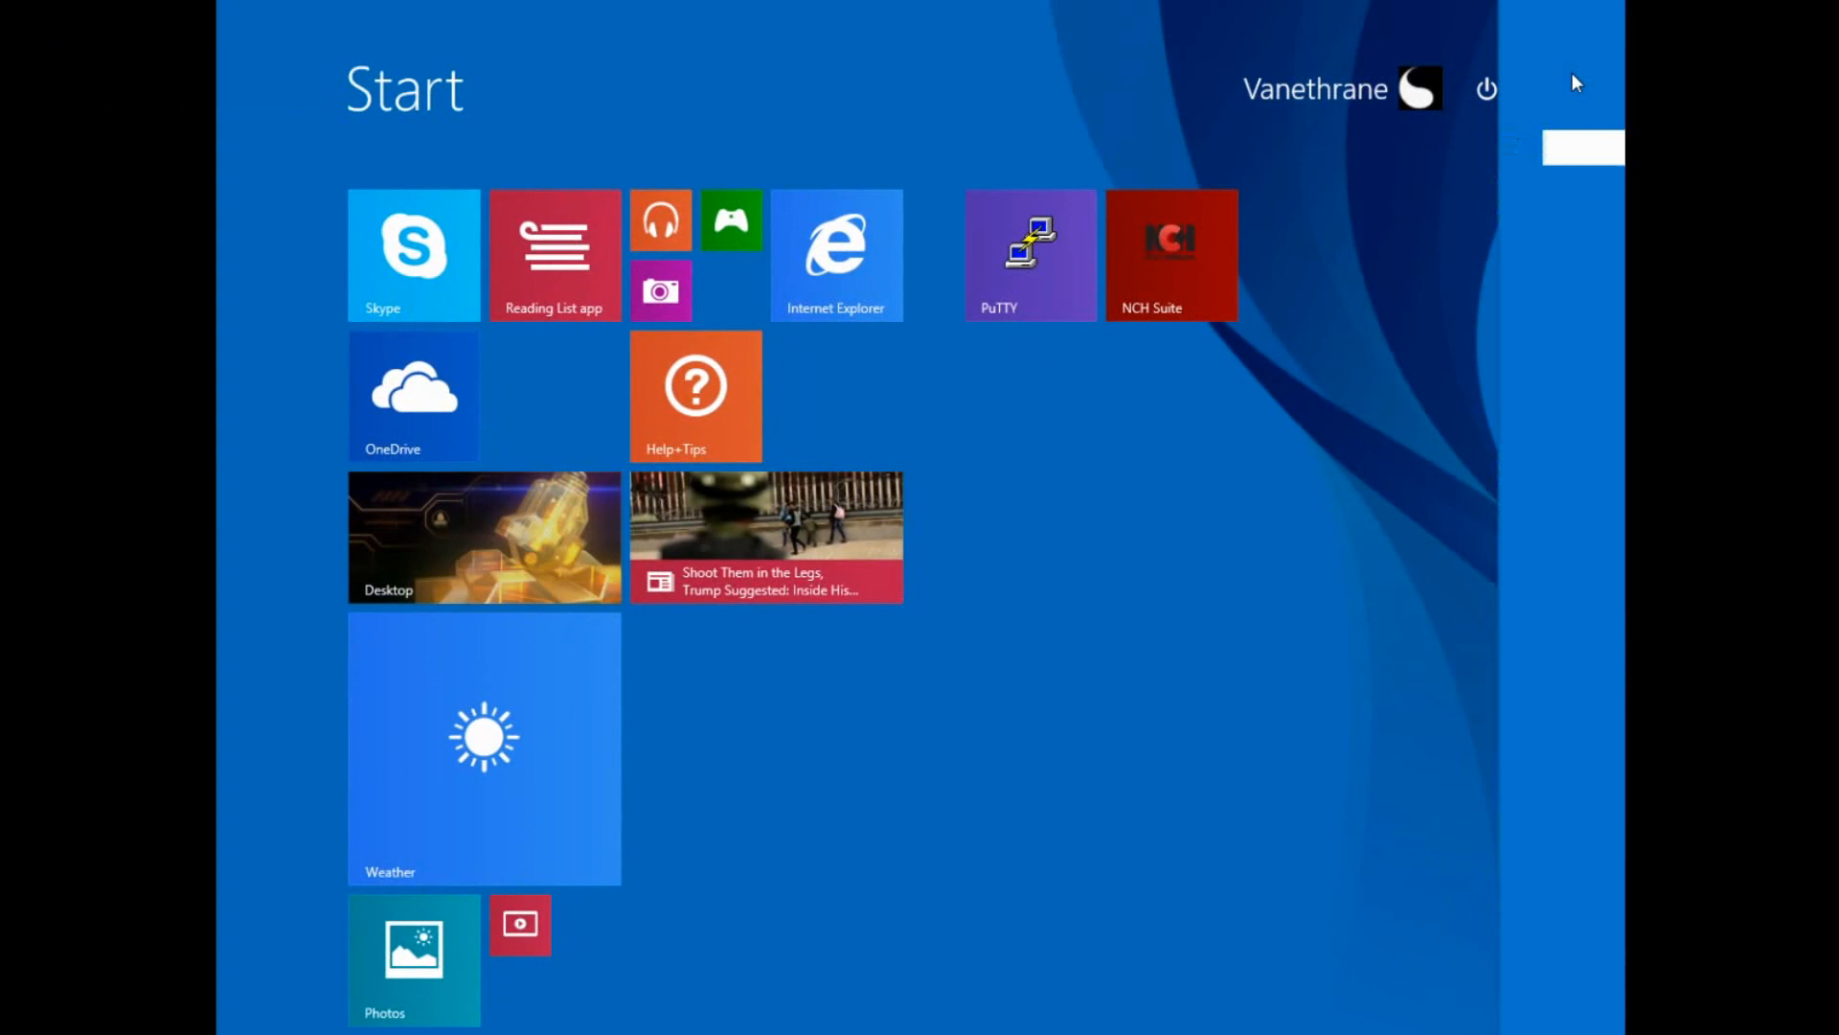
type("cura")
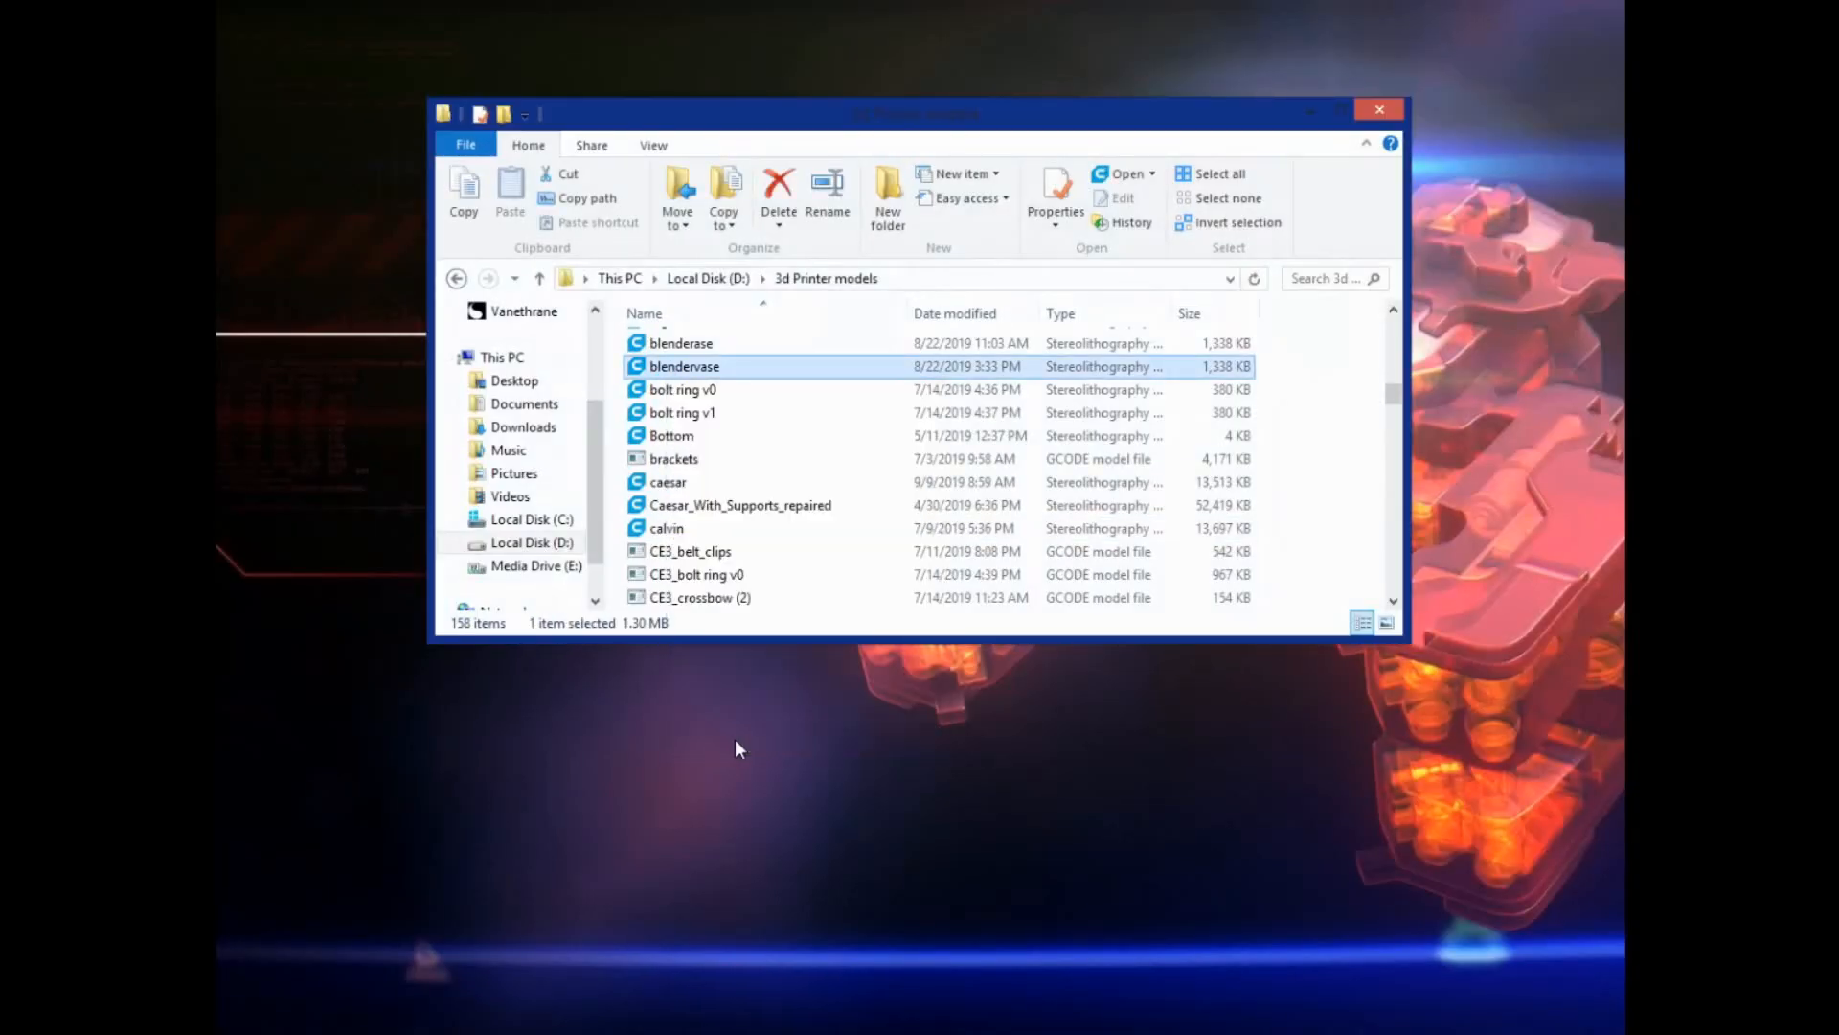
Make Cura the default program for STL files through blendervase's Properties
left_click(1053, 195)
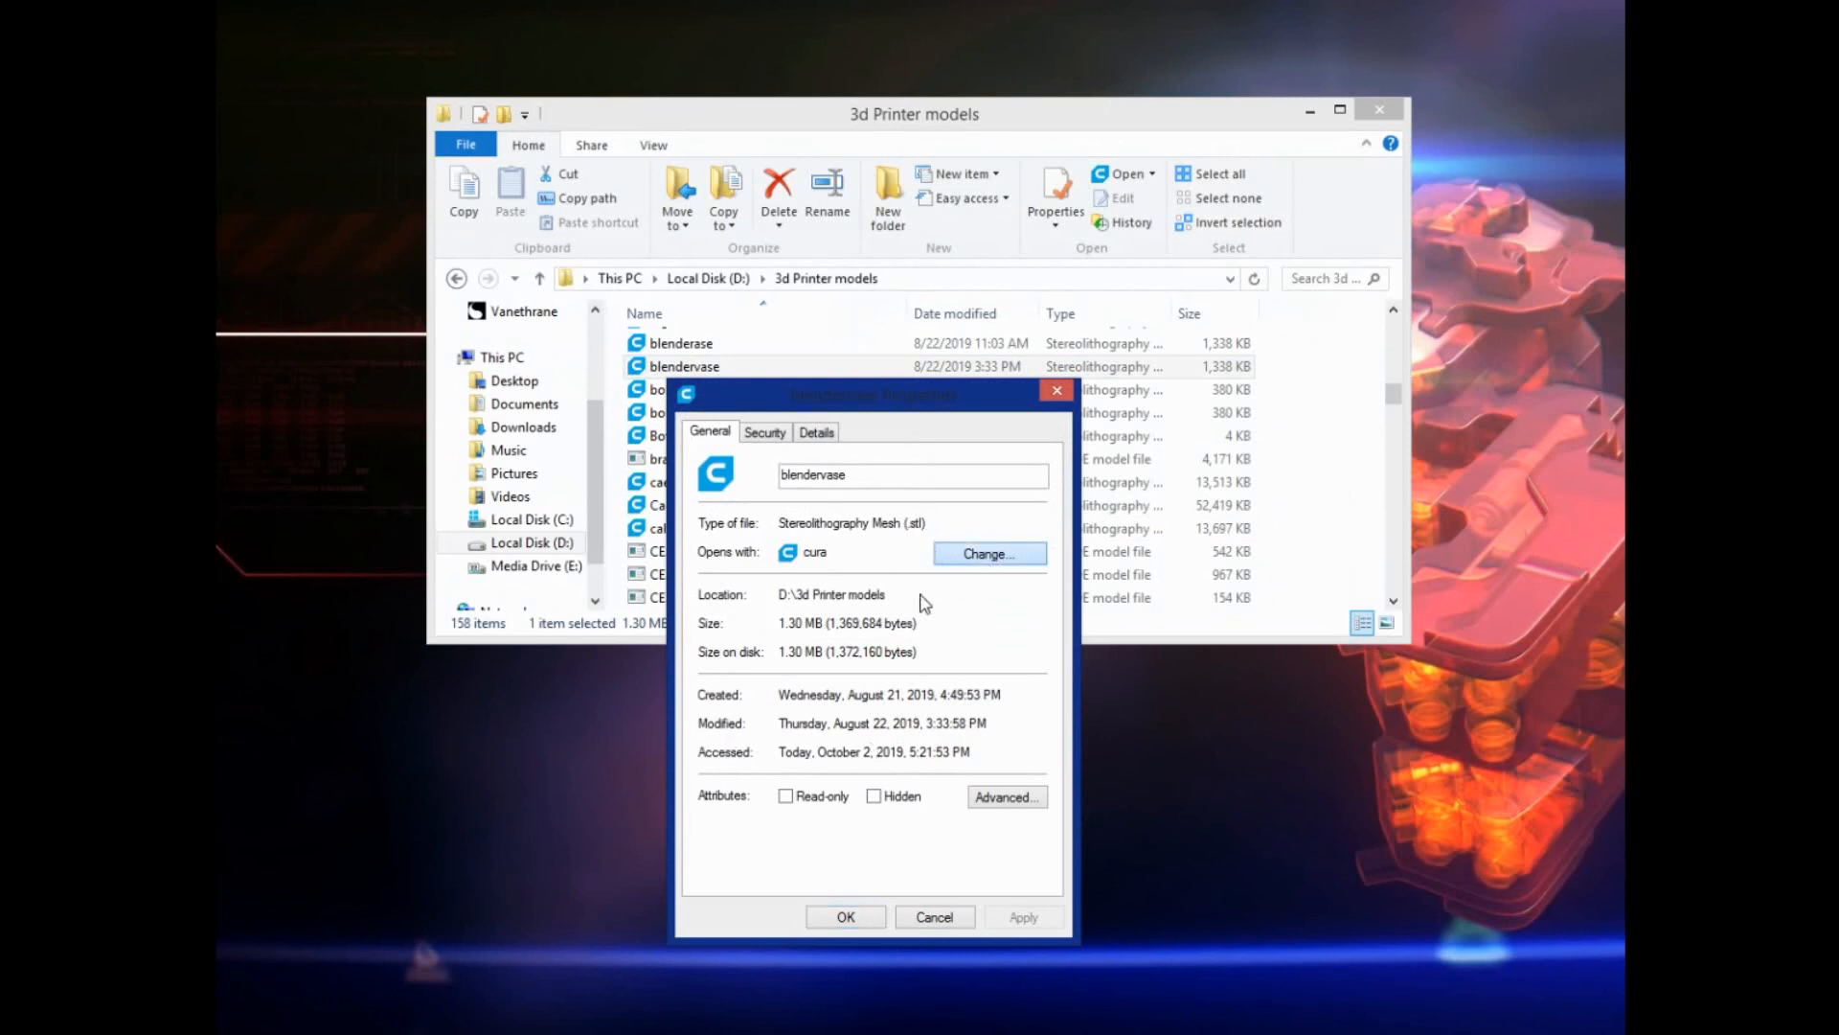
left_click(987, 552)
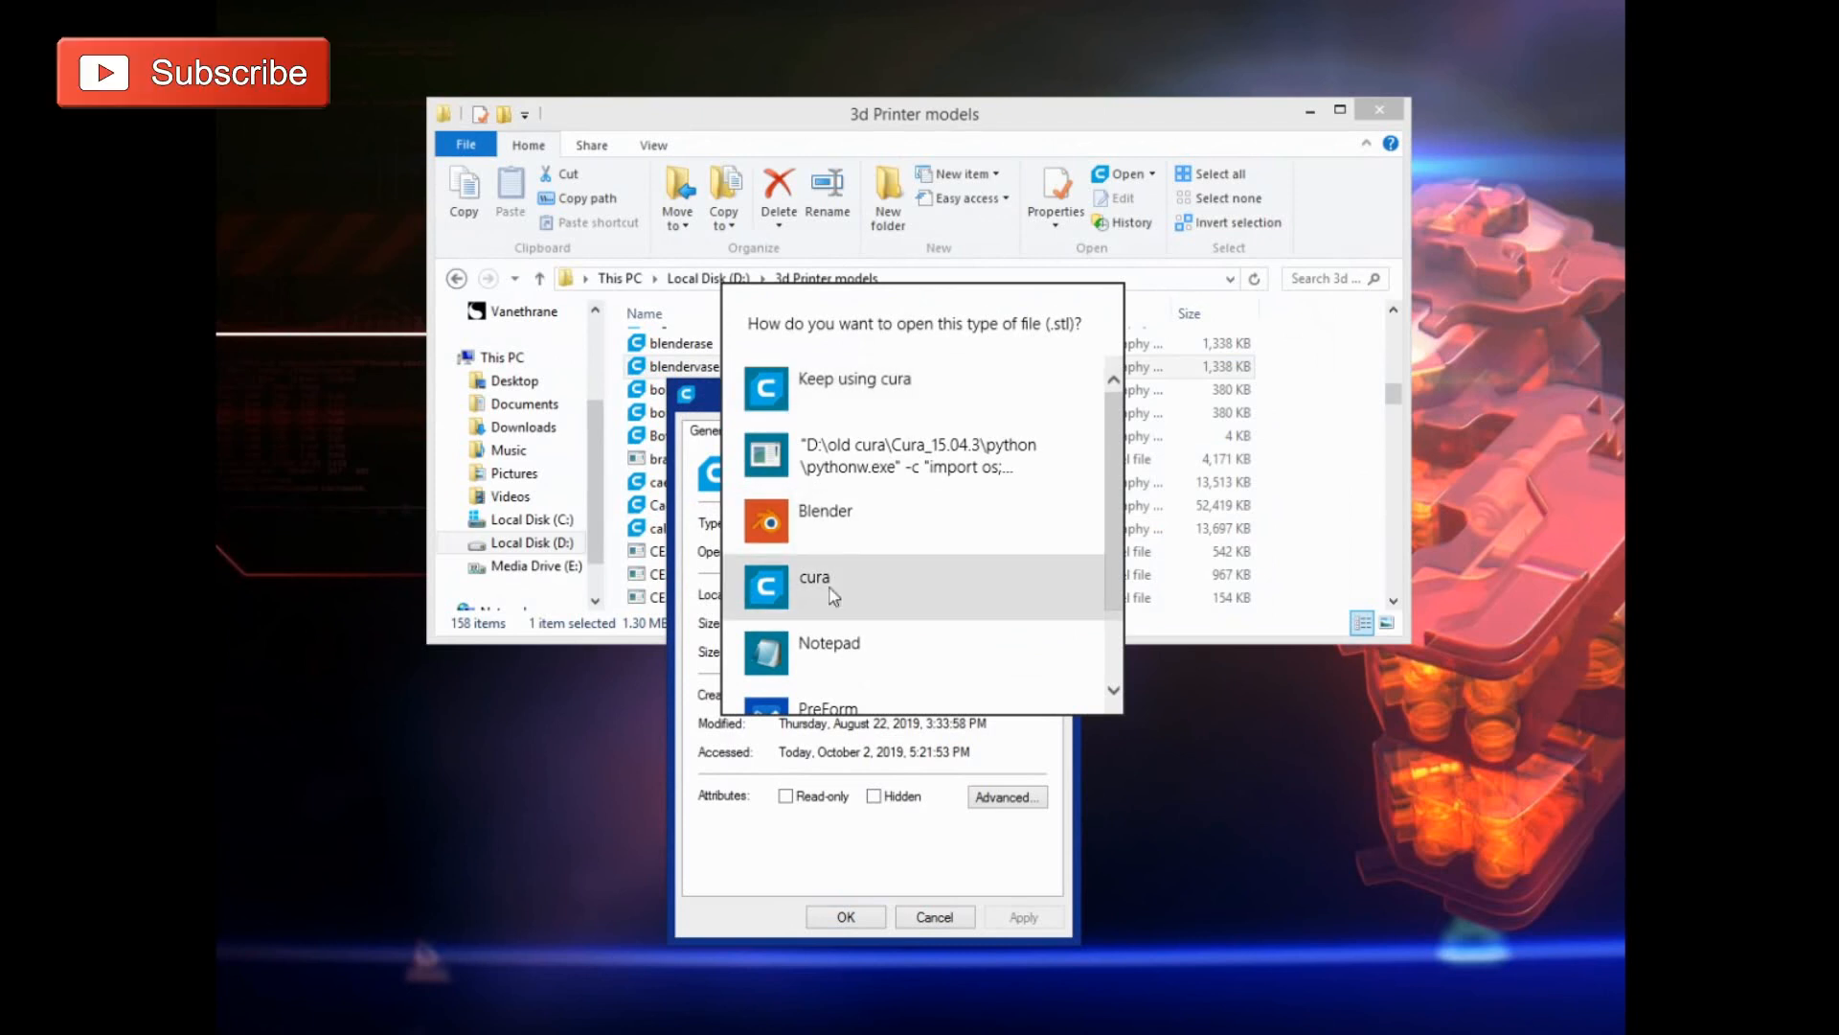
mouse_move(950, 387)
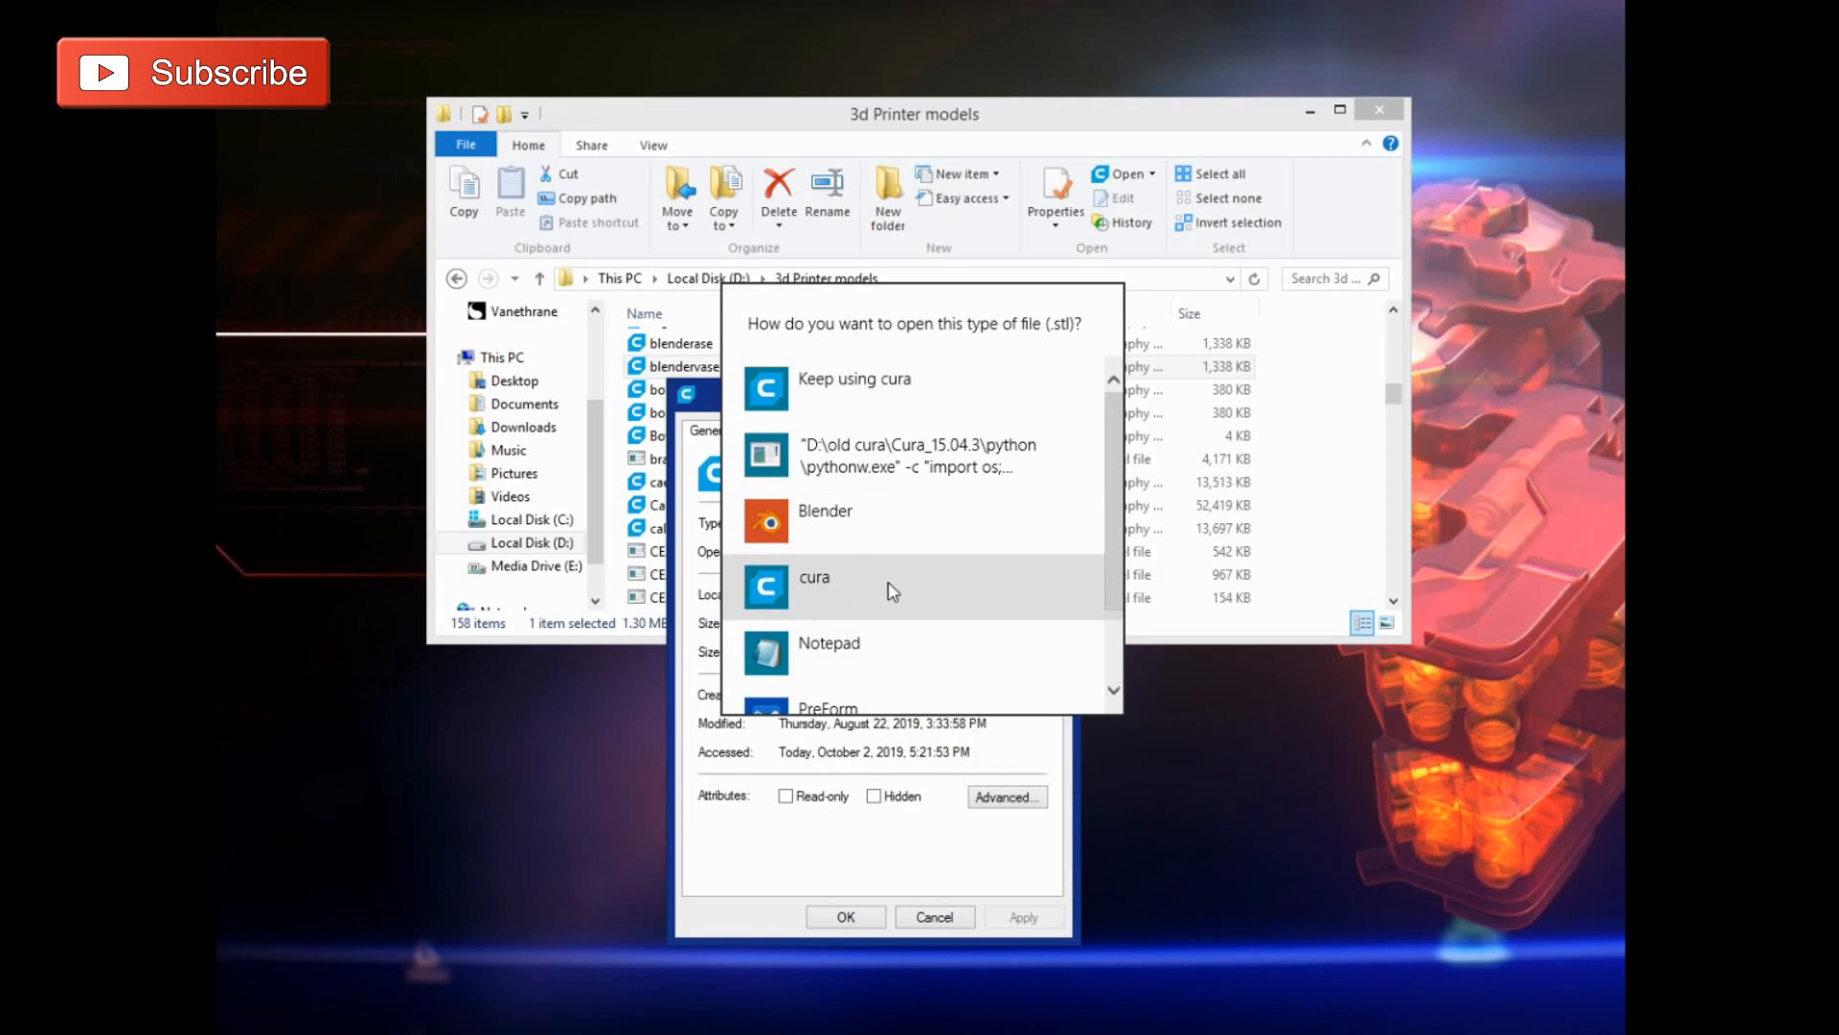
left_click(814, 575)
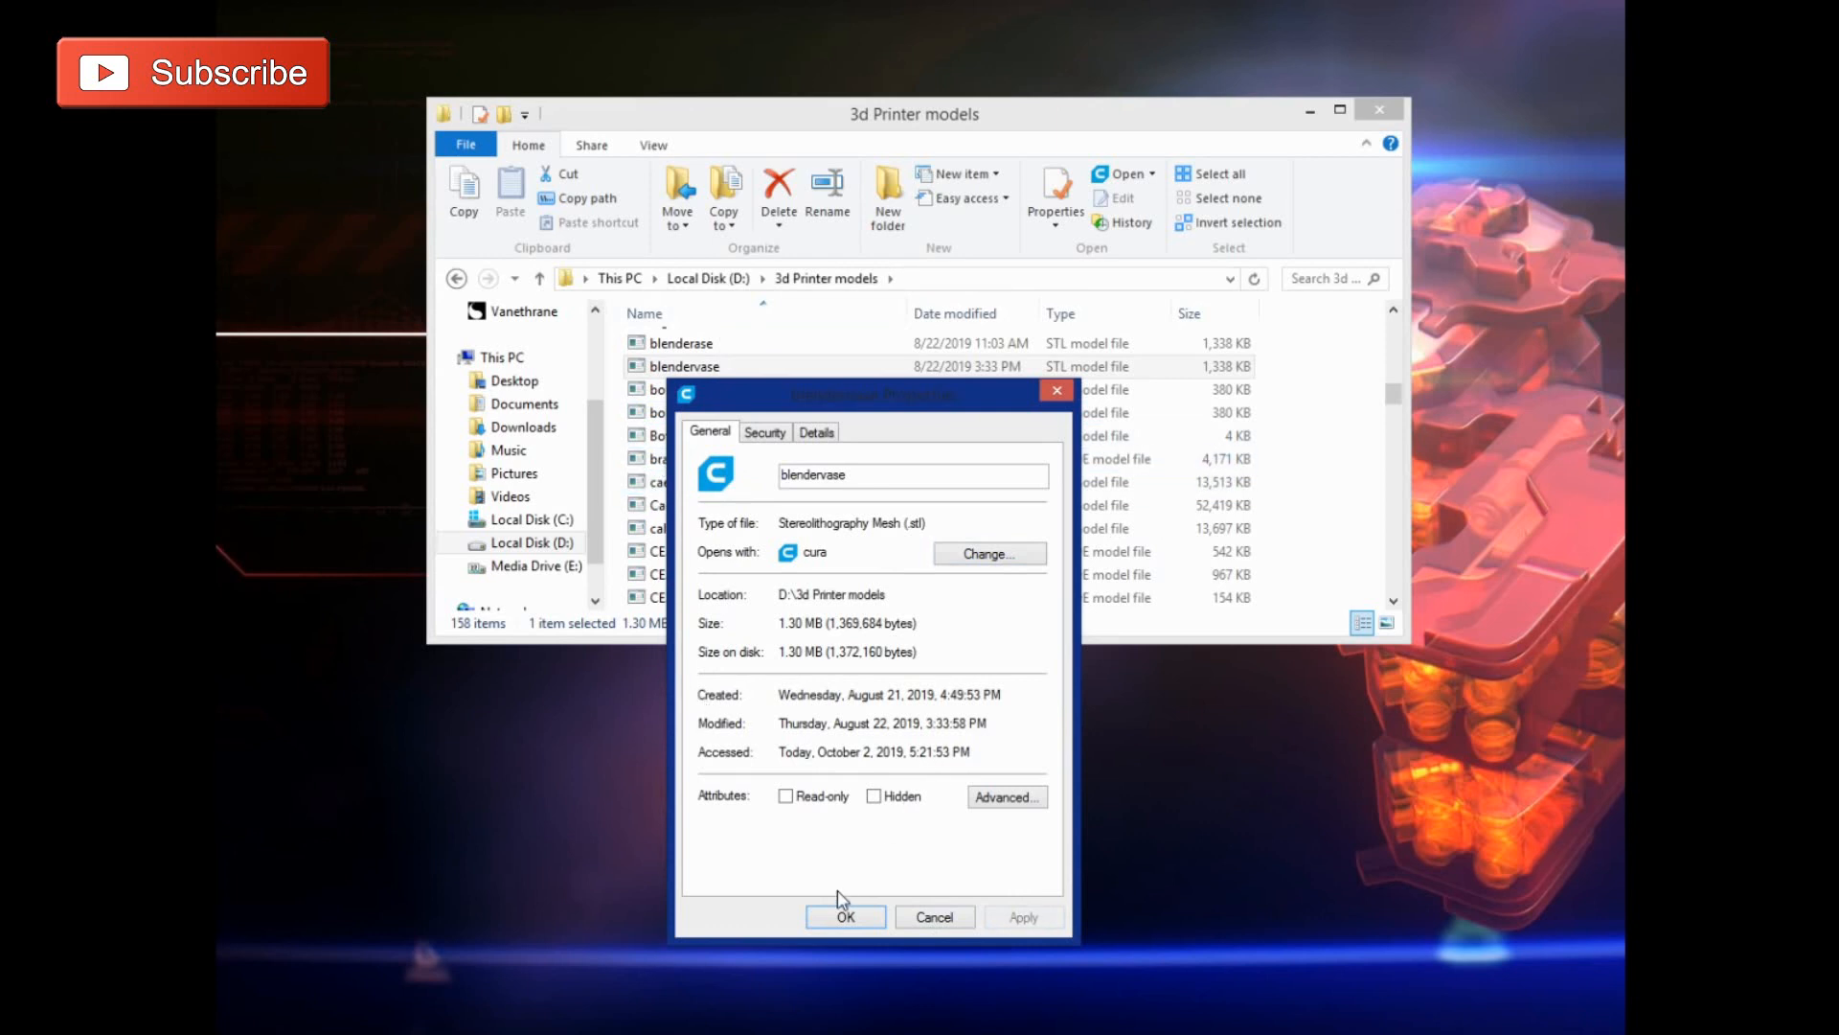
left_click(845, 915)
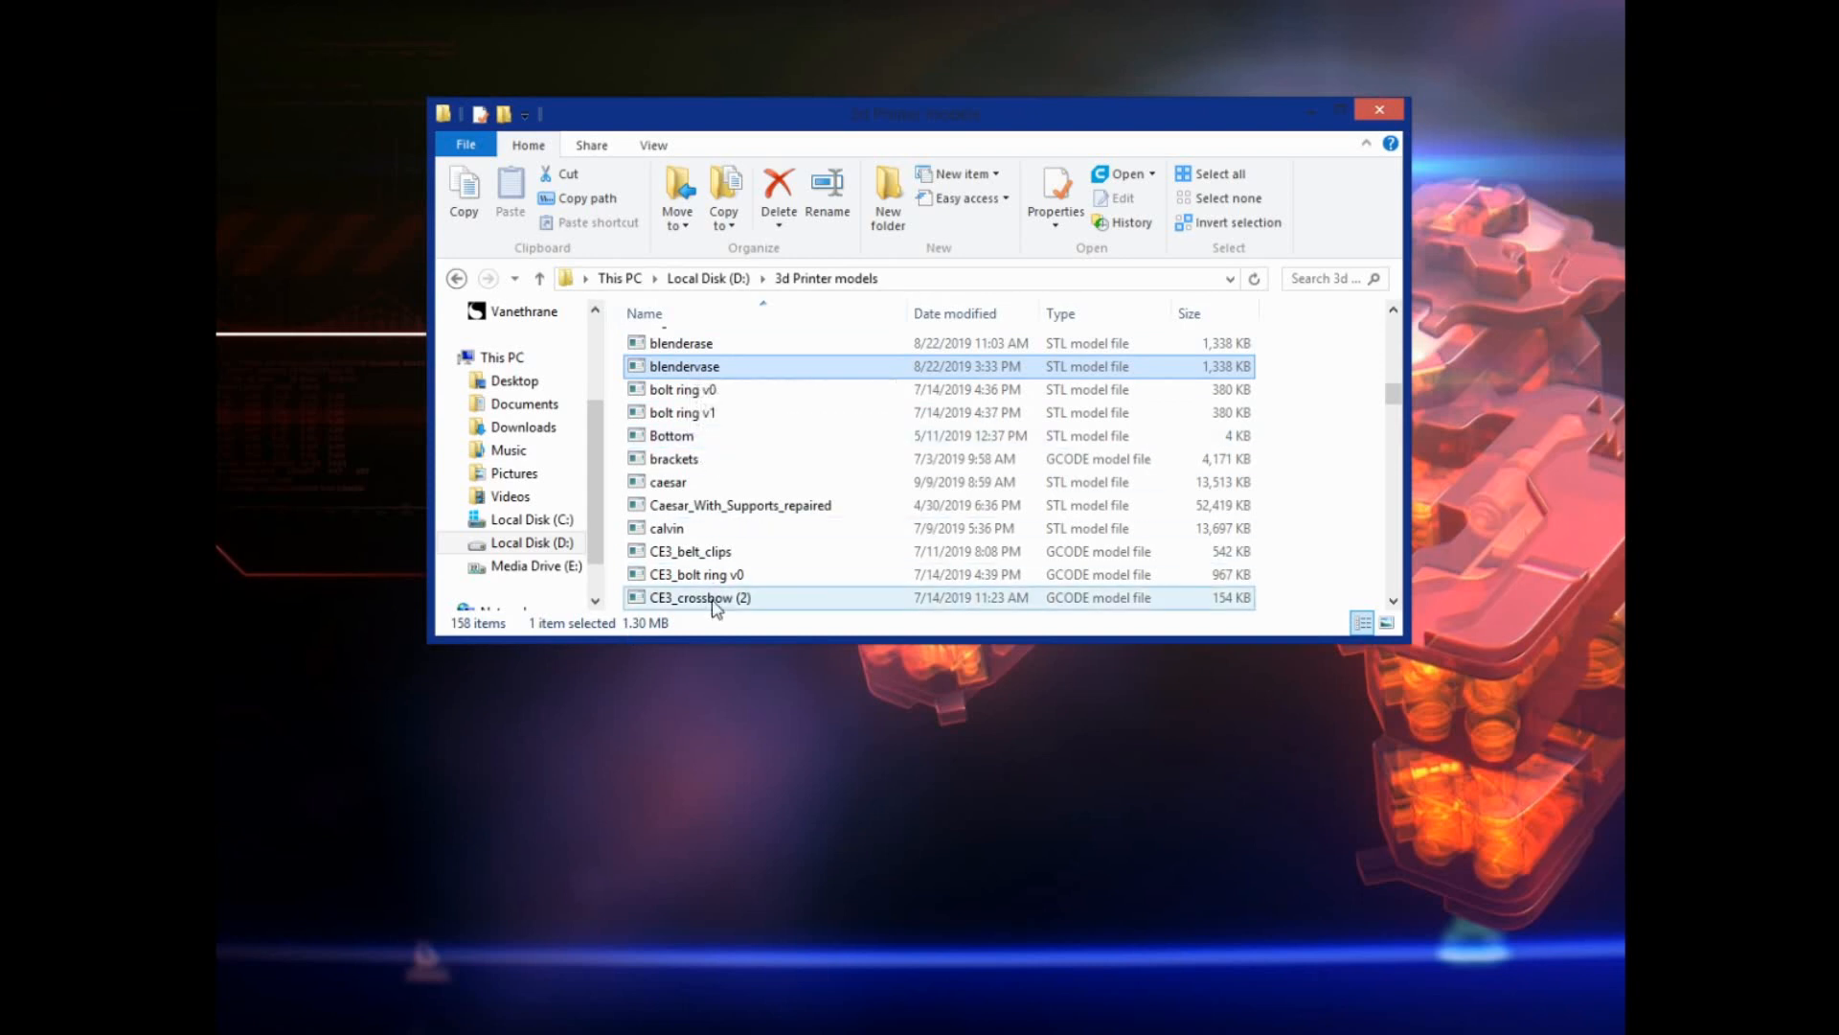
Scroll the 3d Printer models folder down to the giant_crystal_led STL file
scroll("down", 3)
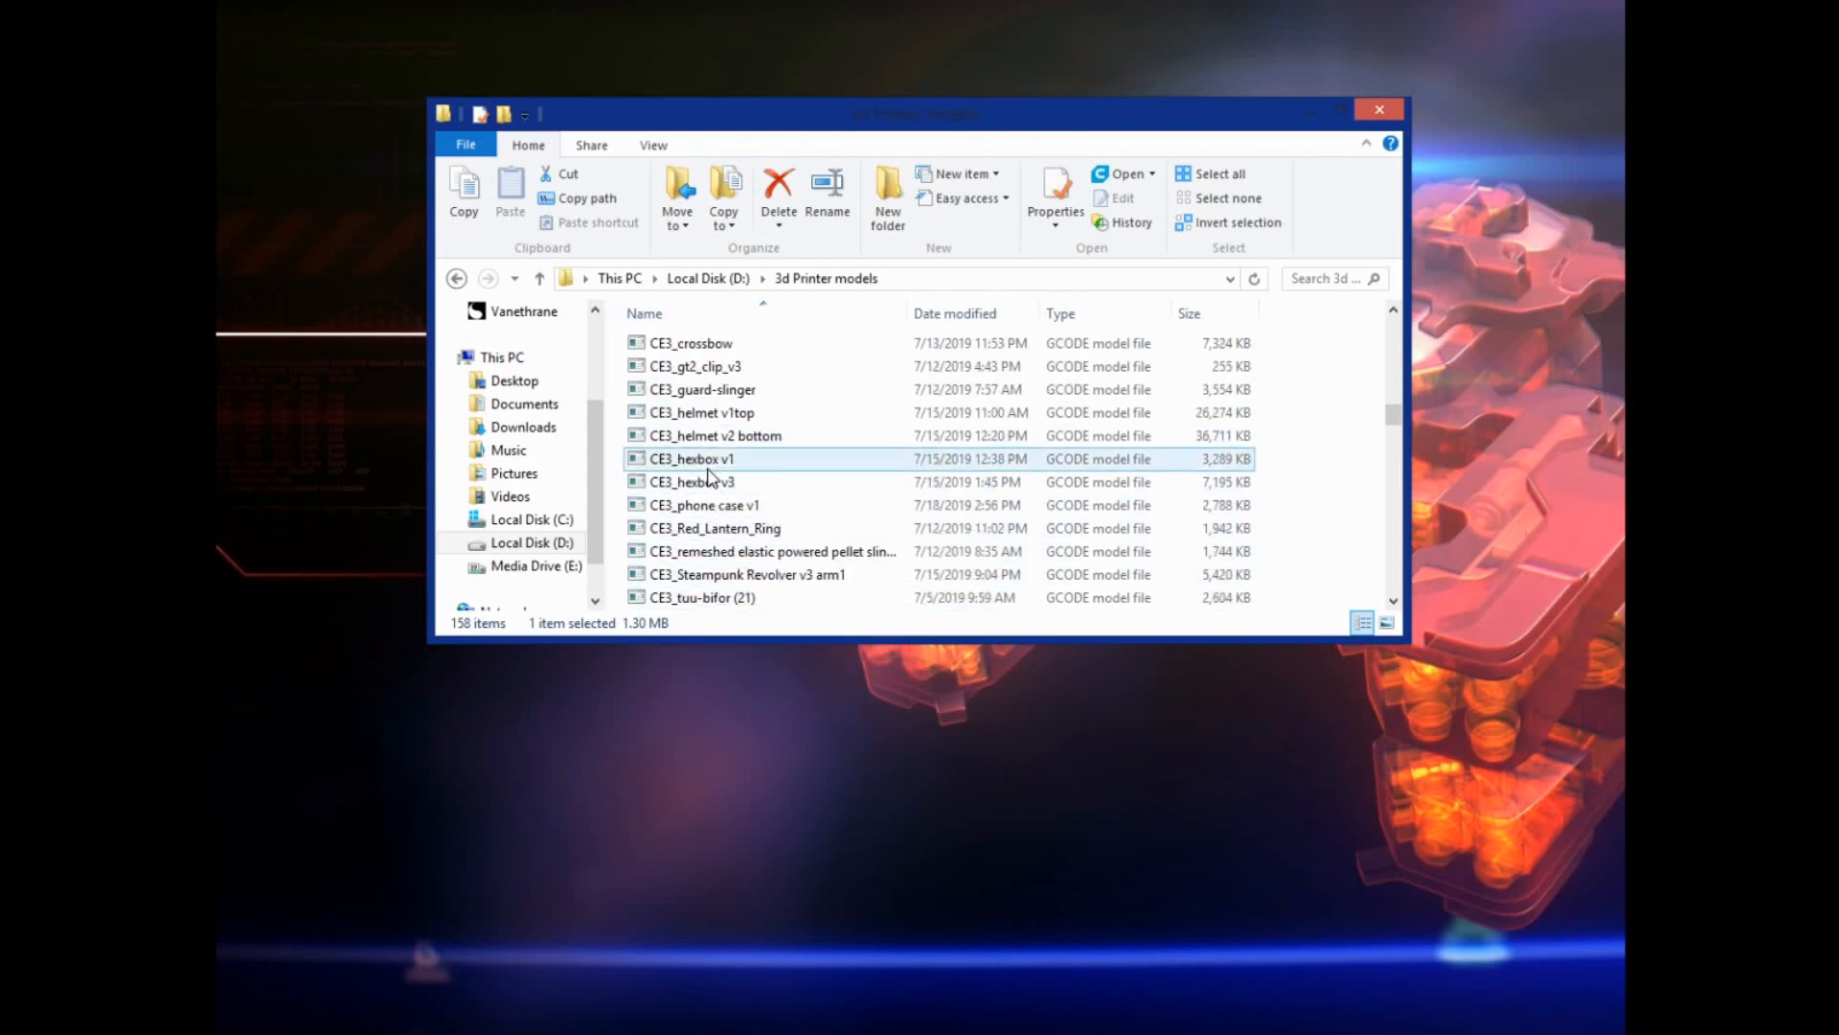
double_click(691, 459)
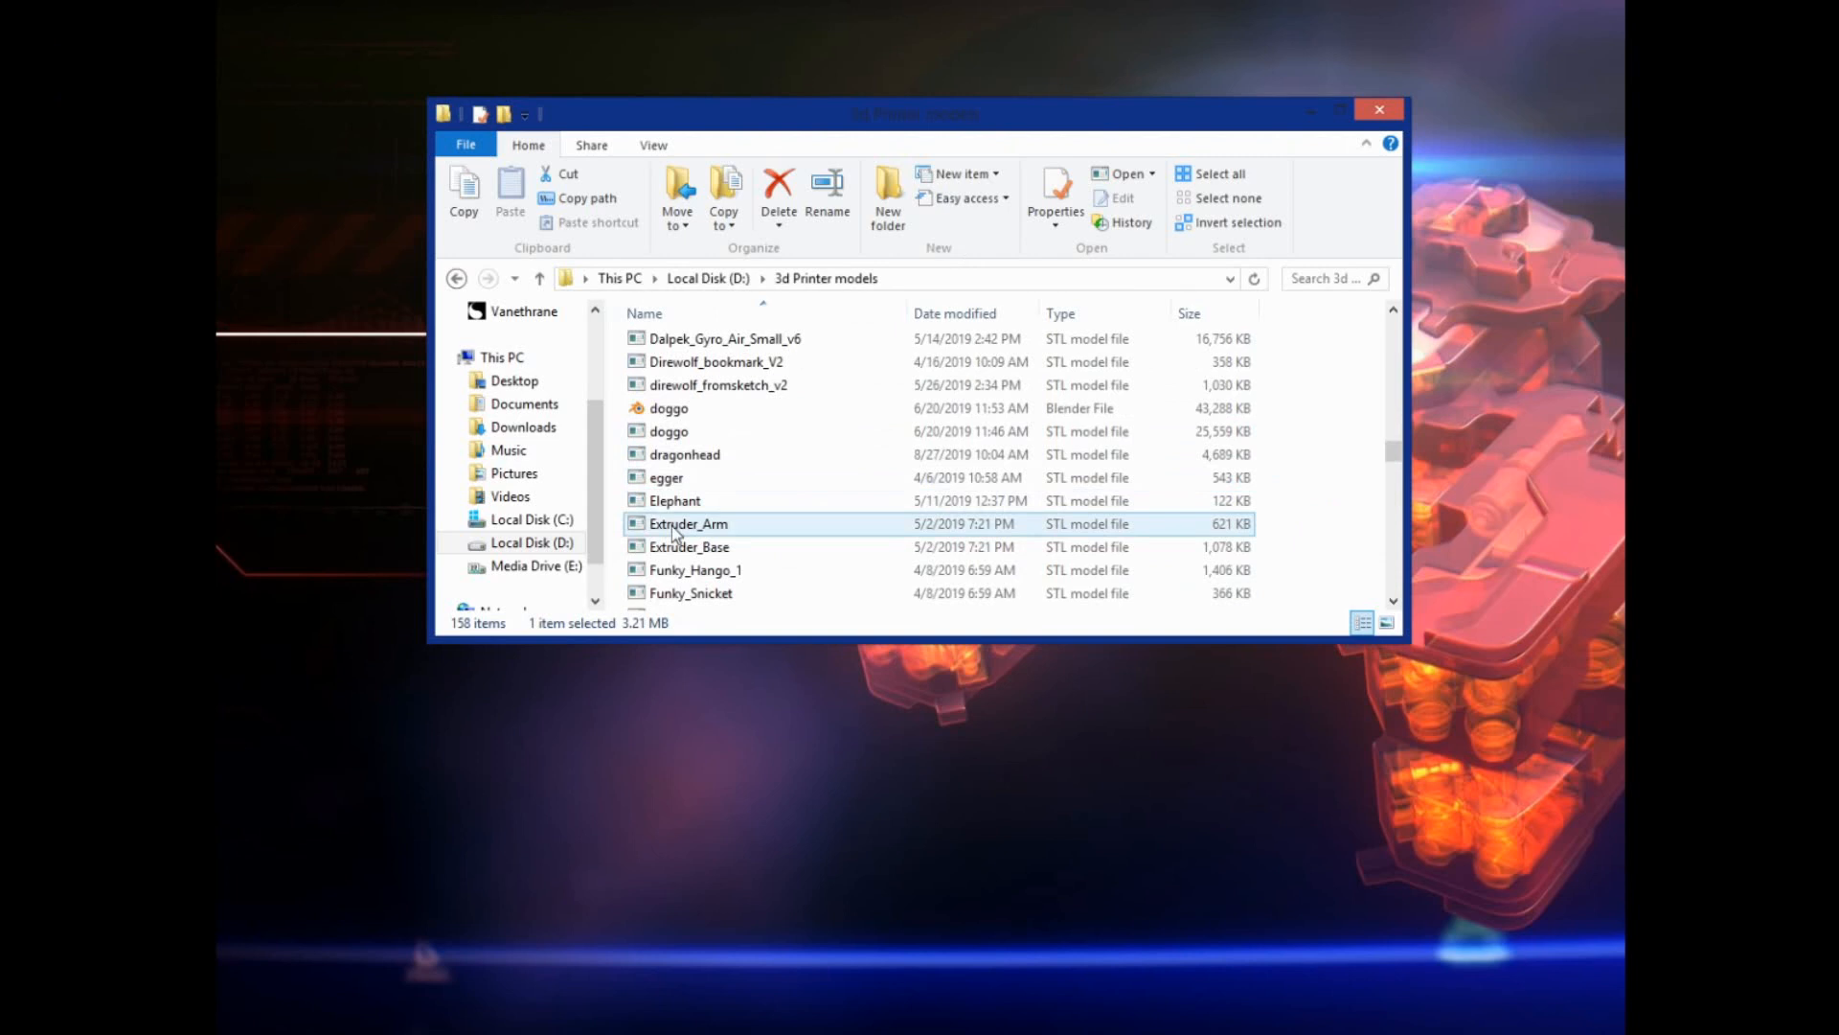
scroll("down", 3)
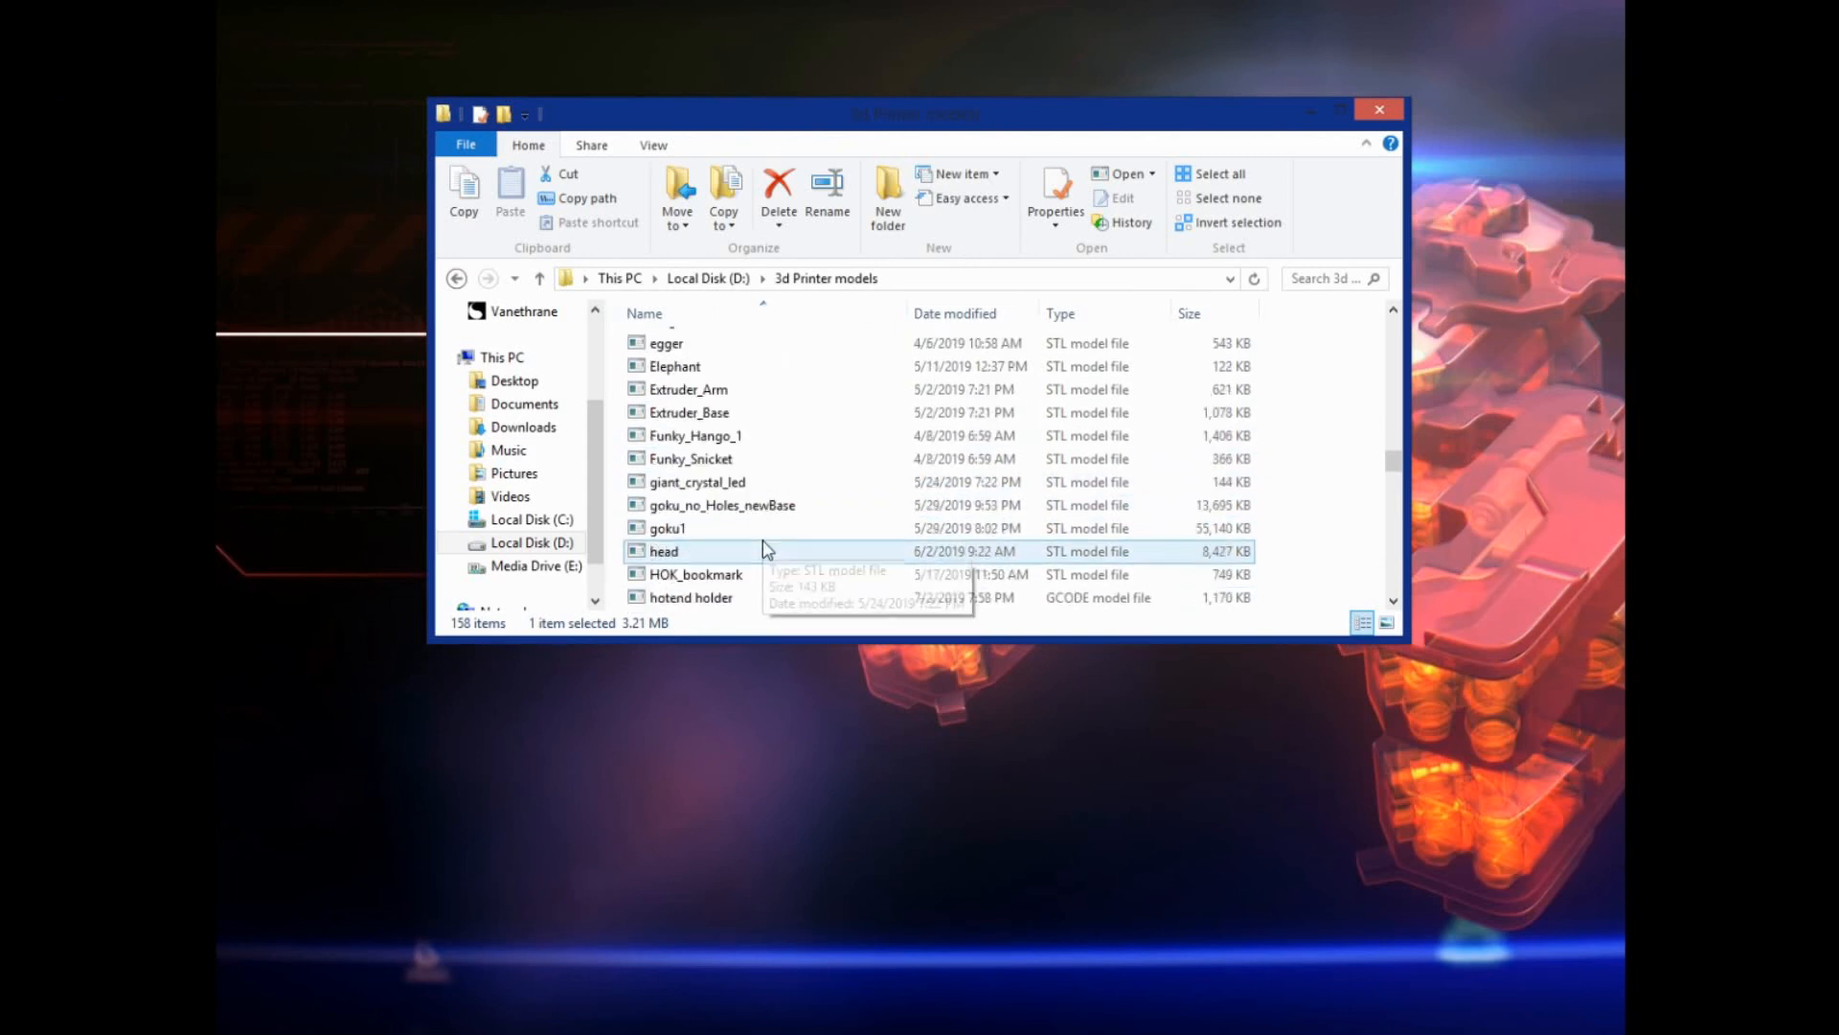
scroll("down", 3)
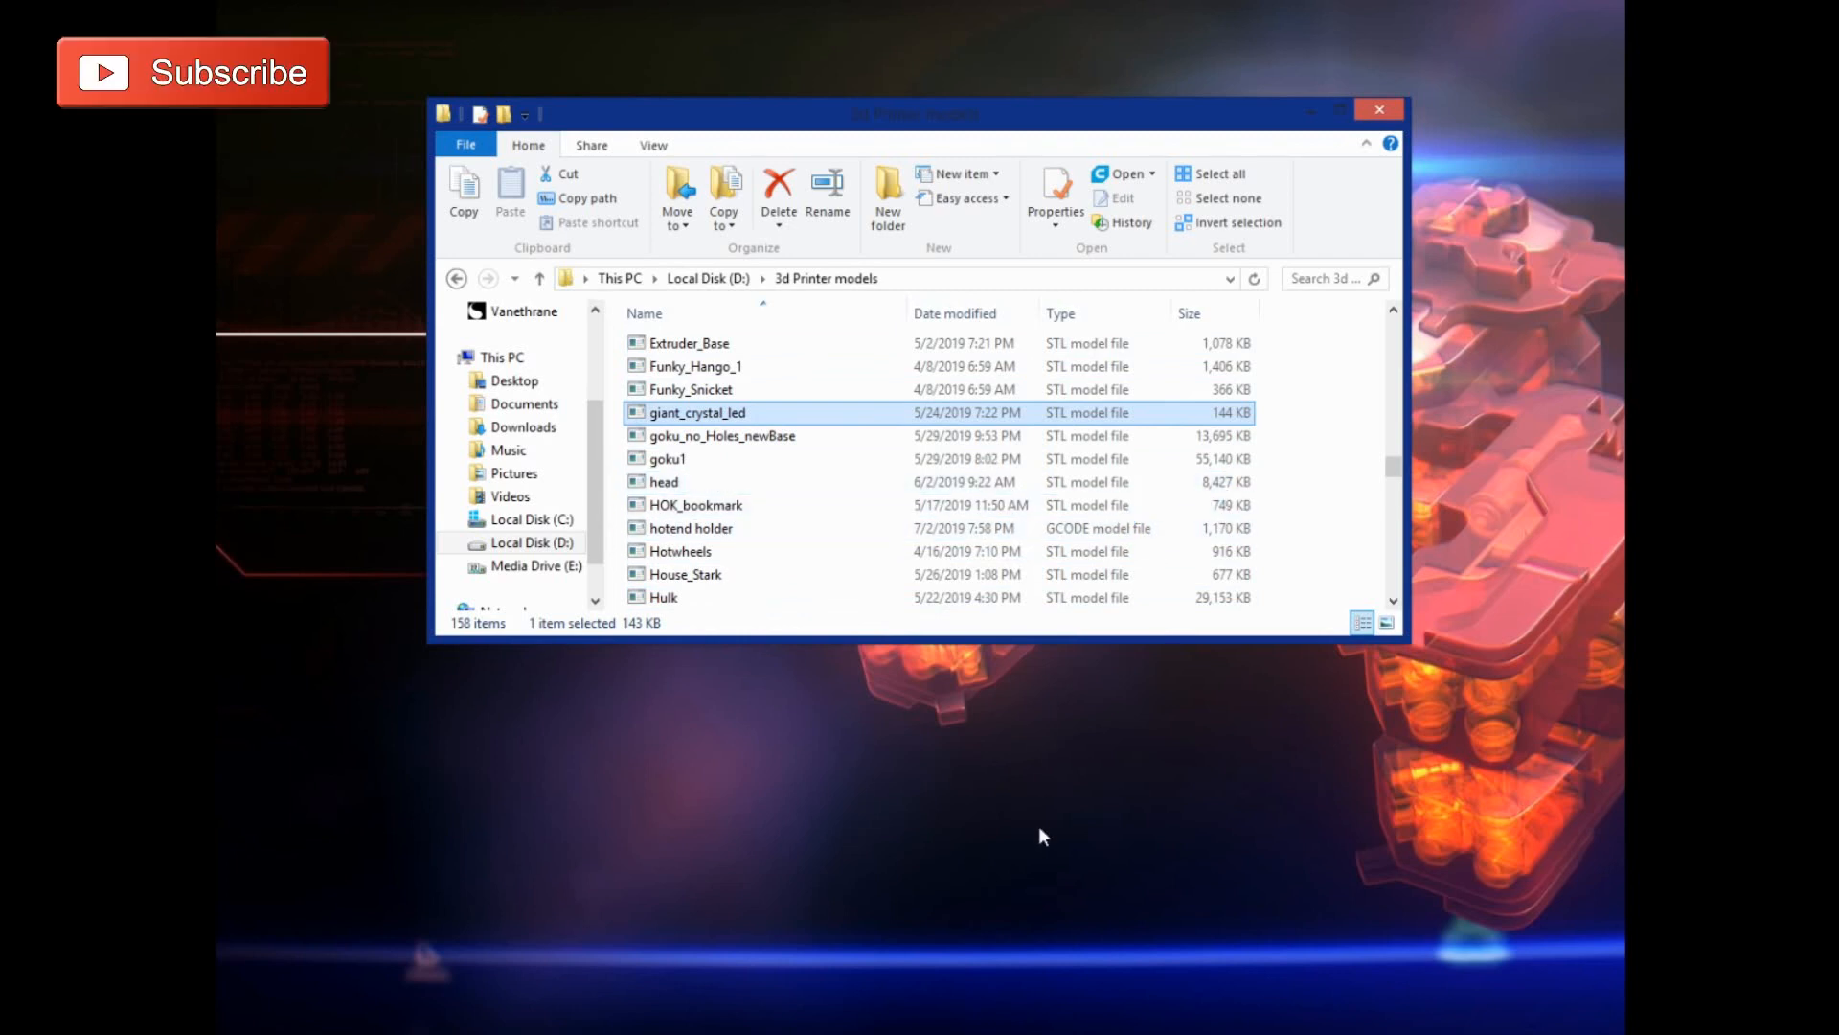
mouse_move(1348, 805)
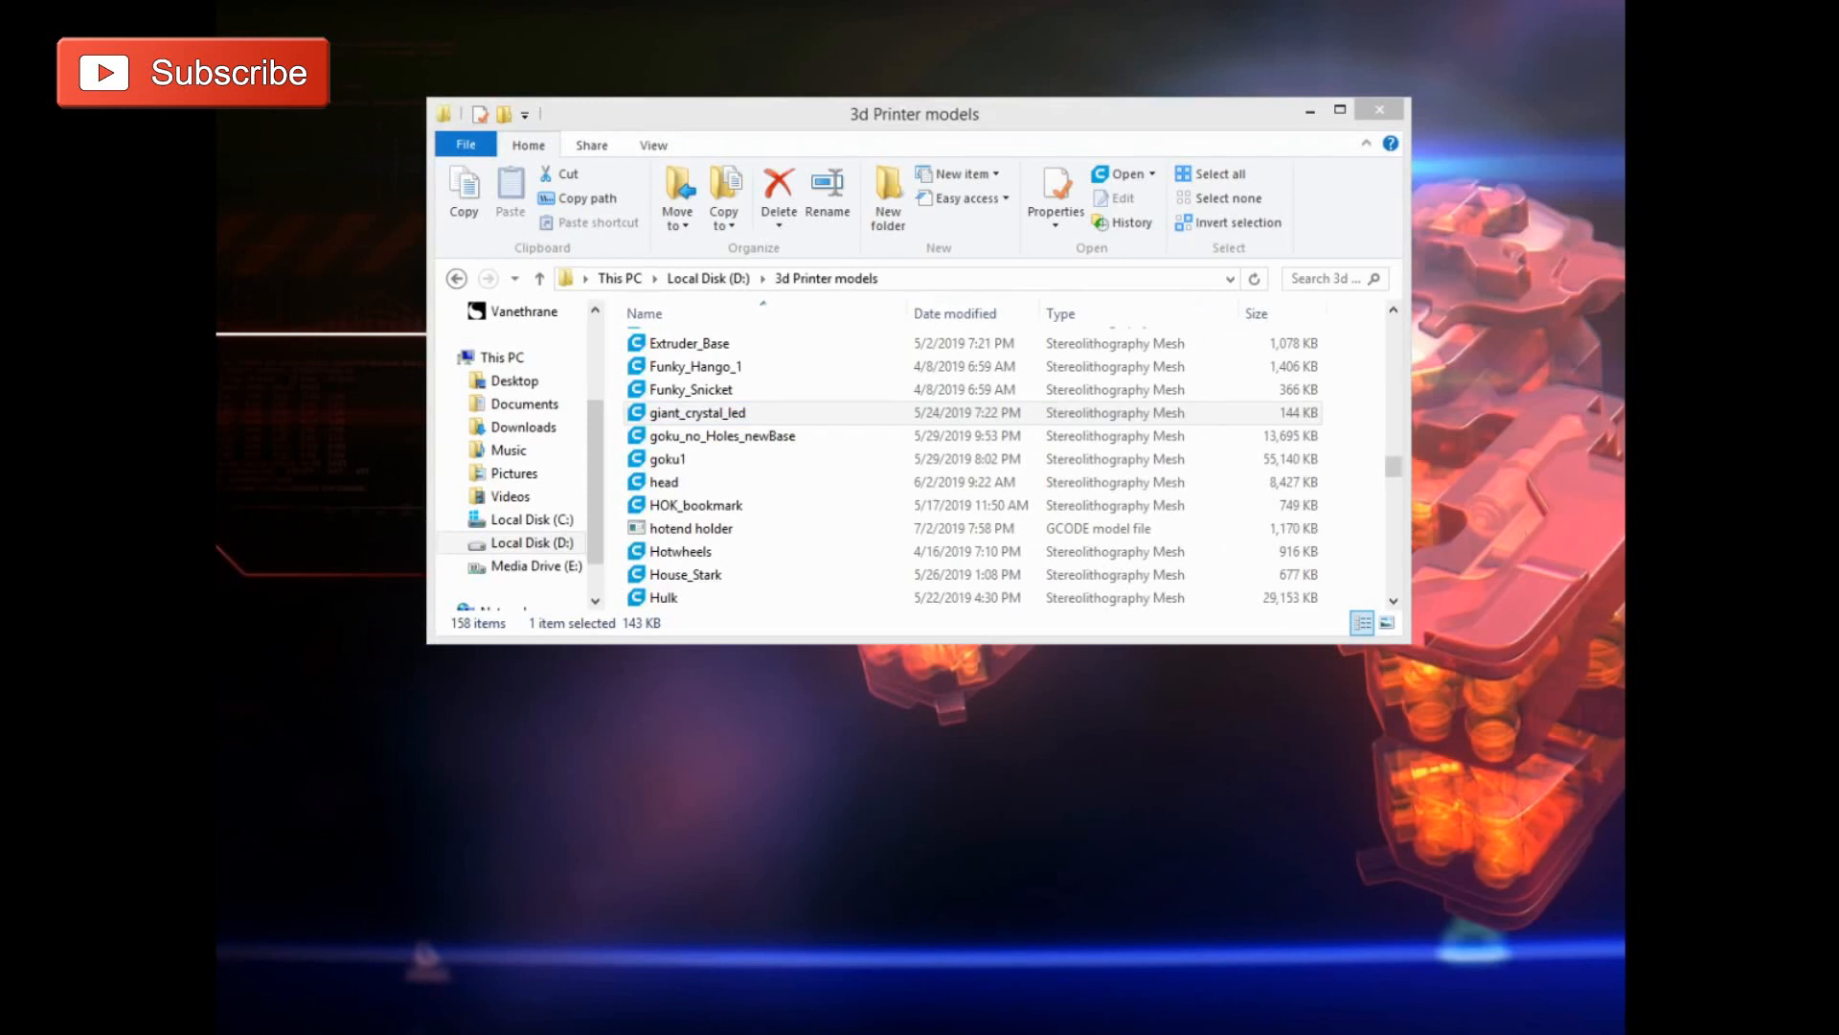
Open the model file in Cura through the right-click Open with menu
left_click(697, 412)
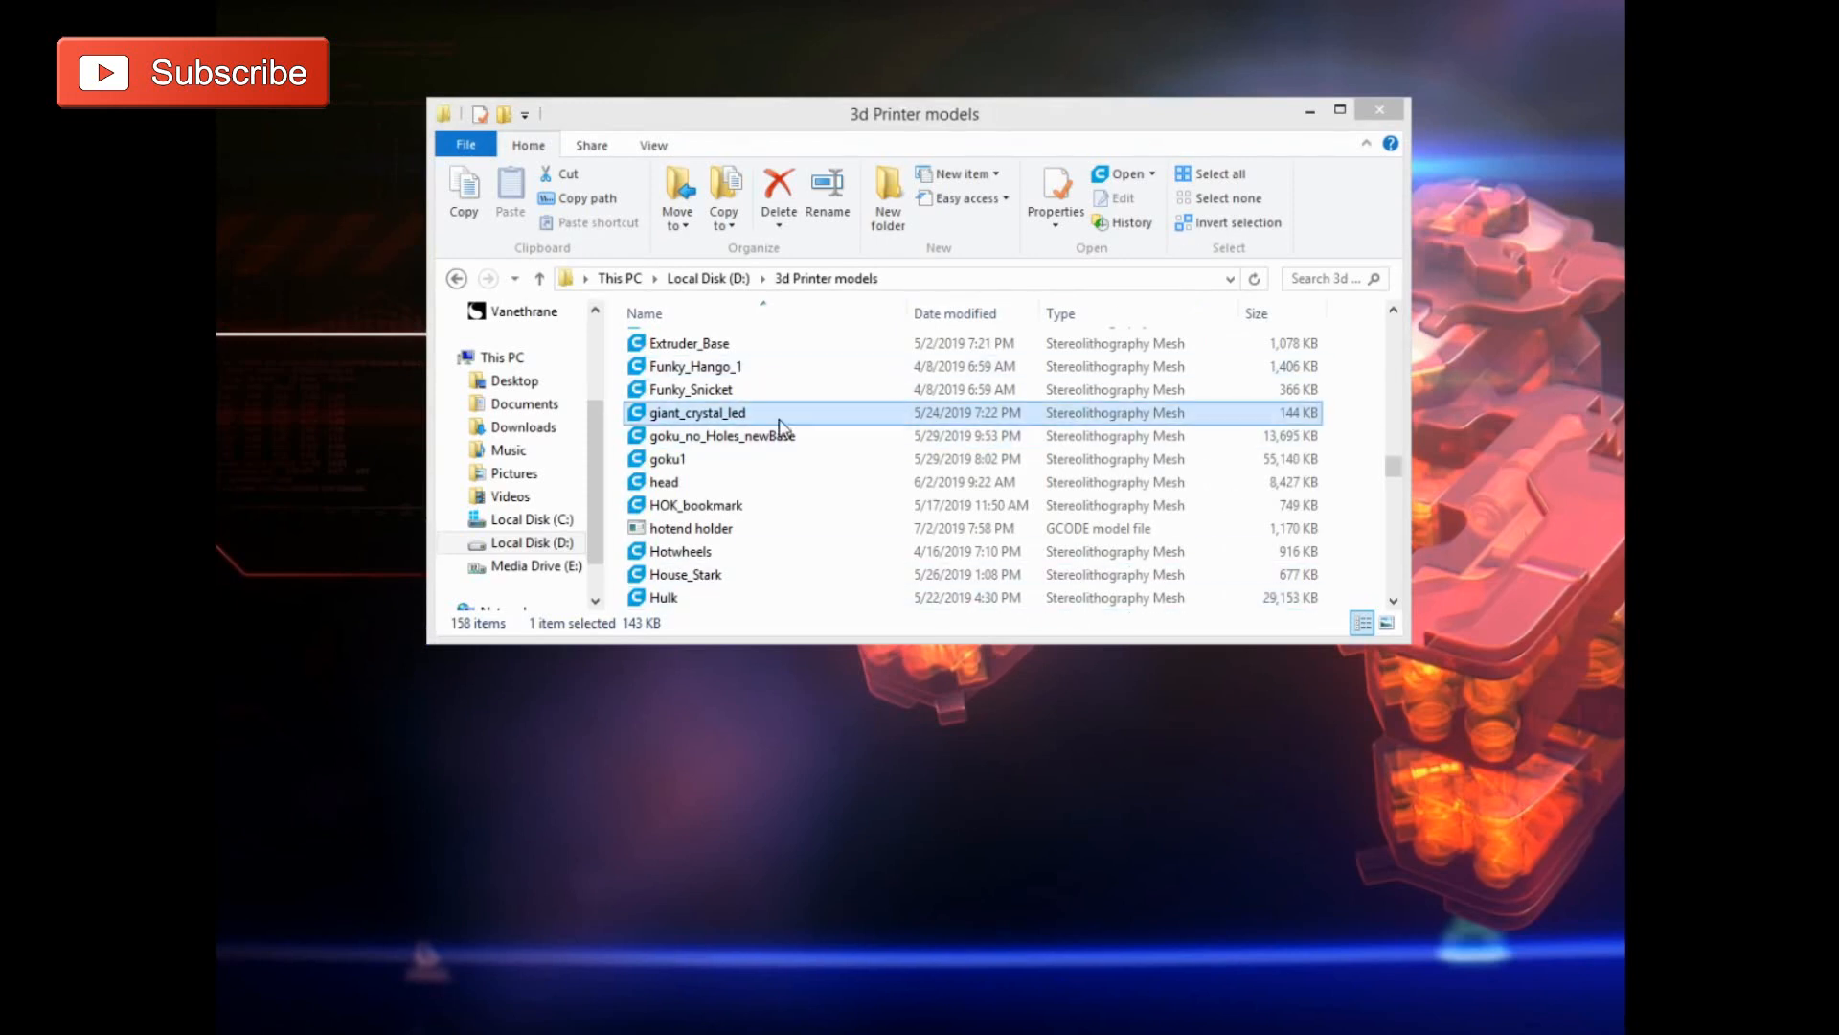
left_click(690, 343)
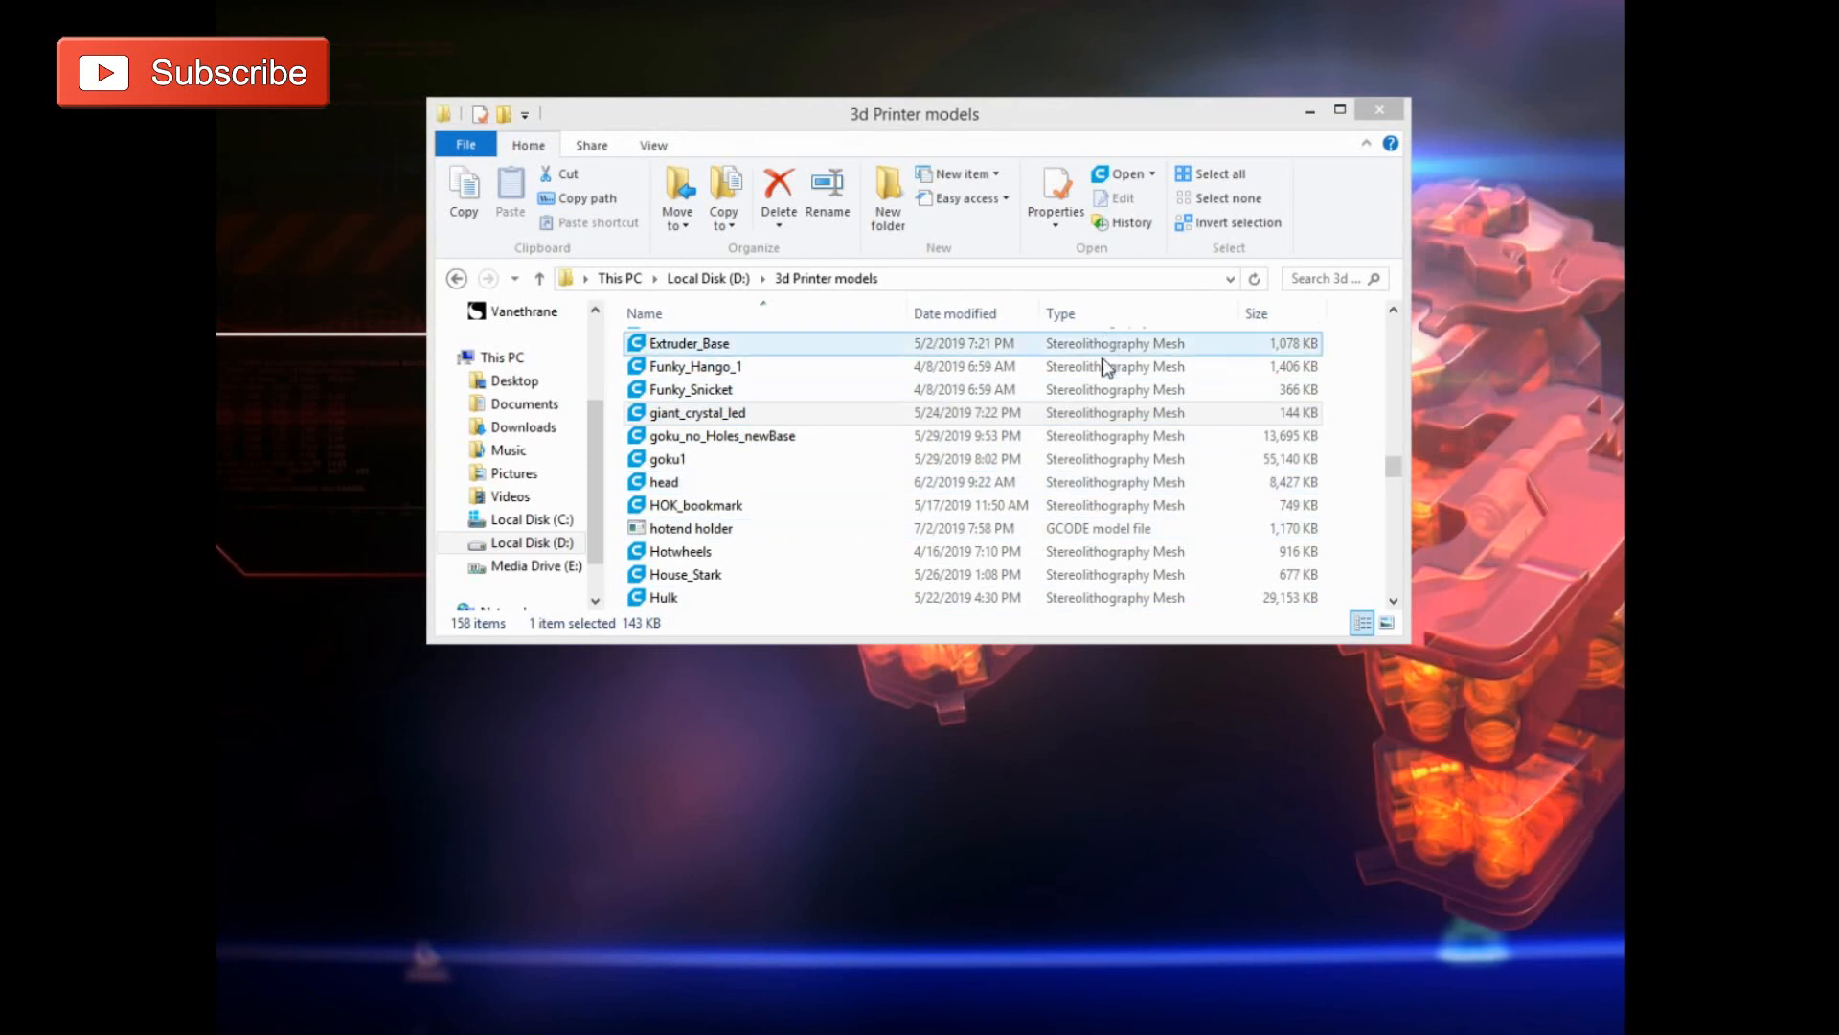
left_click(696, 412)
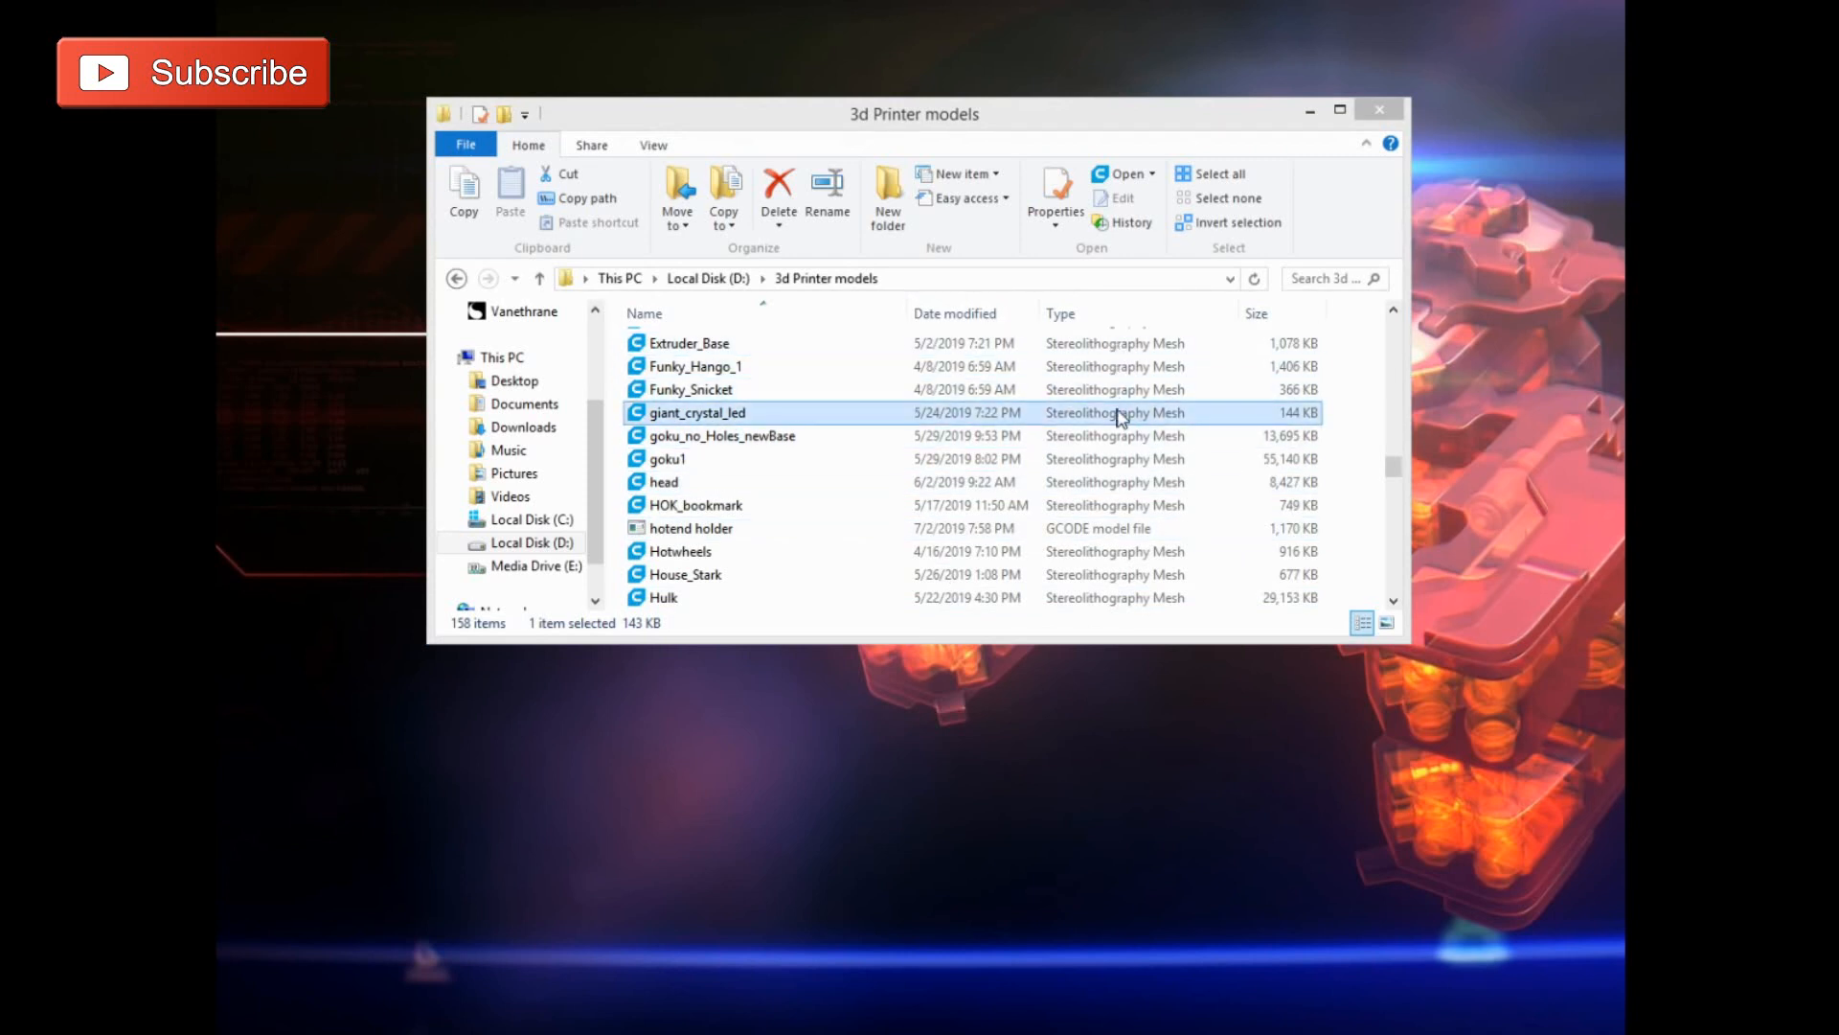
left_click(690, 343)
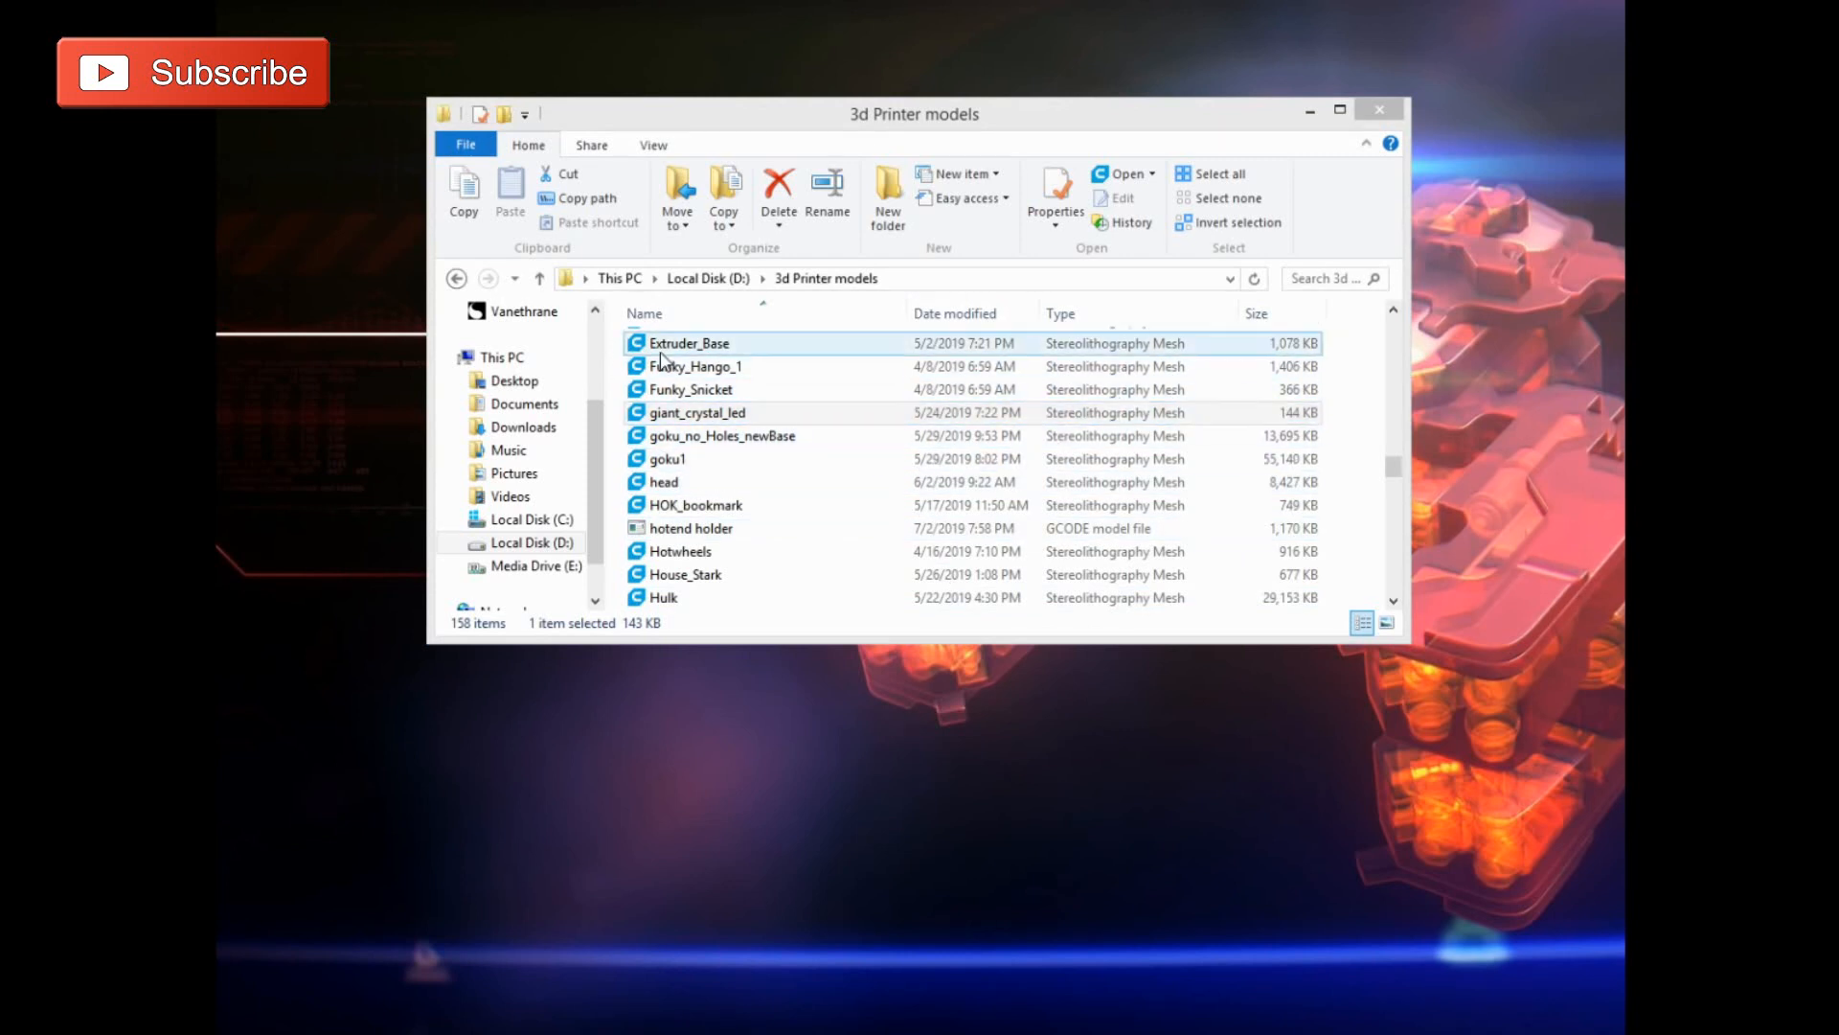
right_click(690, 343)
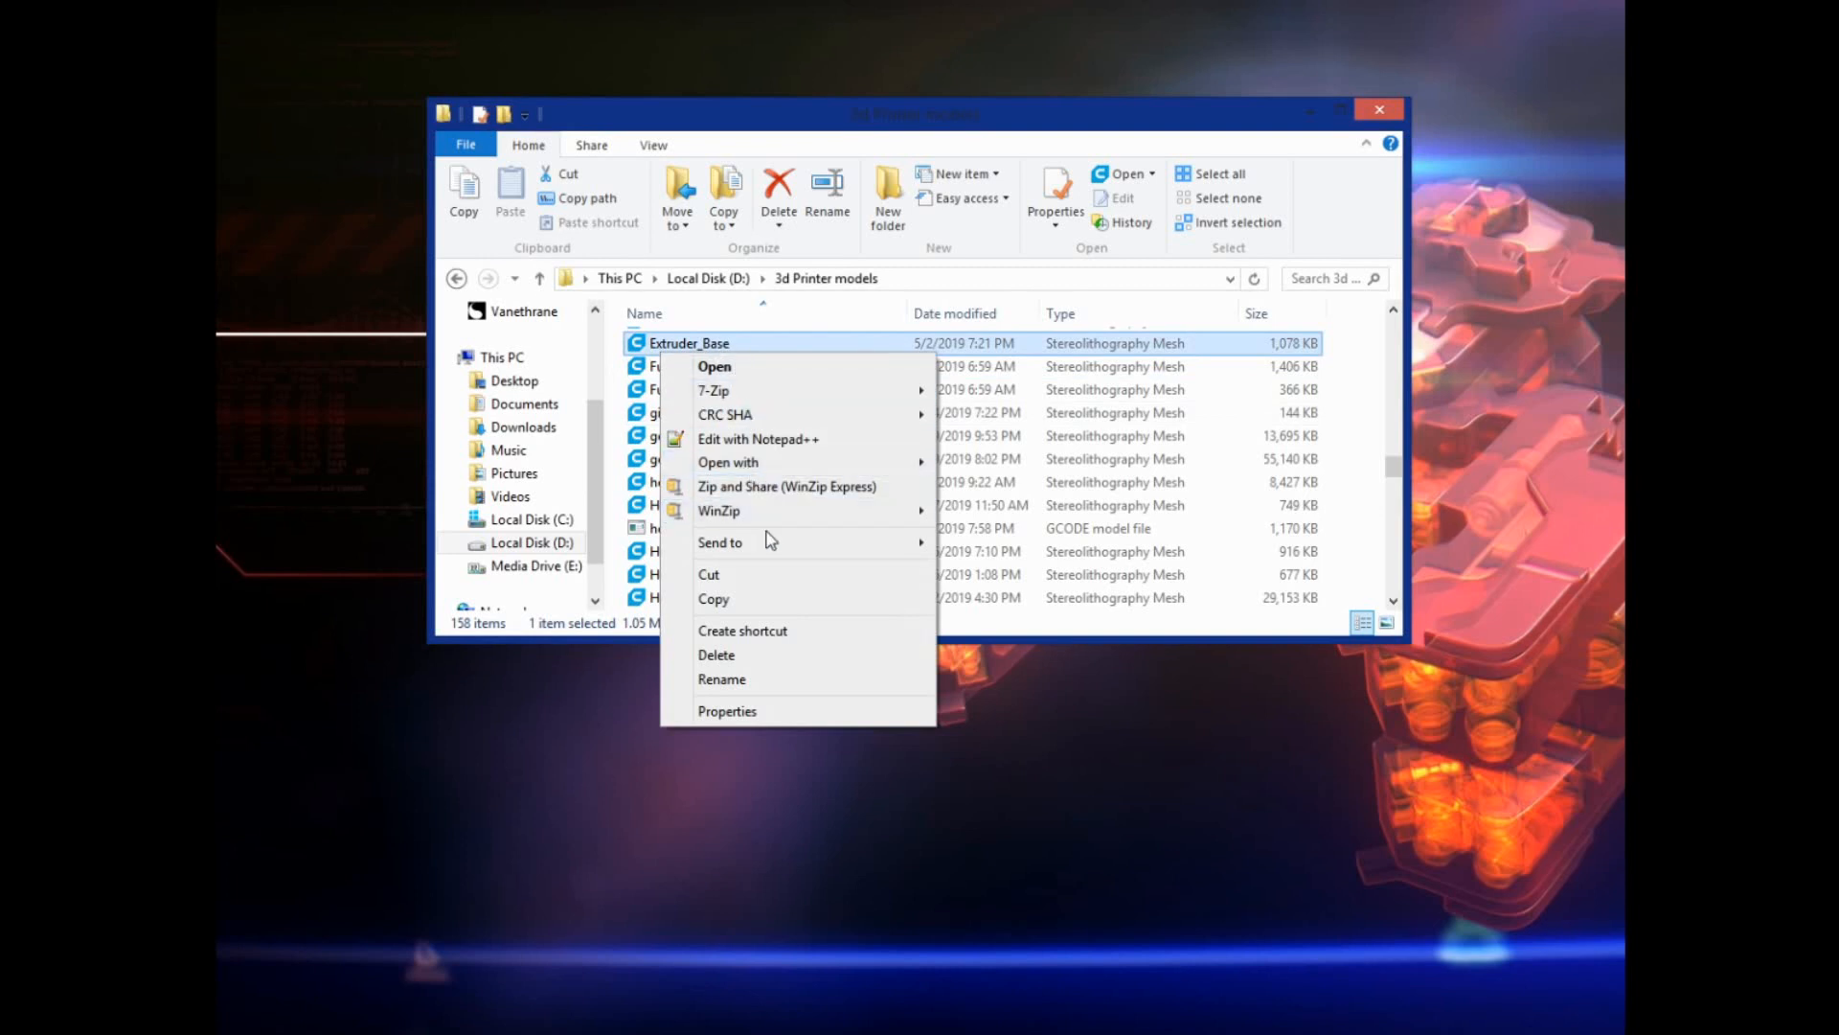
mouse_move(774, 461)
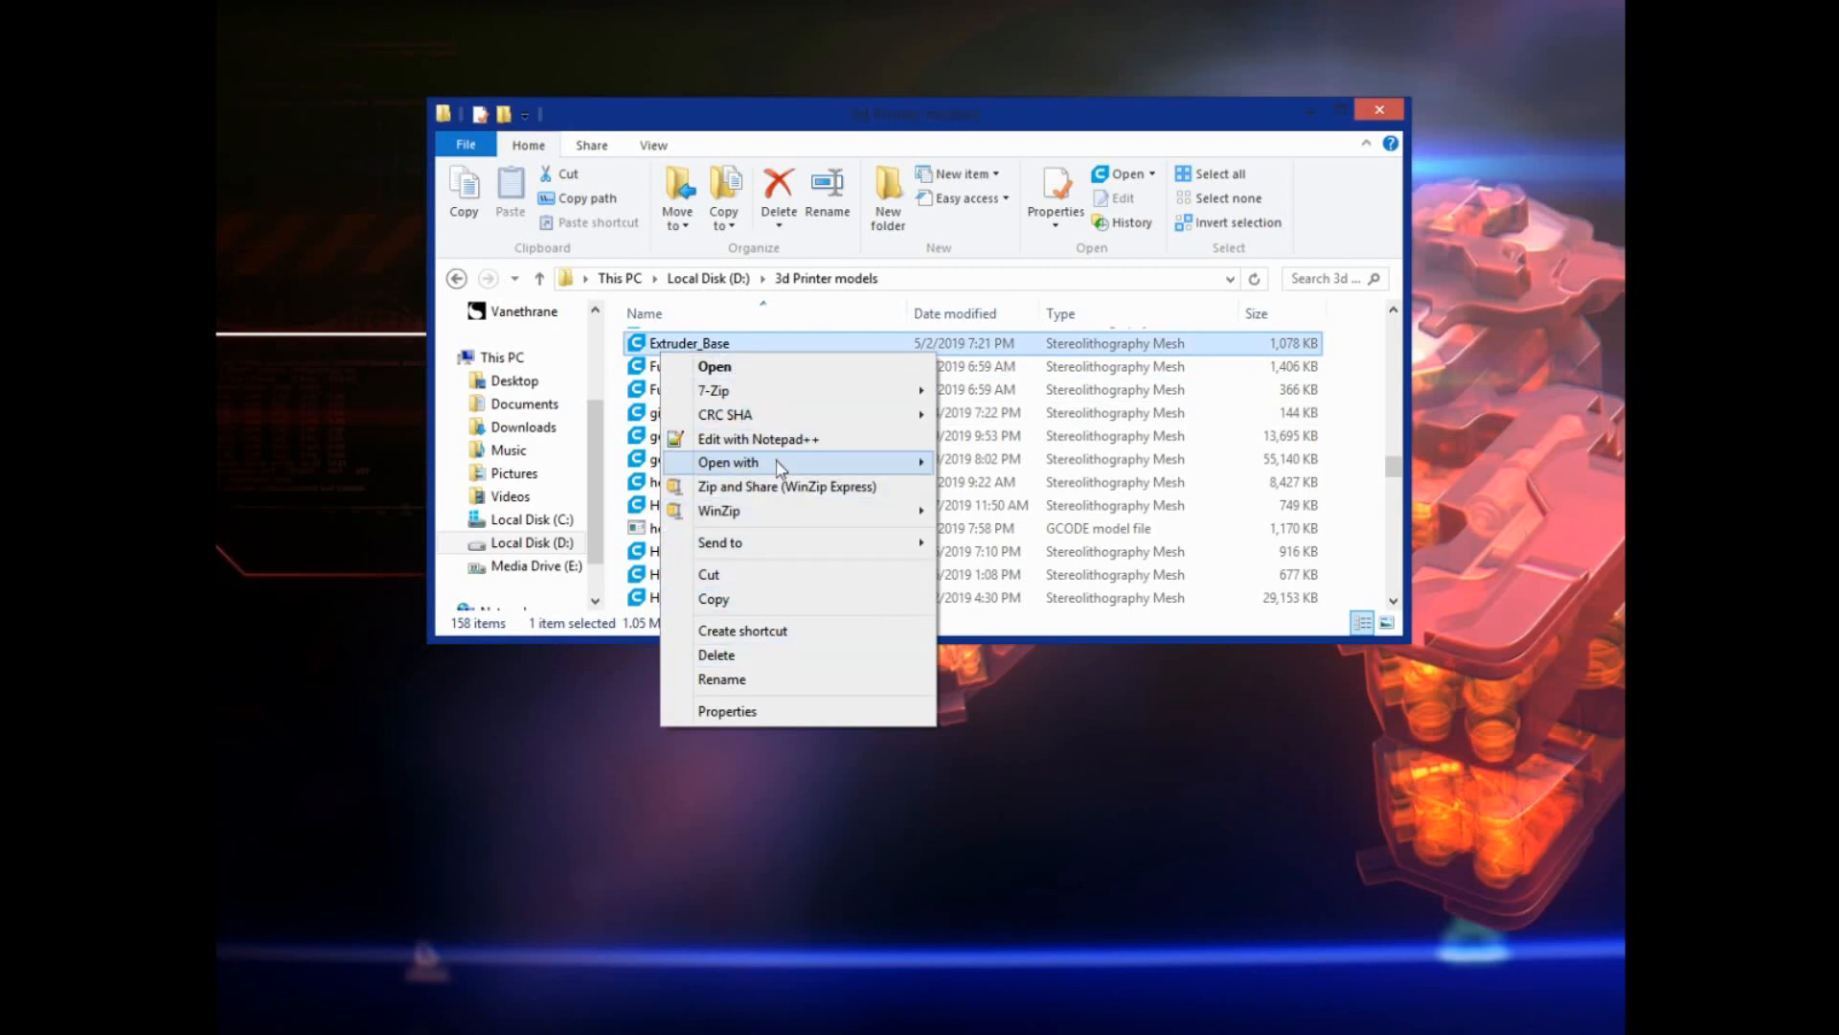
left_click(727, 461)
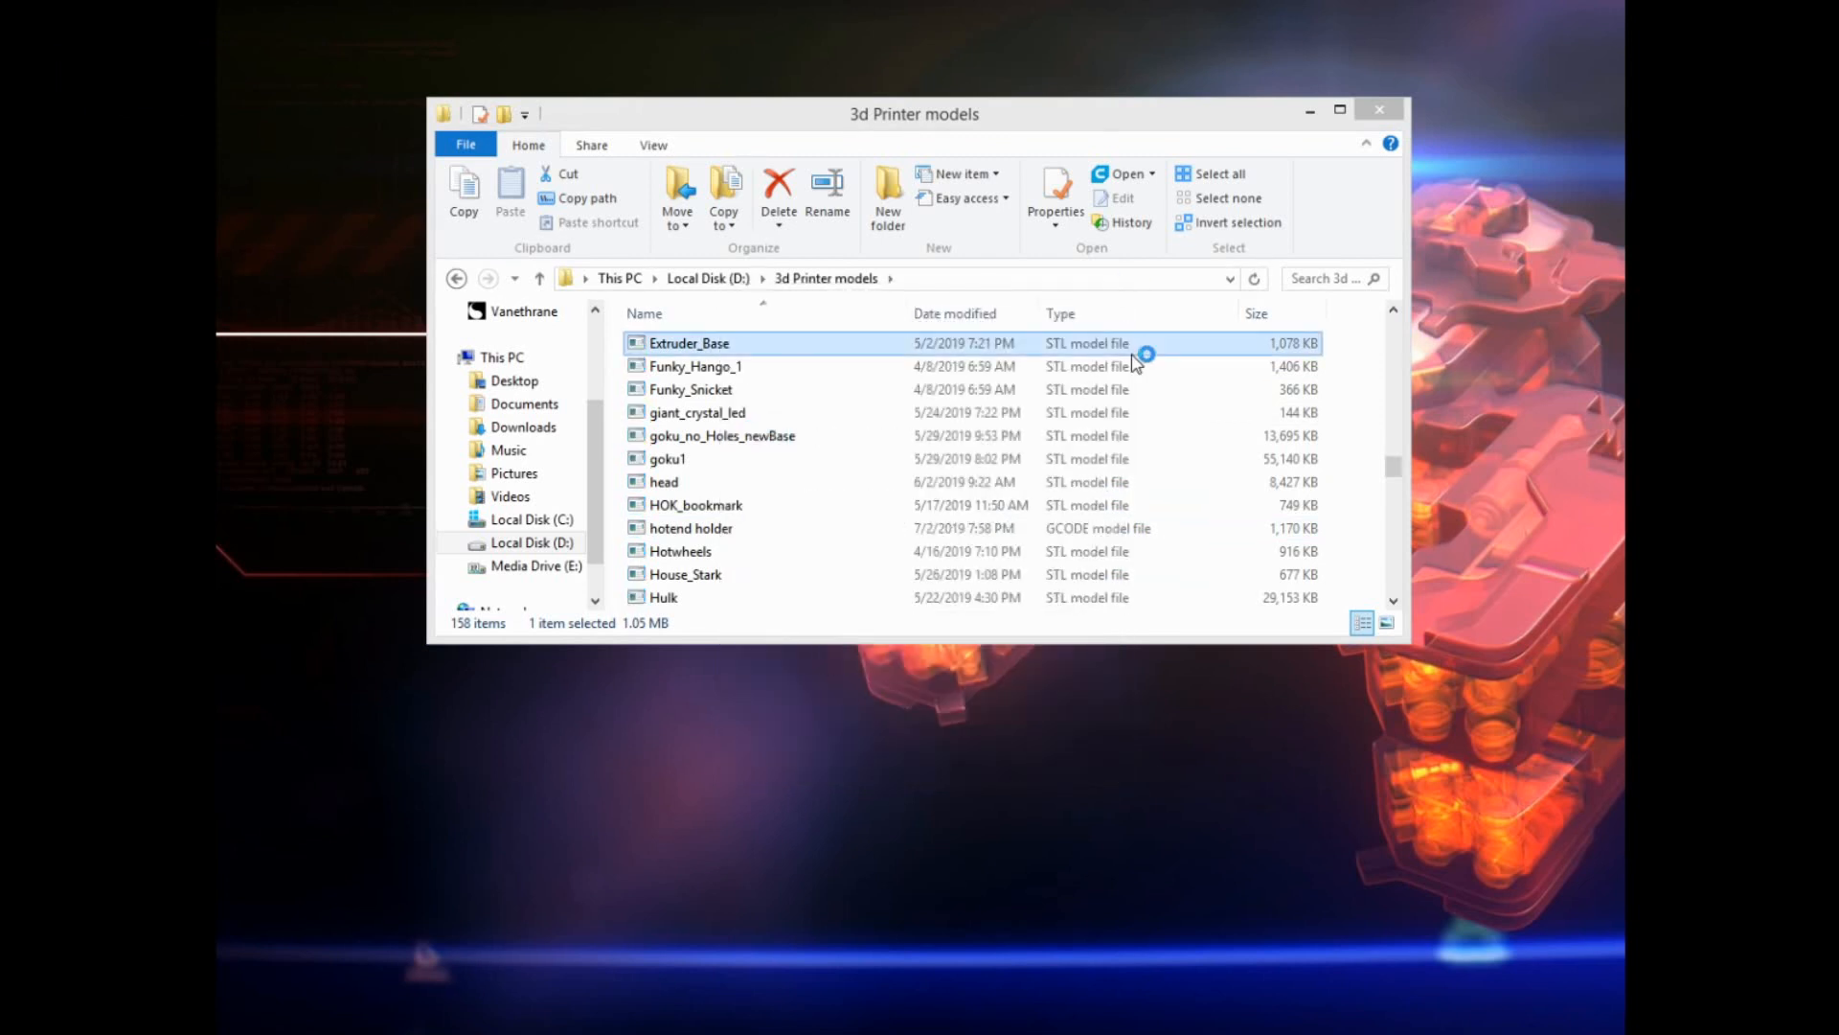
right_click(690, 343)
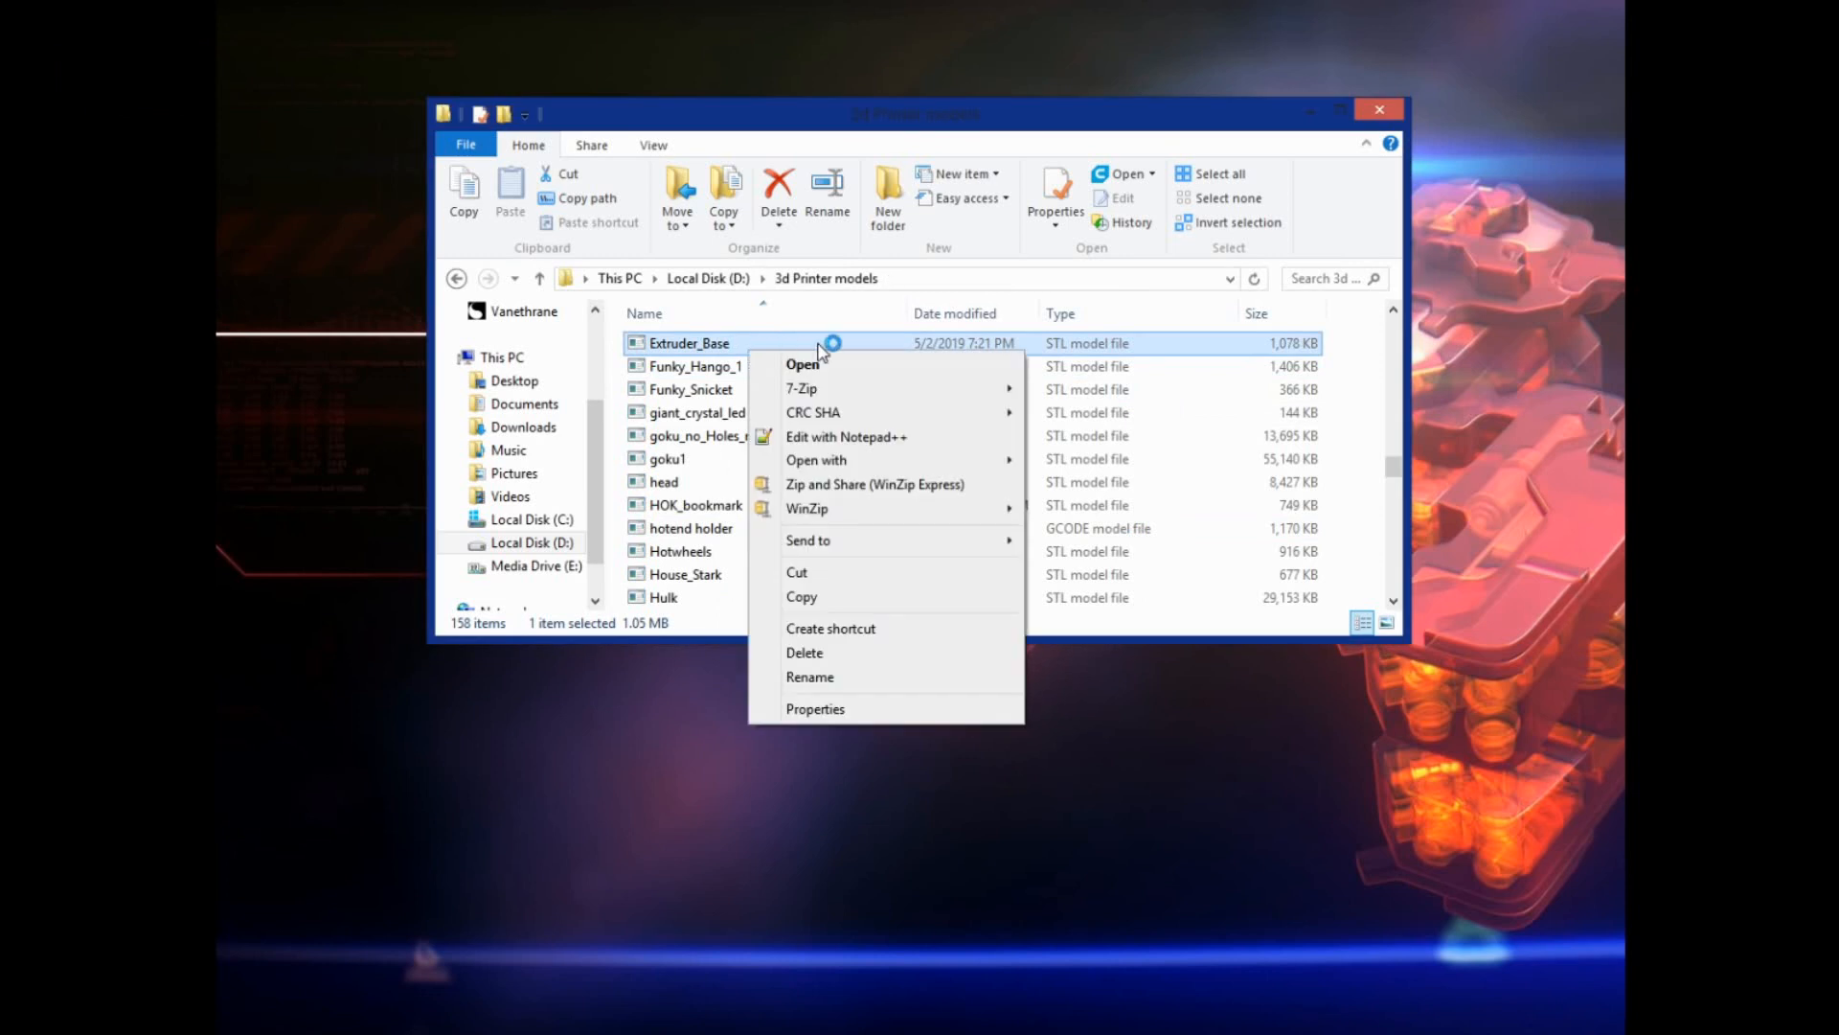
mouse_move(840, 460)
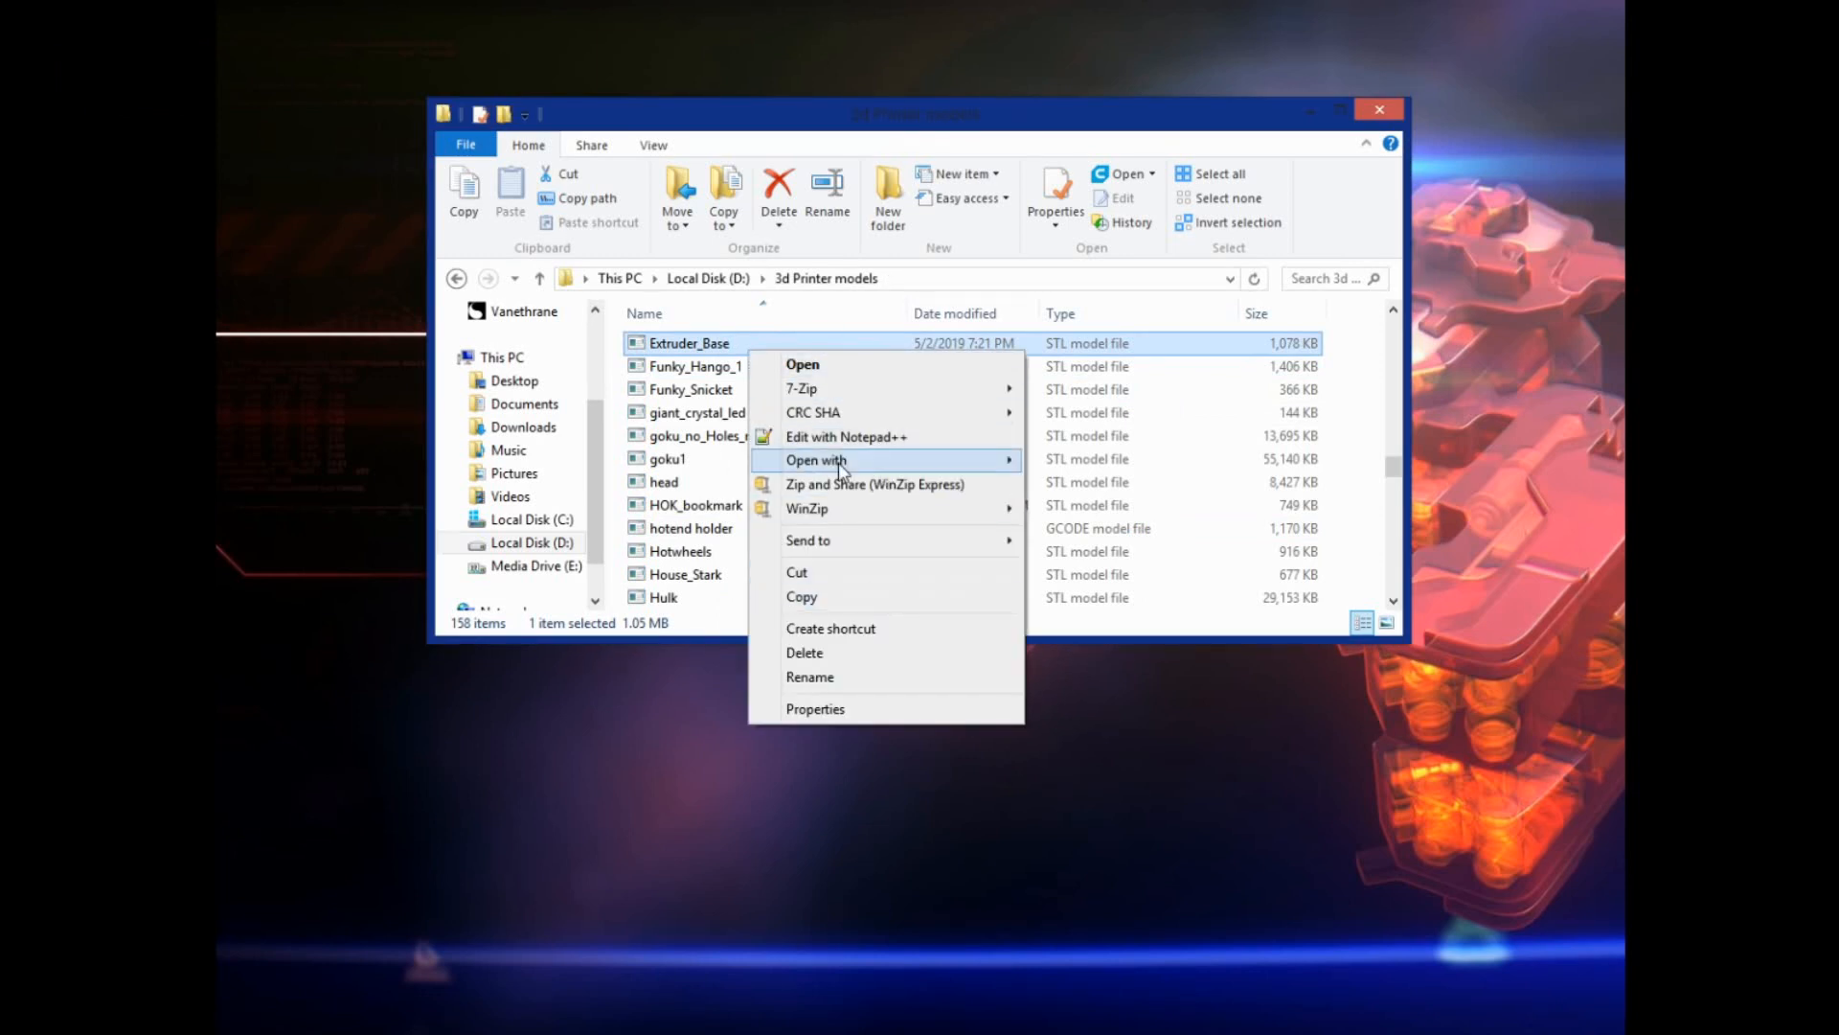
left_click(816, 459)
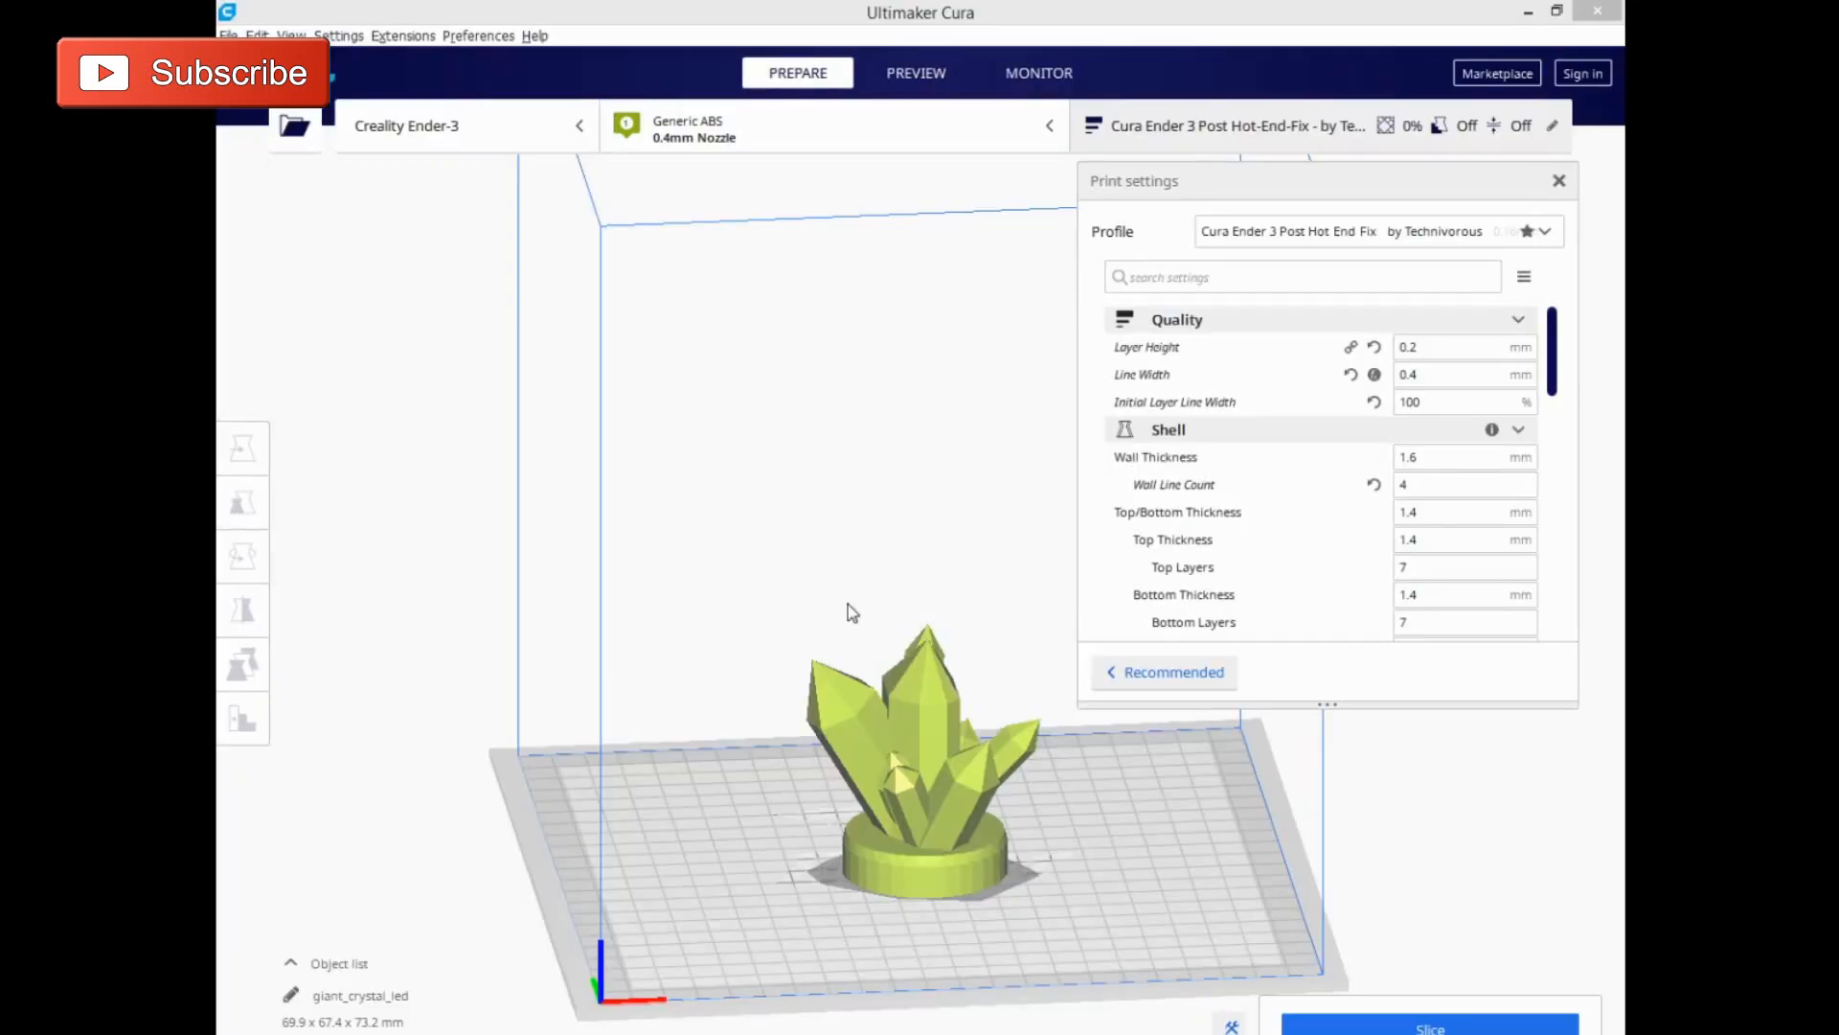
mouse_move(855, 764)
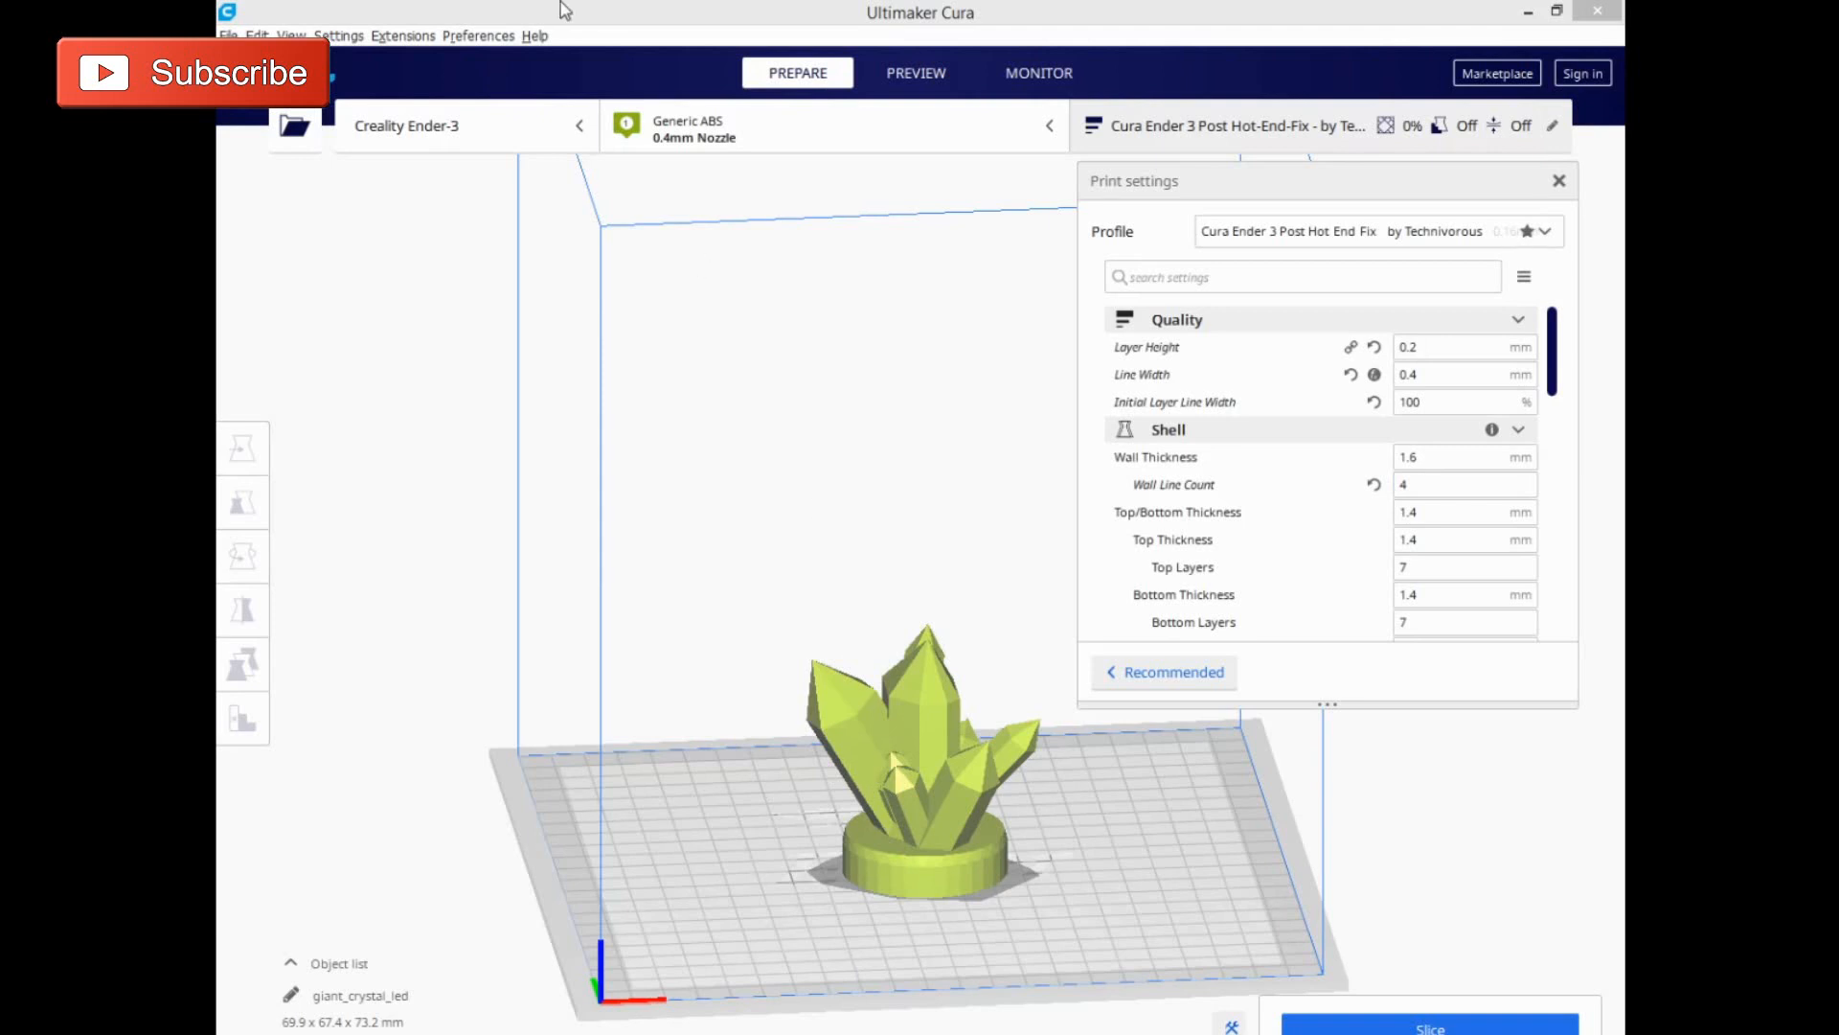
left_click(477, 35)
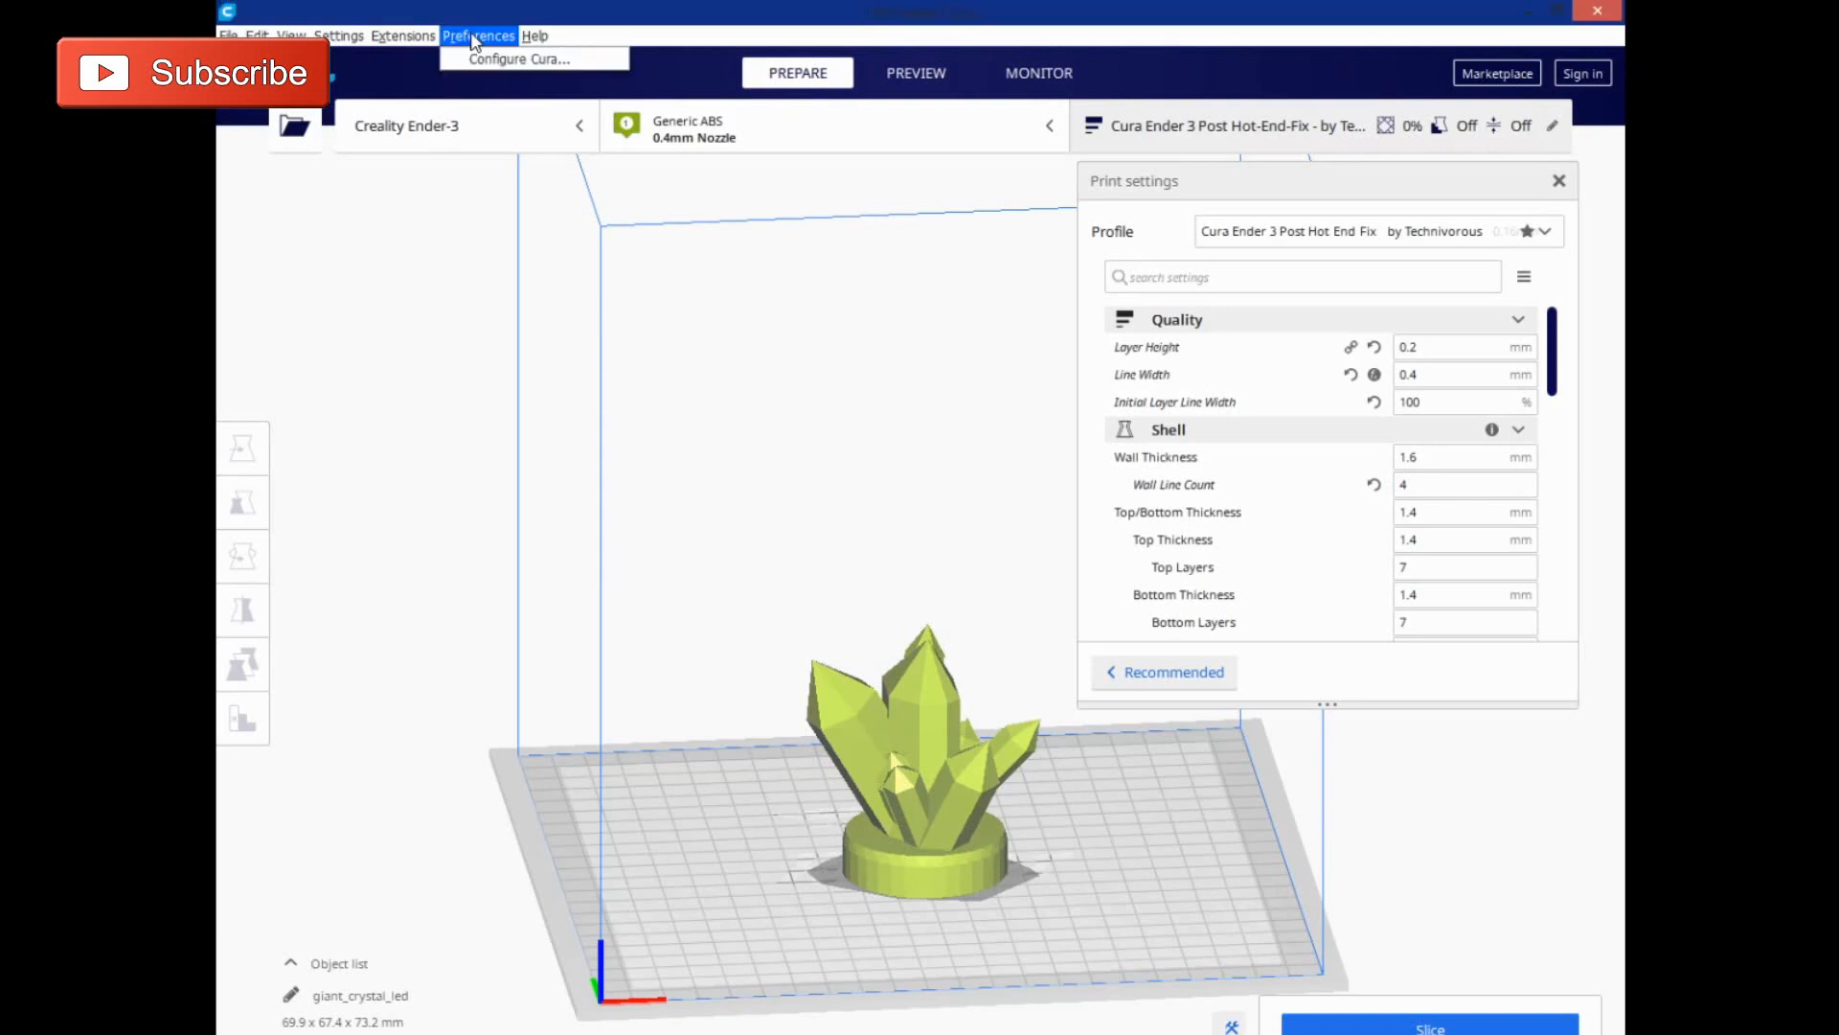
left_click(534, 35)
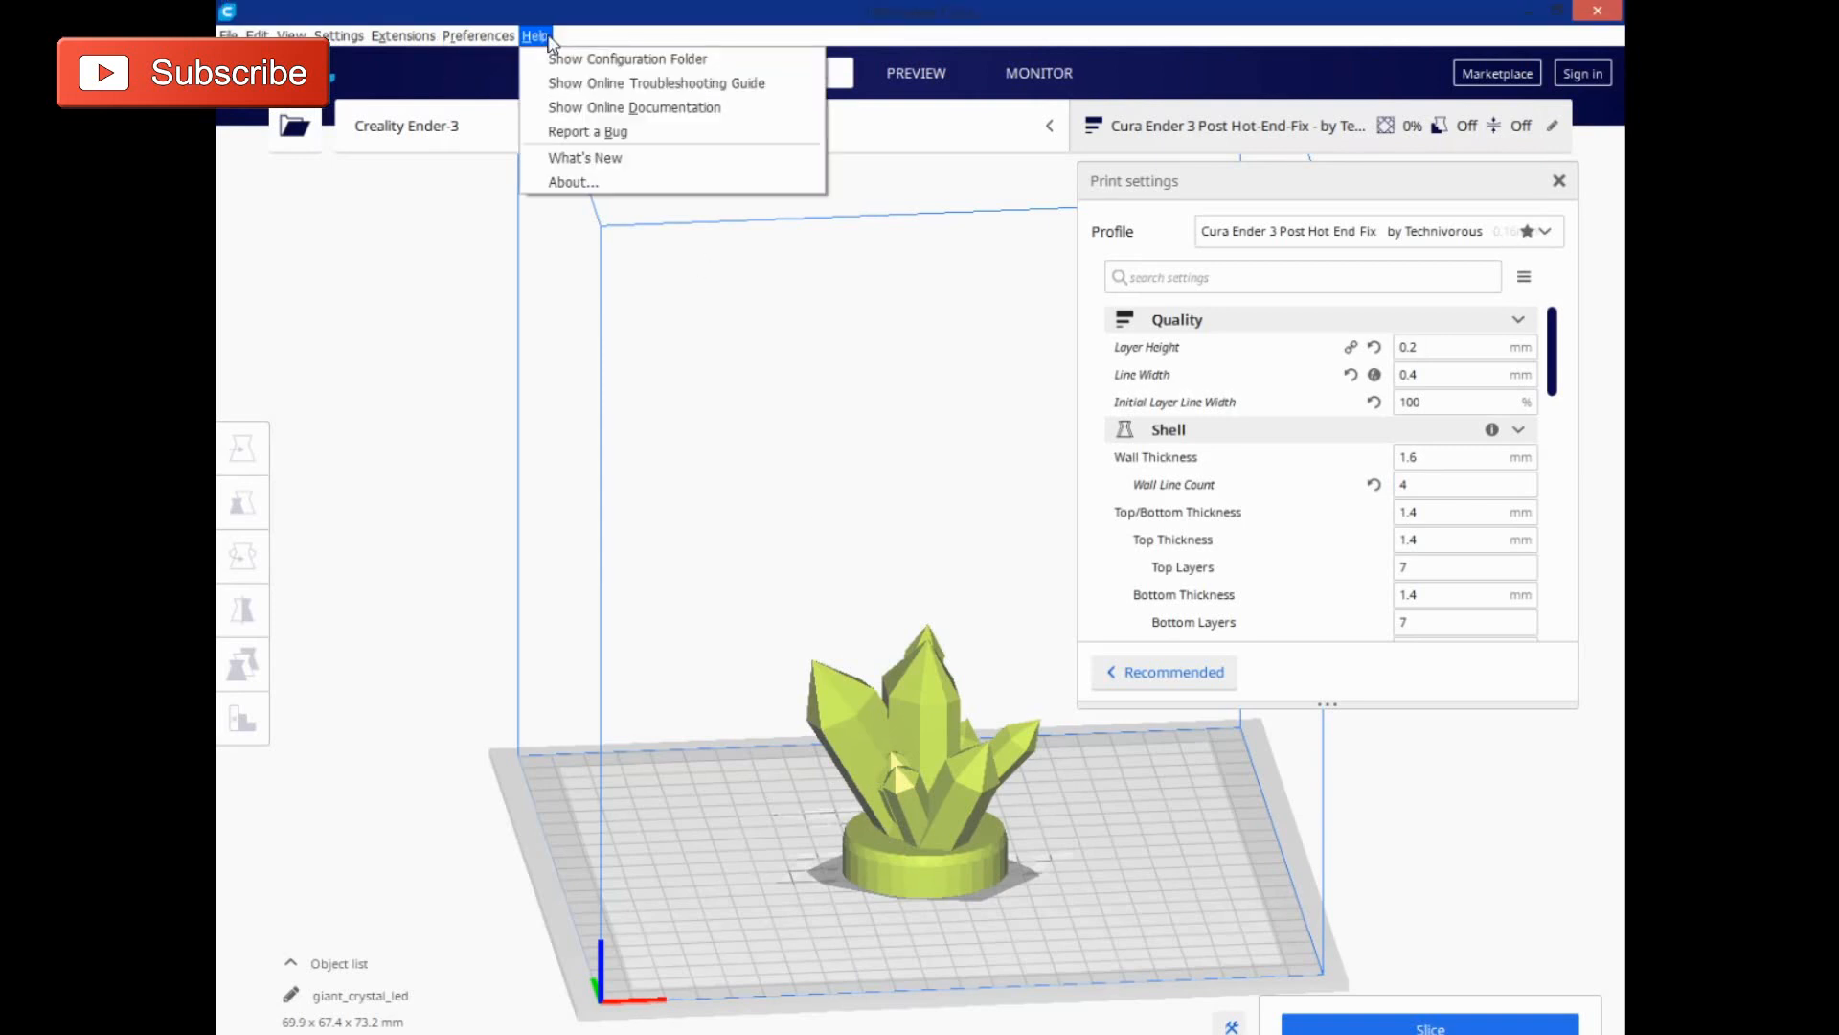
left_click(573, 182)
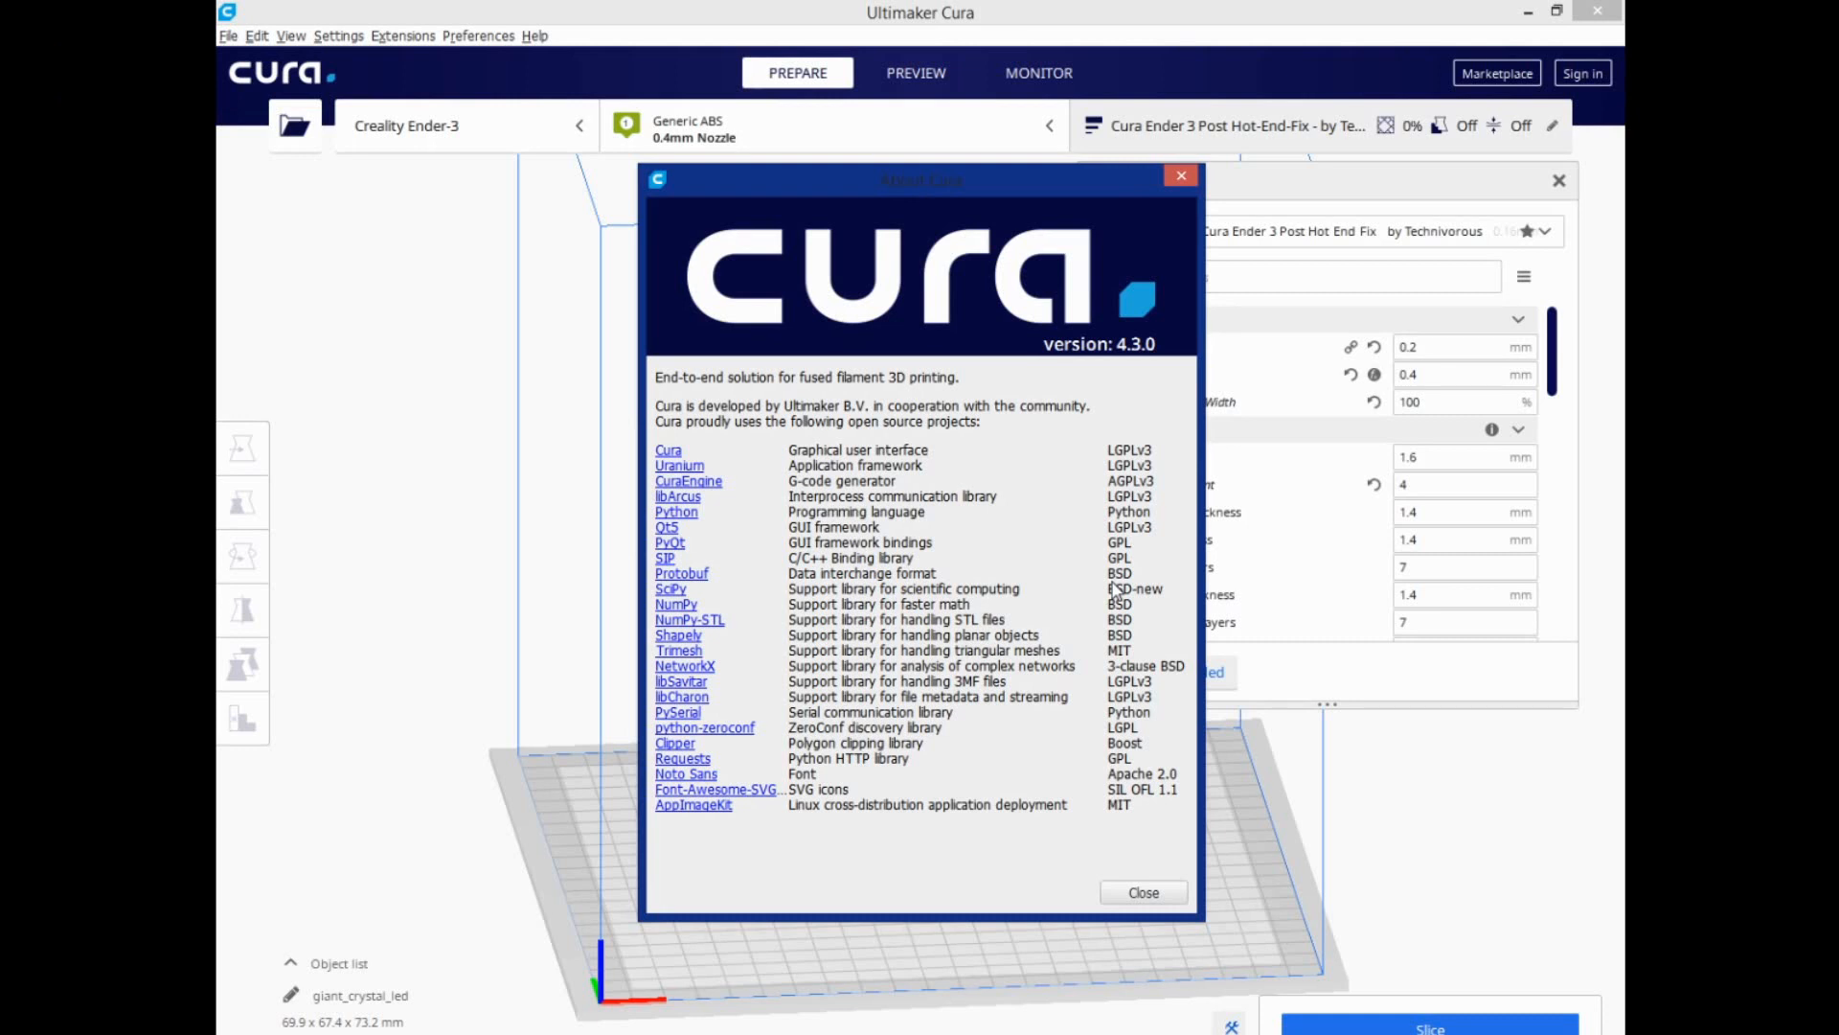
mouse_move(1082, 537)
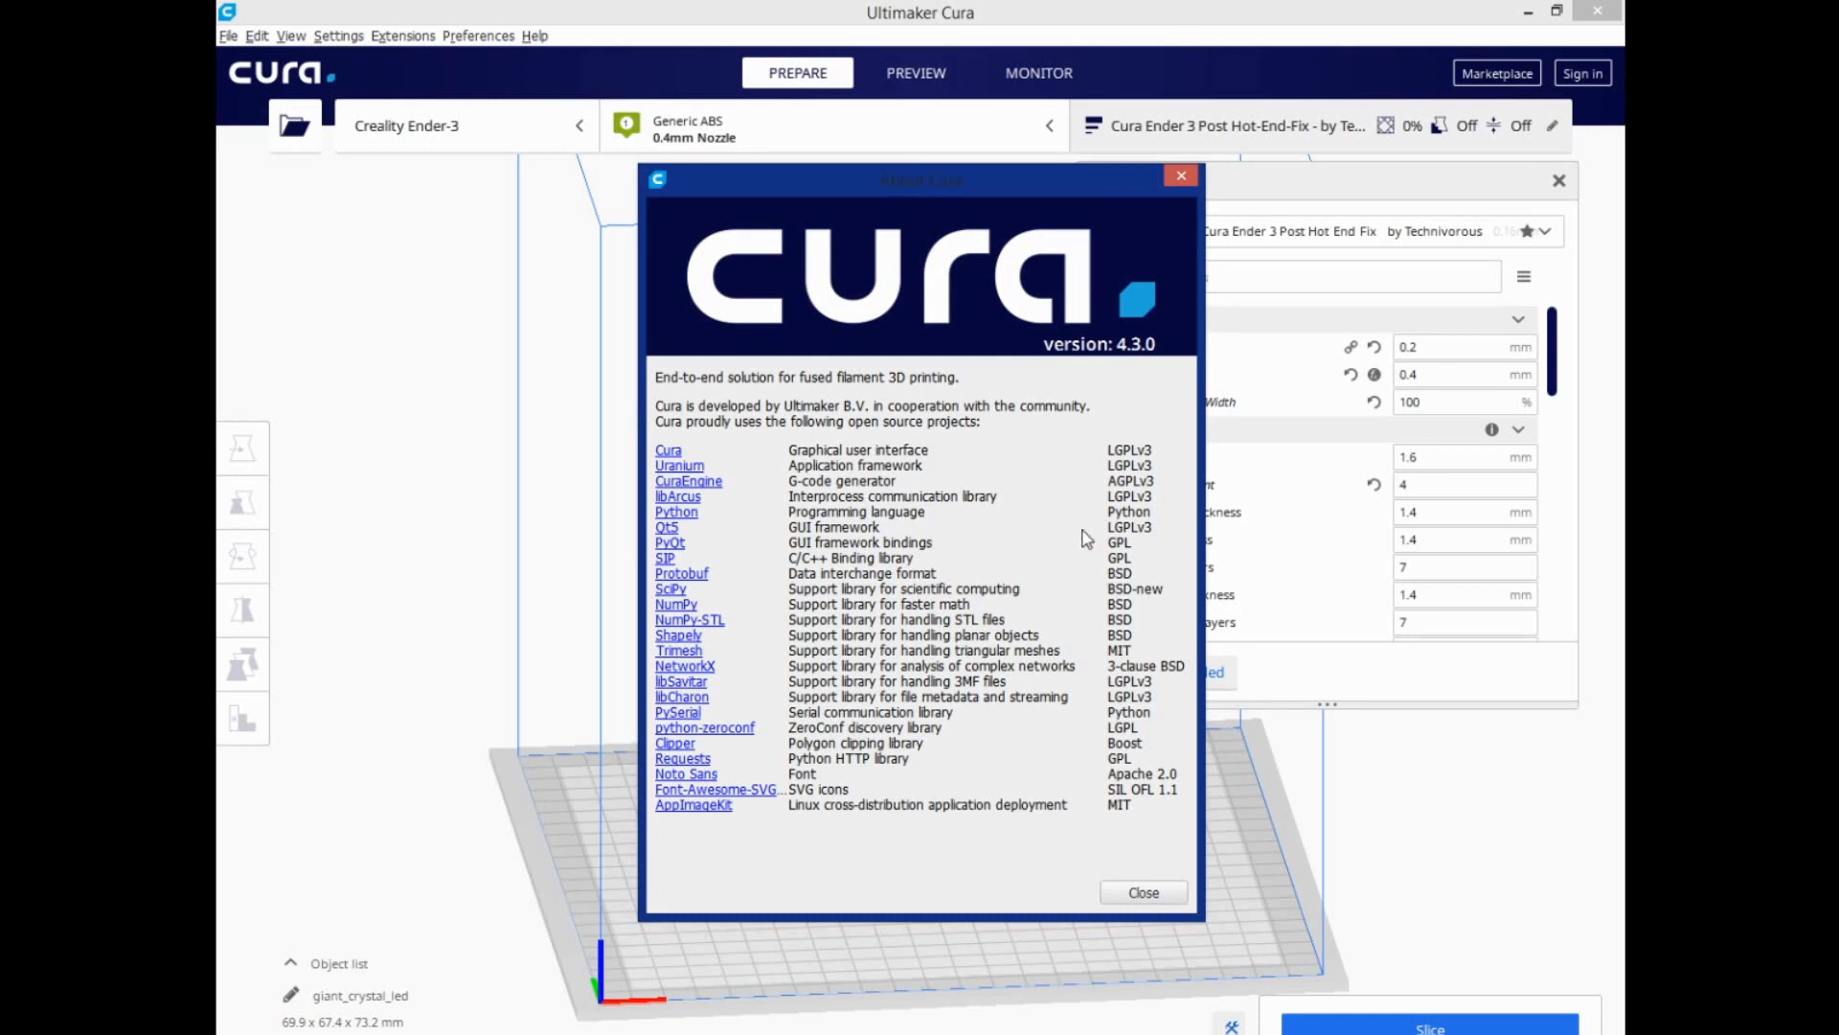
mouse_move(1170, 158)
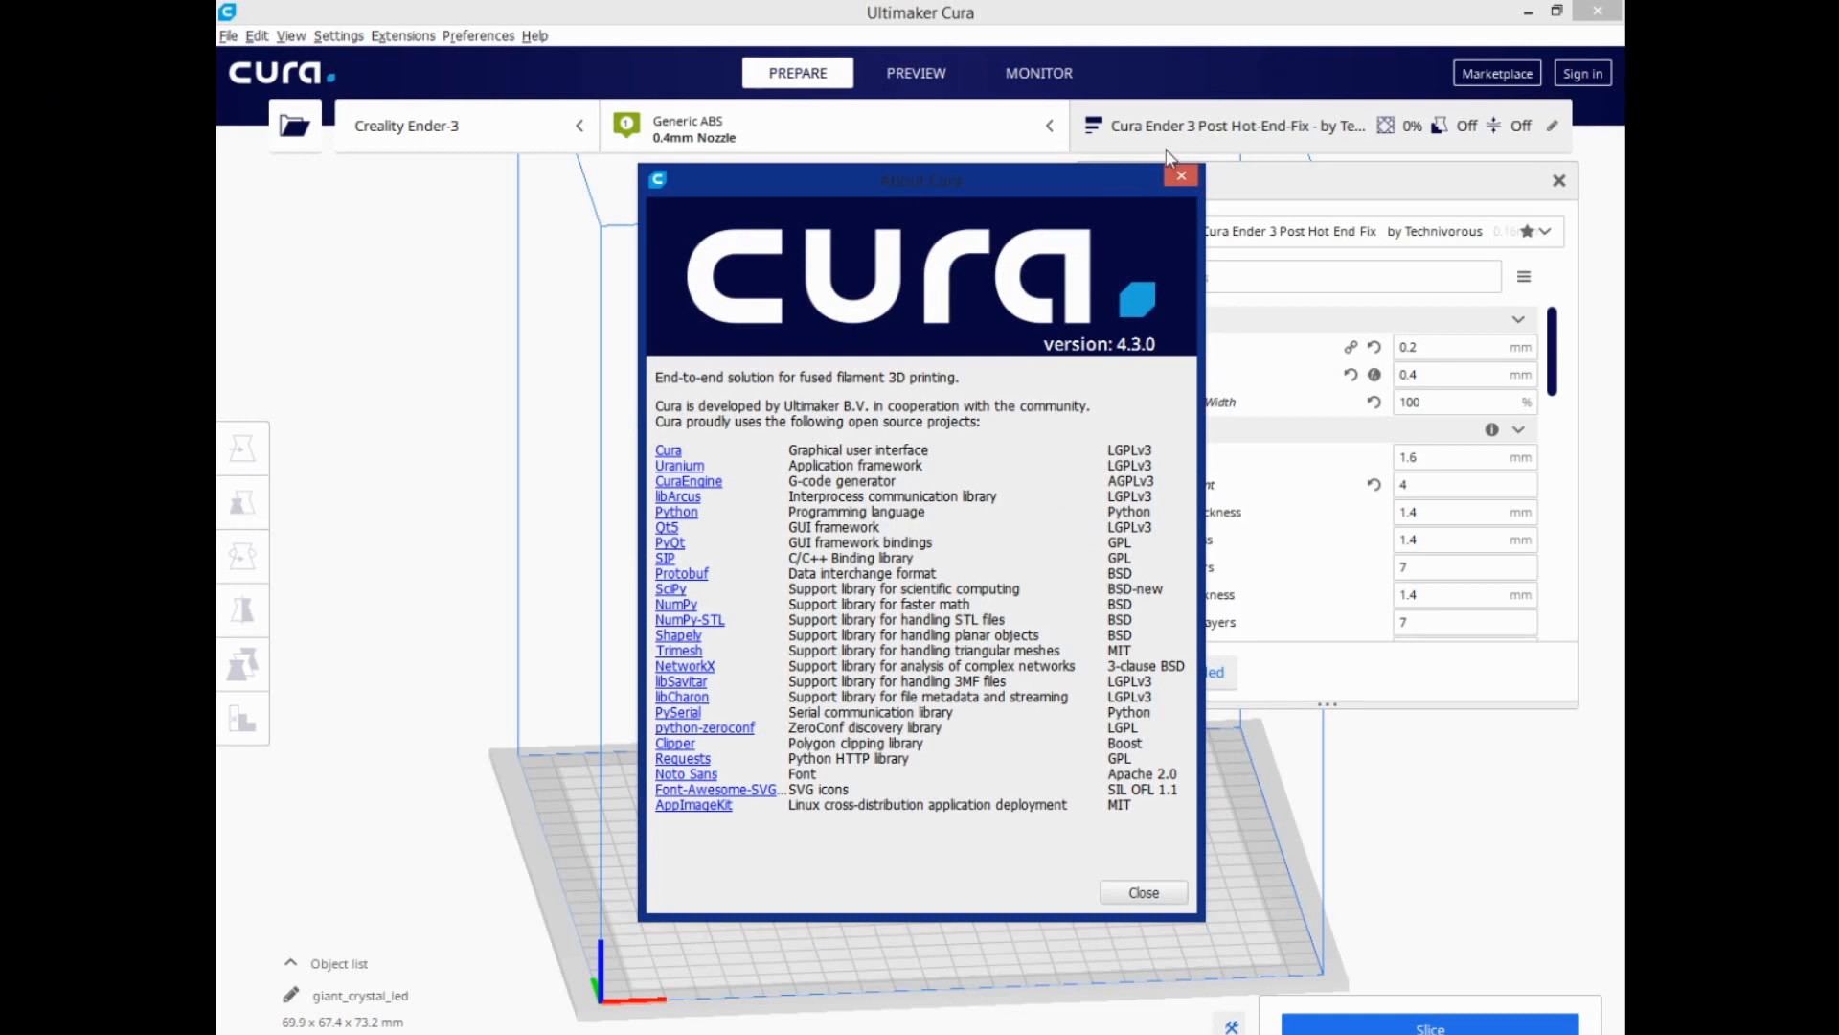
mouse_move(1173, 496)
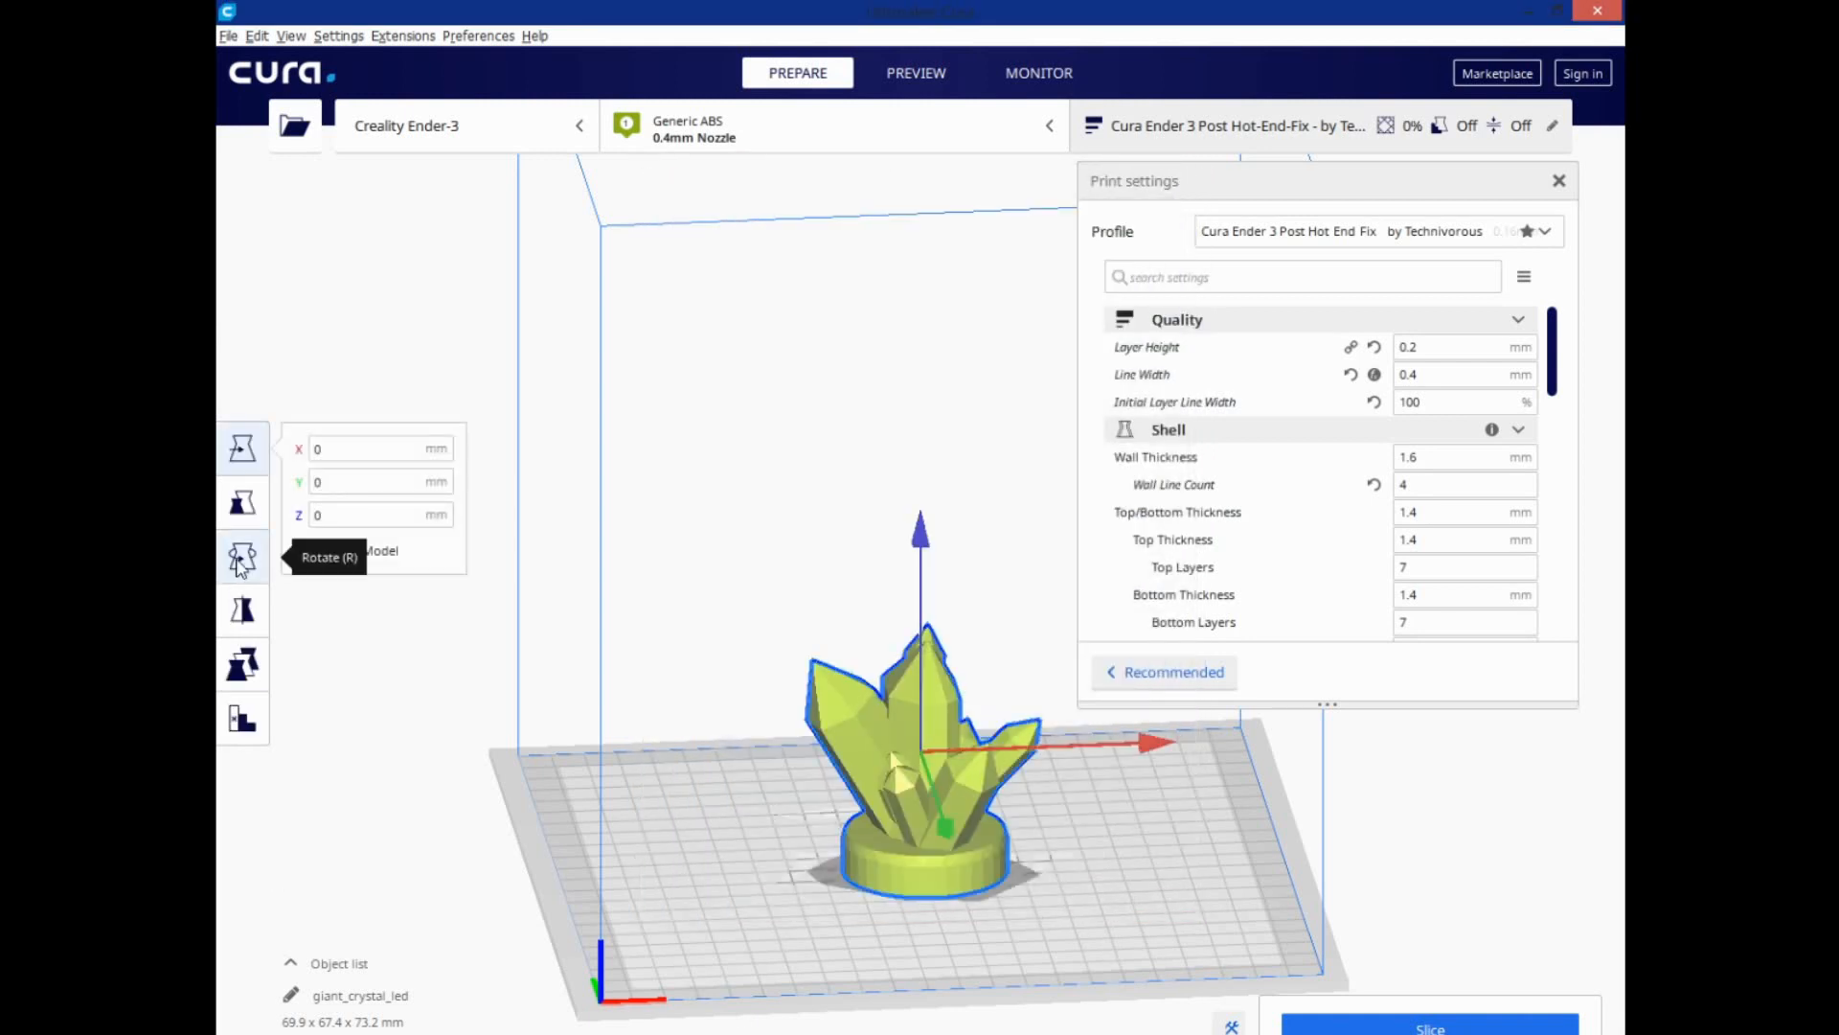
Rotate the crystal with select-face-to-build-plate until a face rests flat
left_click(242, 558)
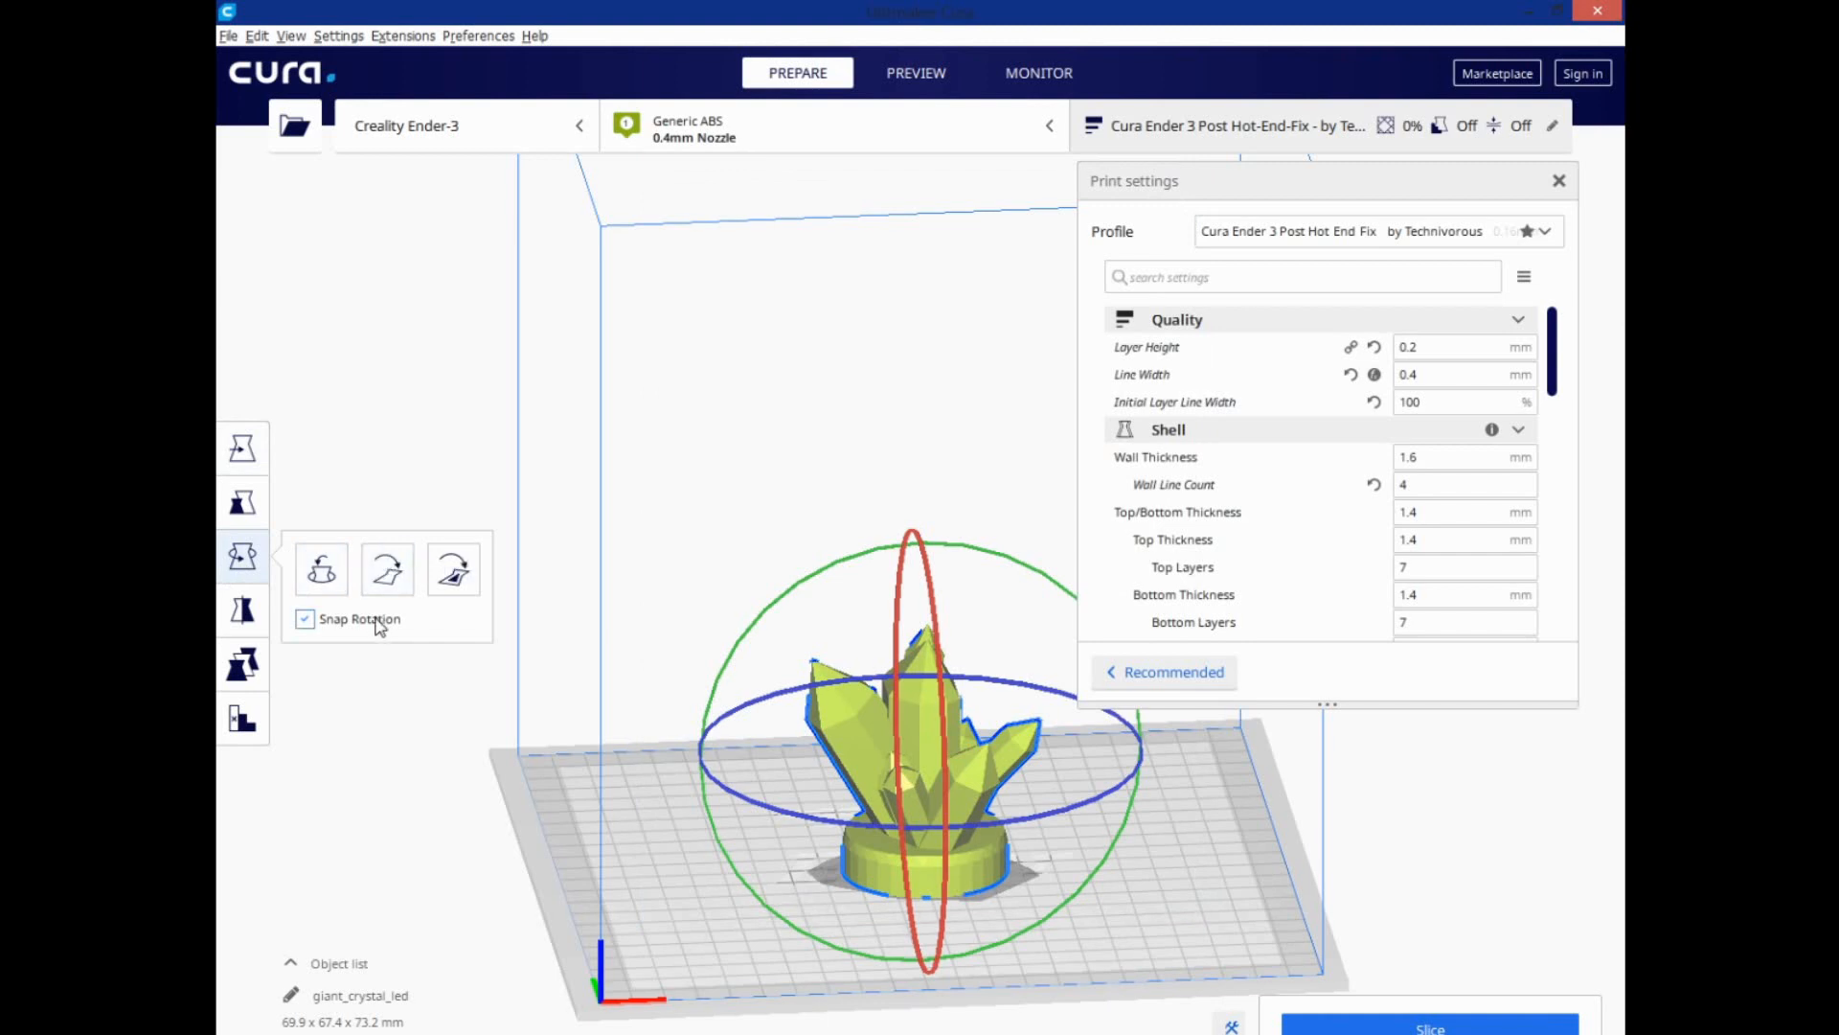
mouse_move(454, 570)
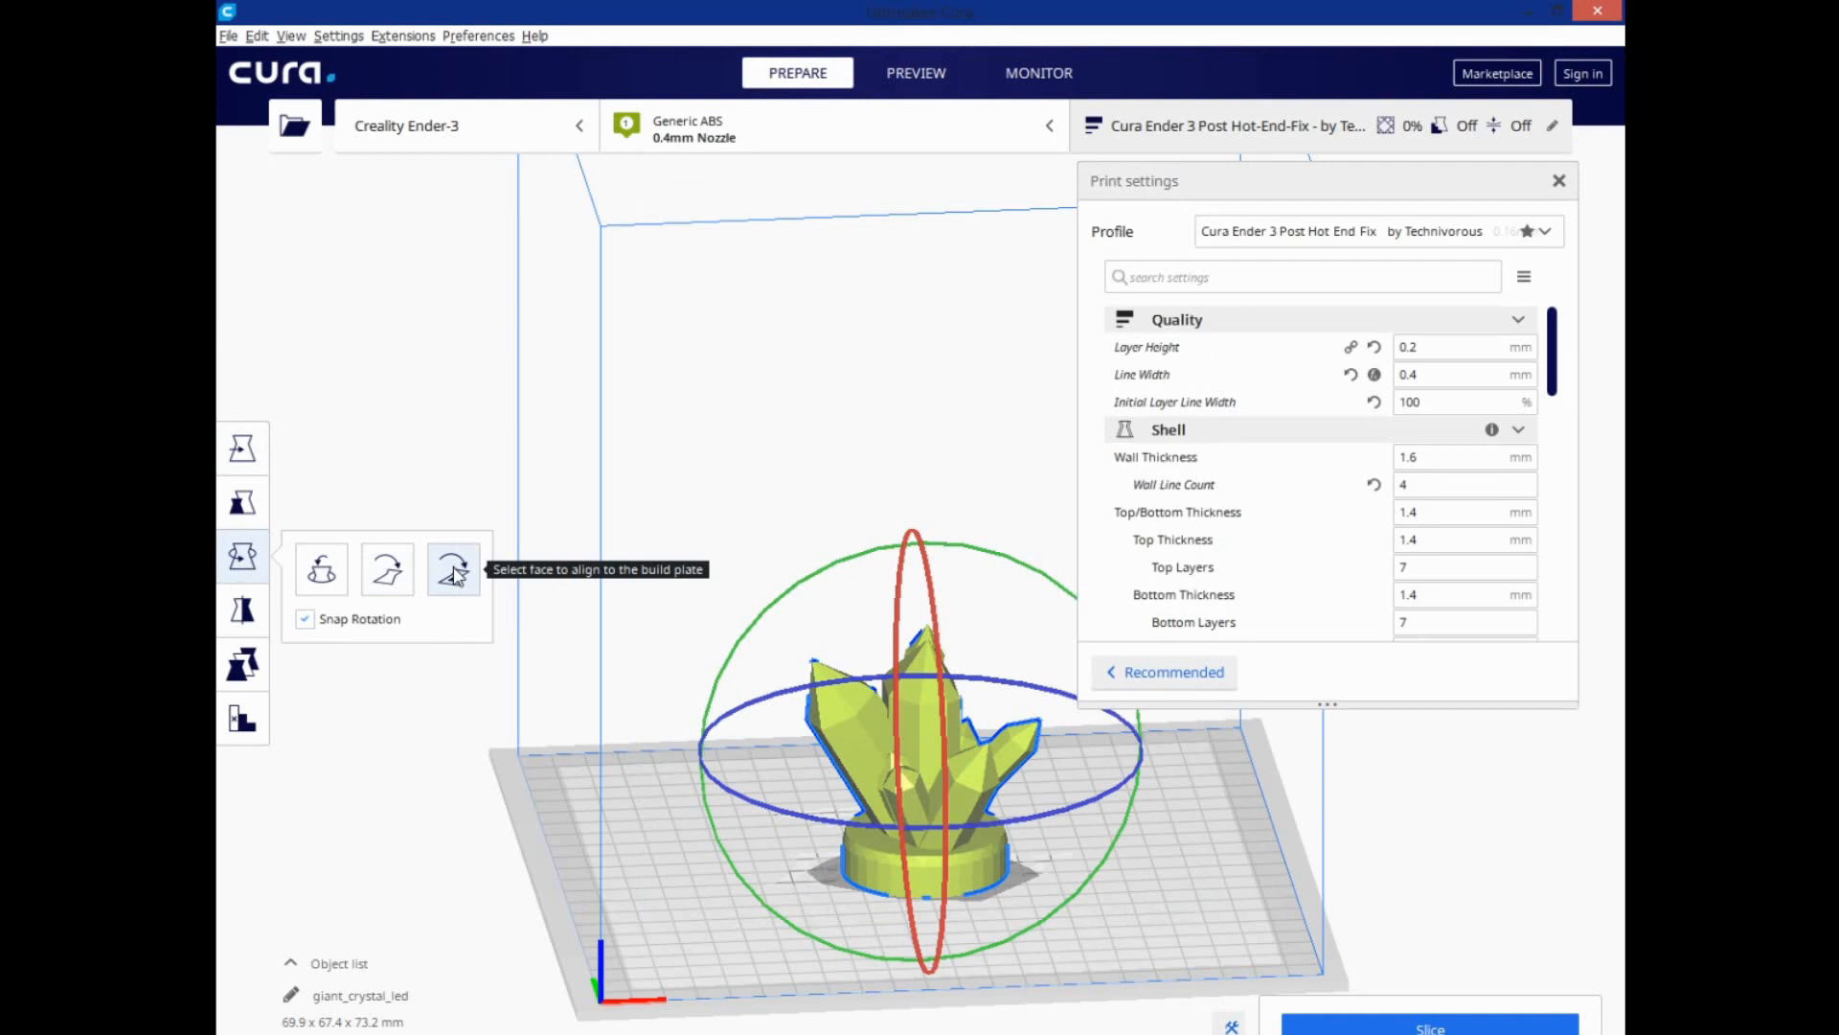
left_click(453, 569)
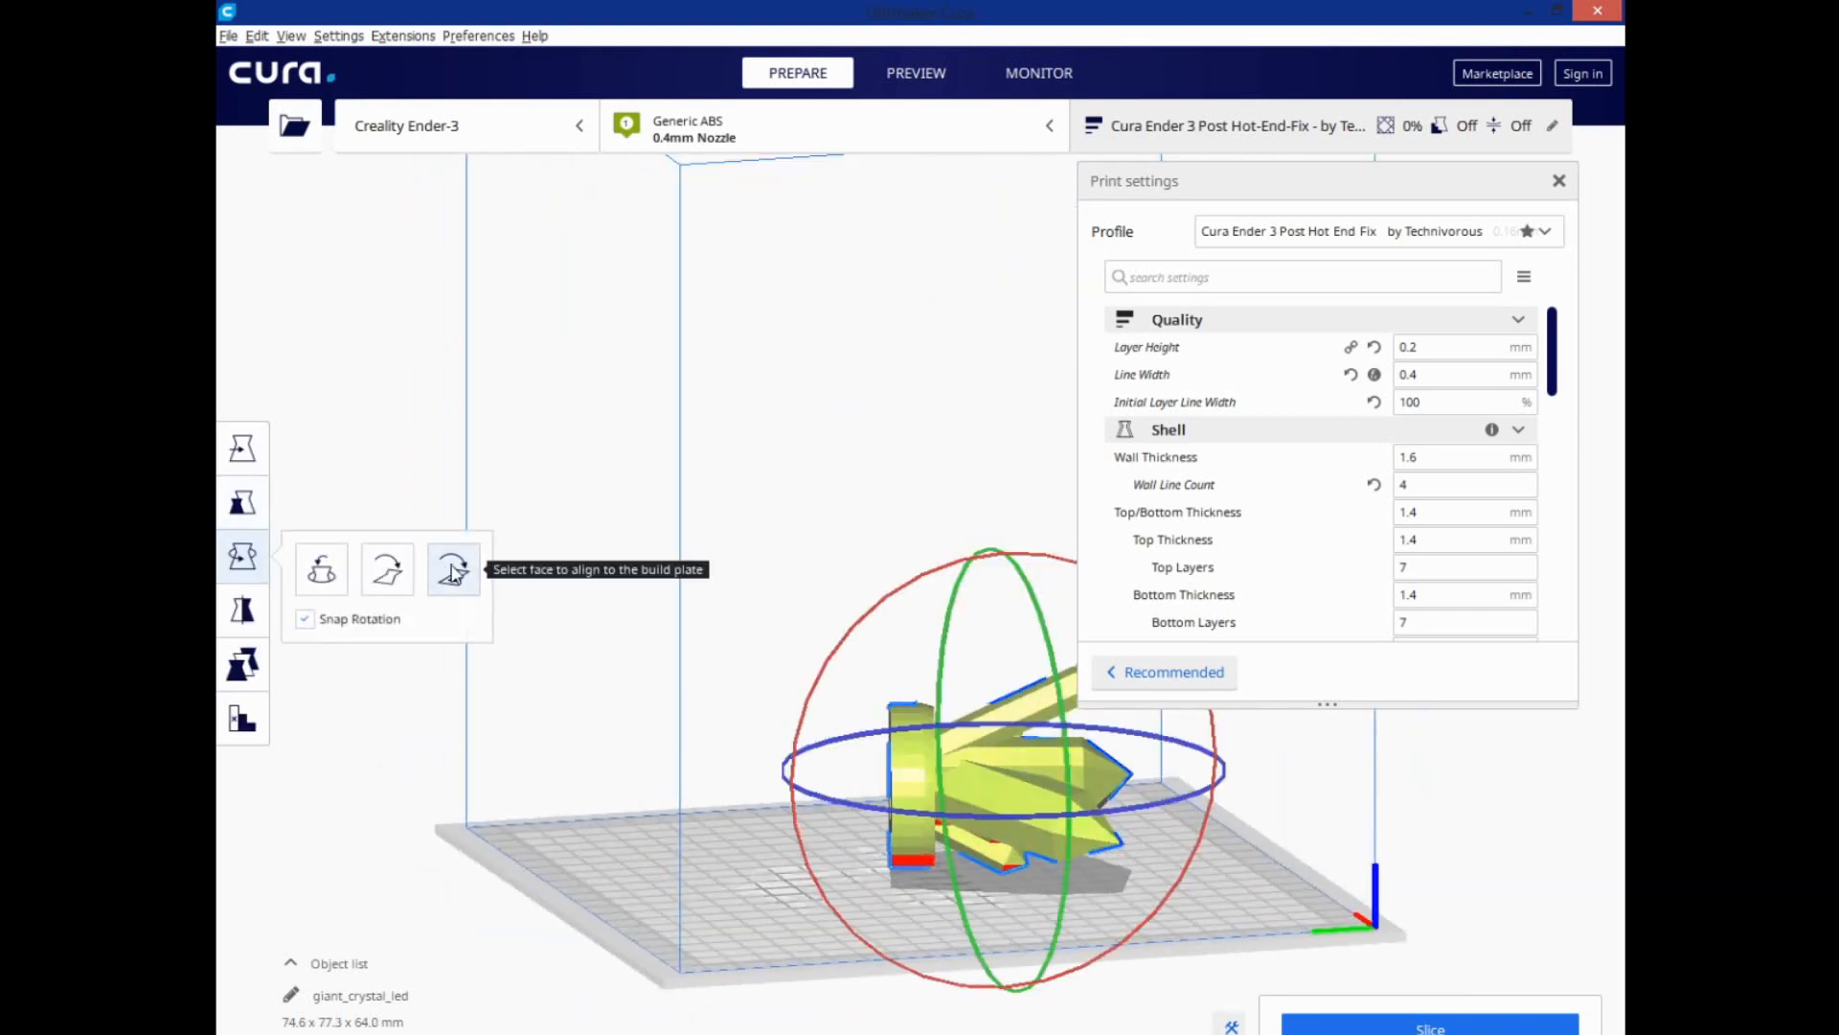
left_click(454, 569)
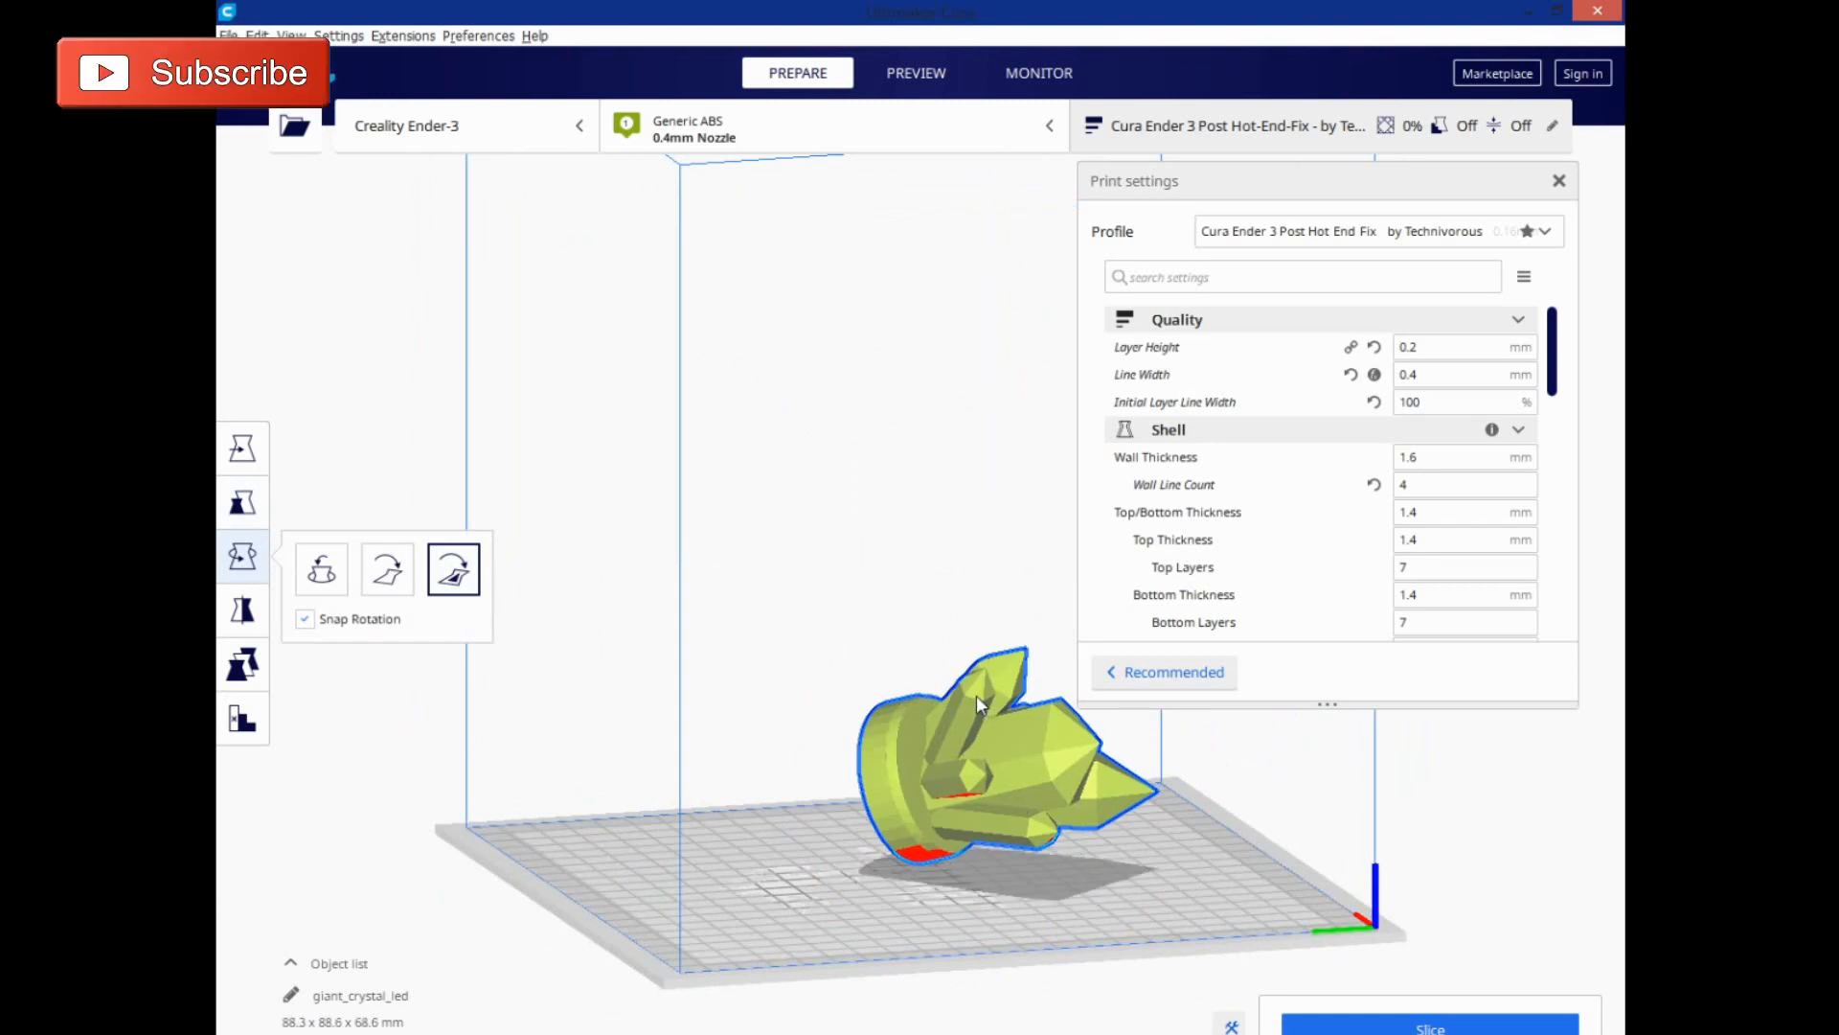
left_click_drag(979, 704, 1032, 786)
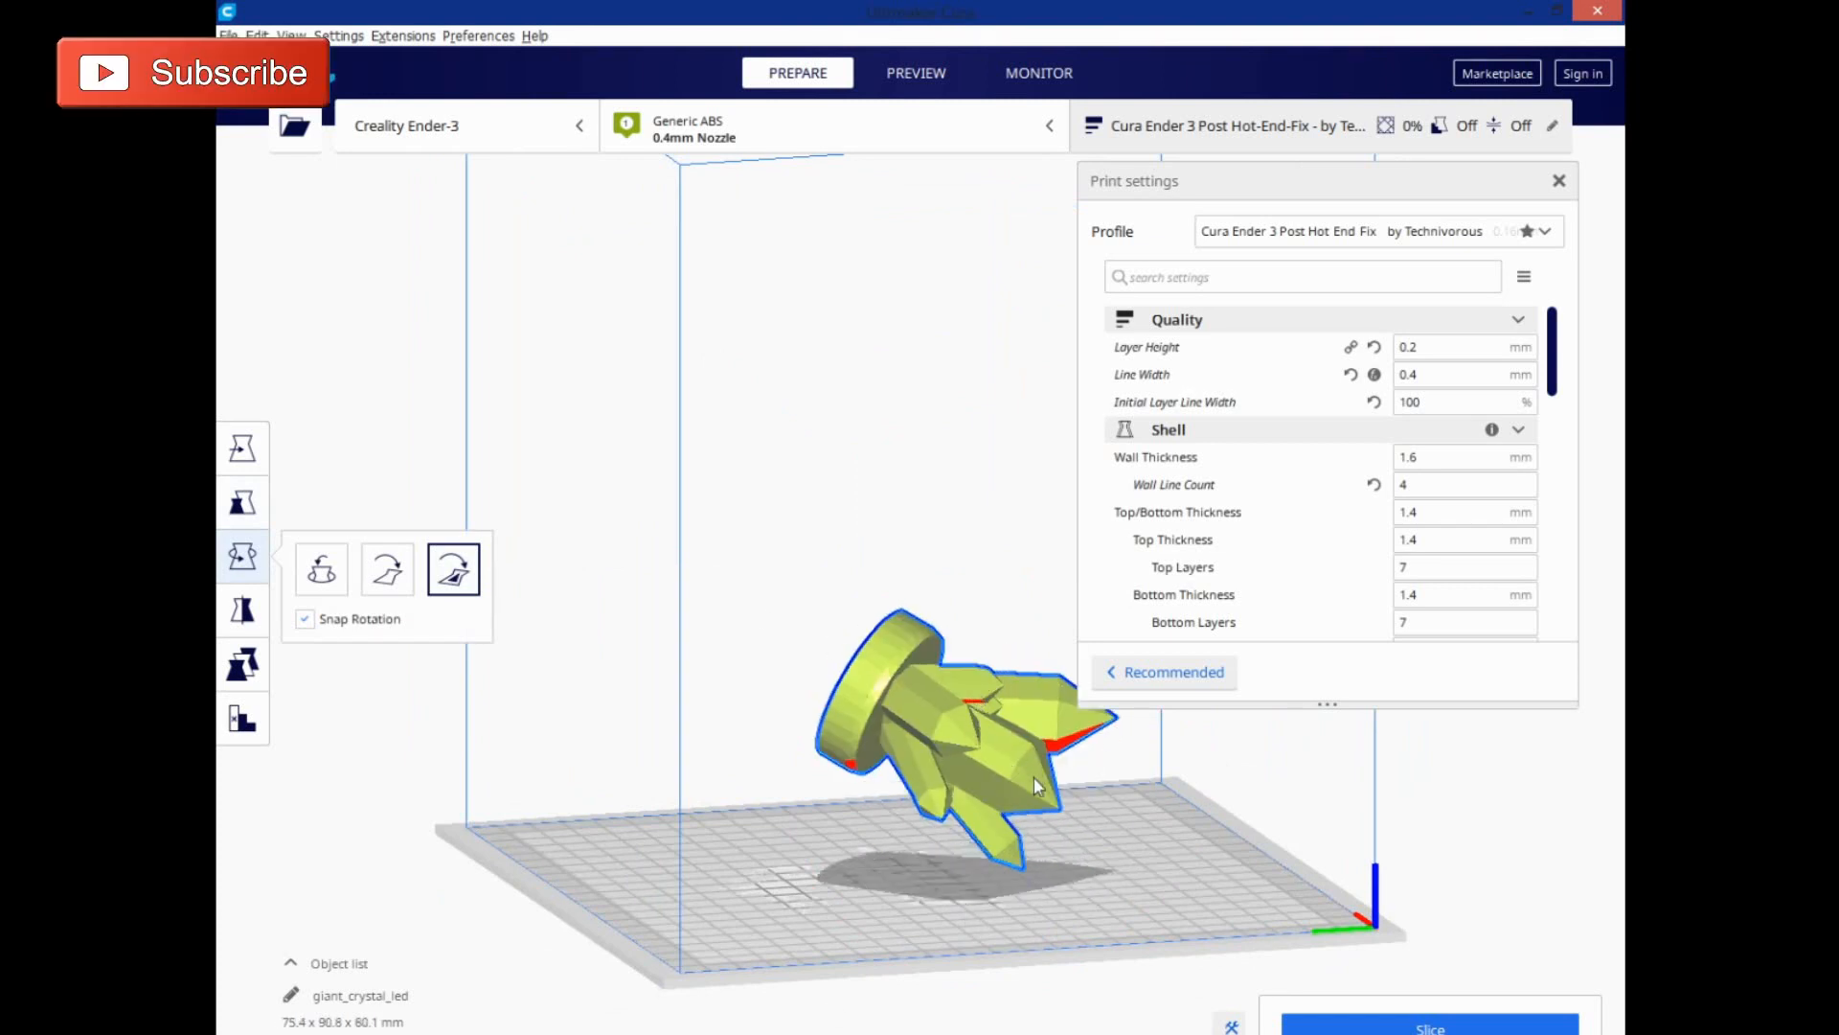
left_click_drag(1032, 785, 1026, 797)
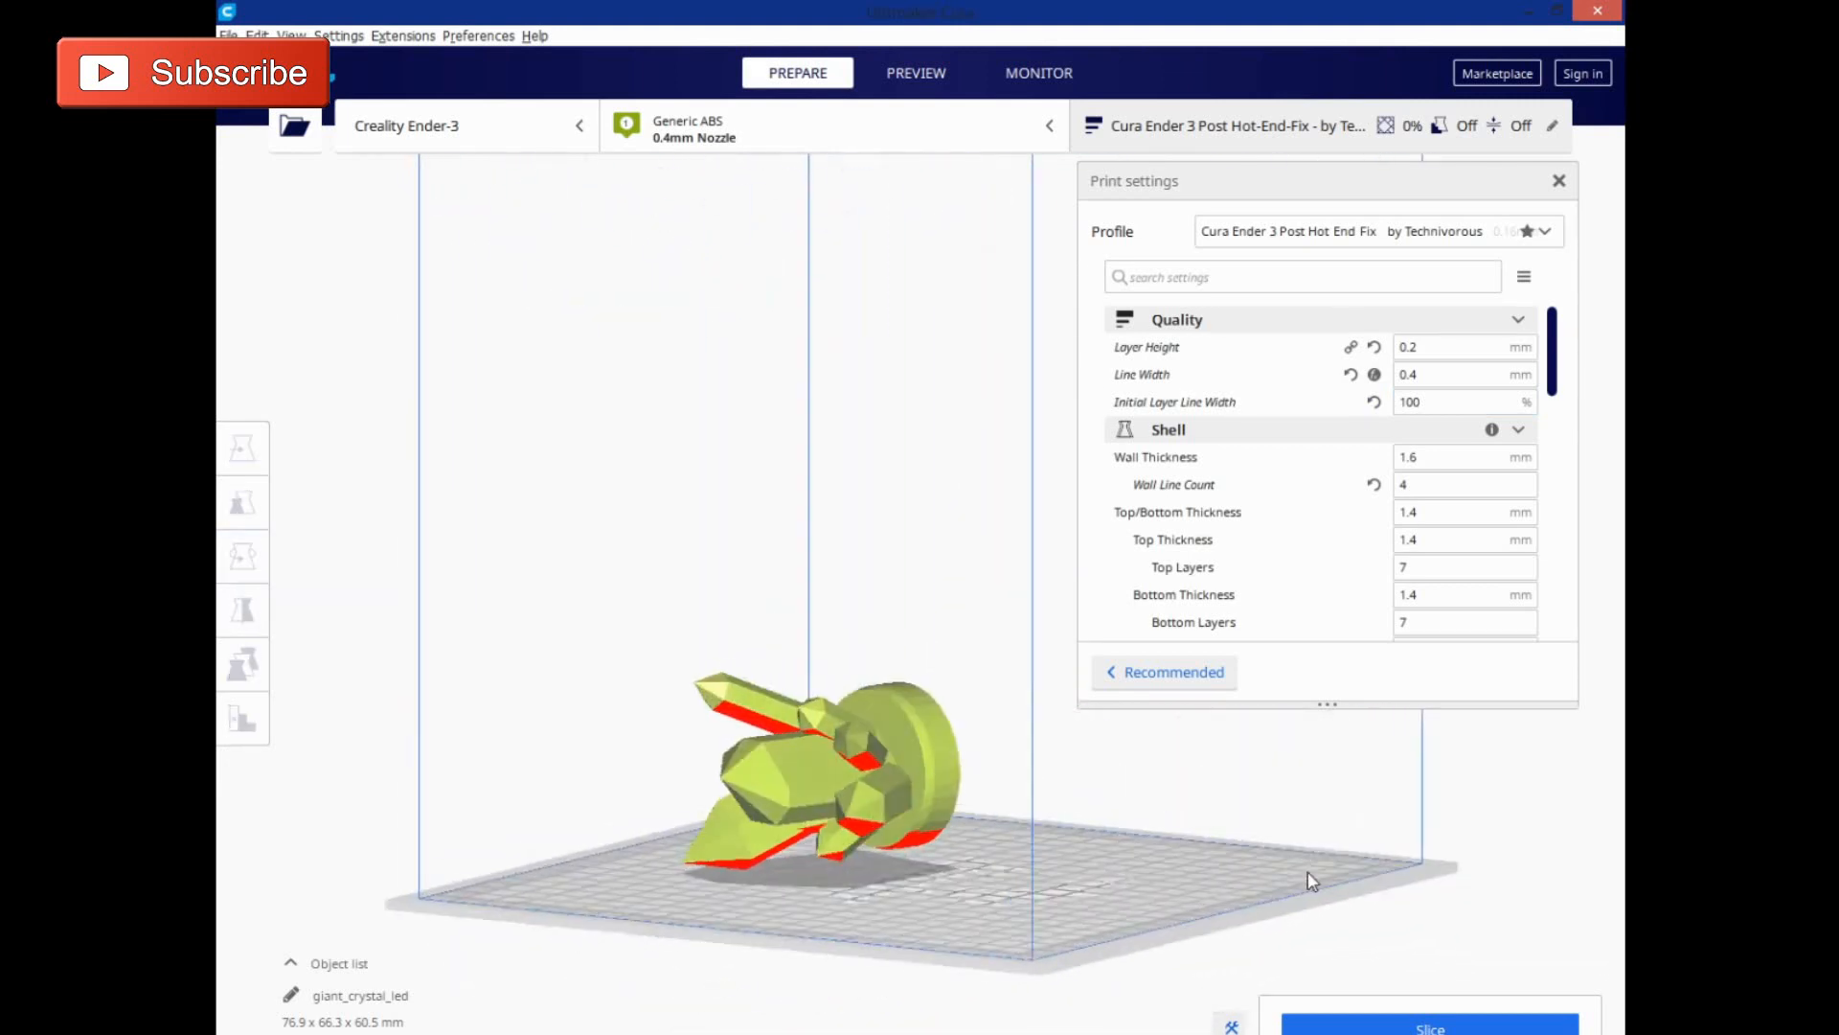
Turn on Spiralize Outer Contour under the Special Modes print settings
scroll("down", 3)
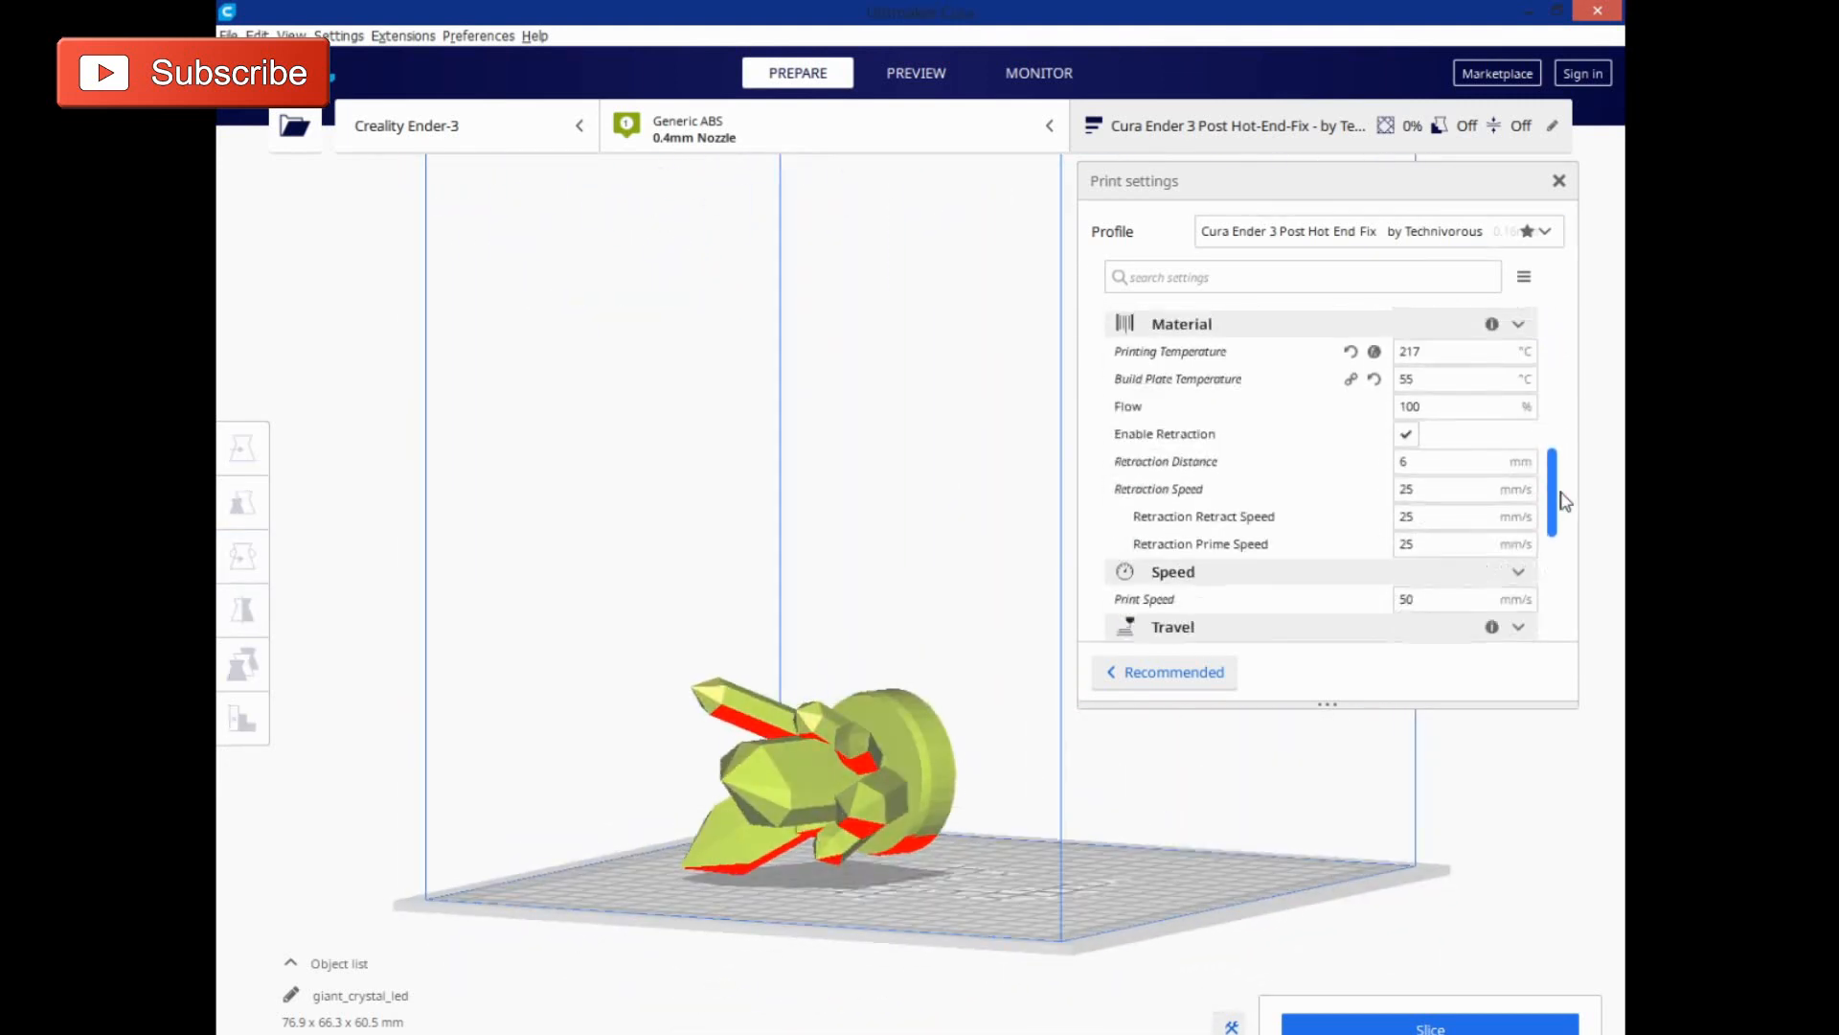
scroll("down", 3)
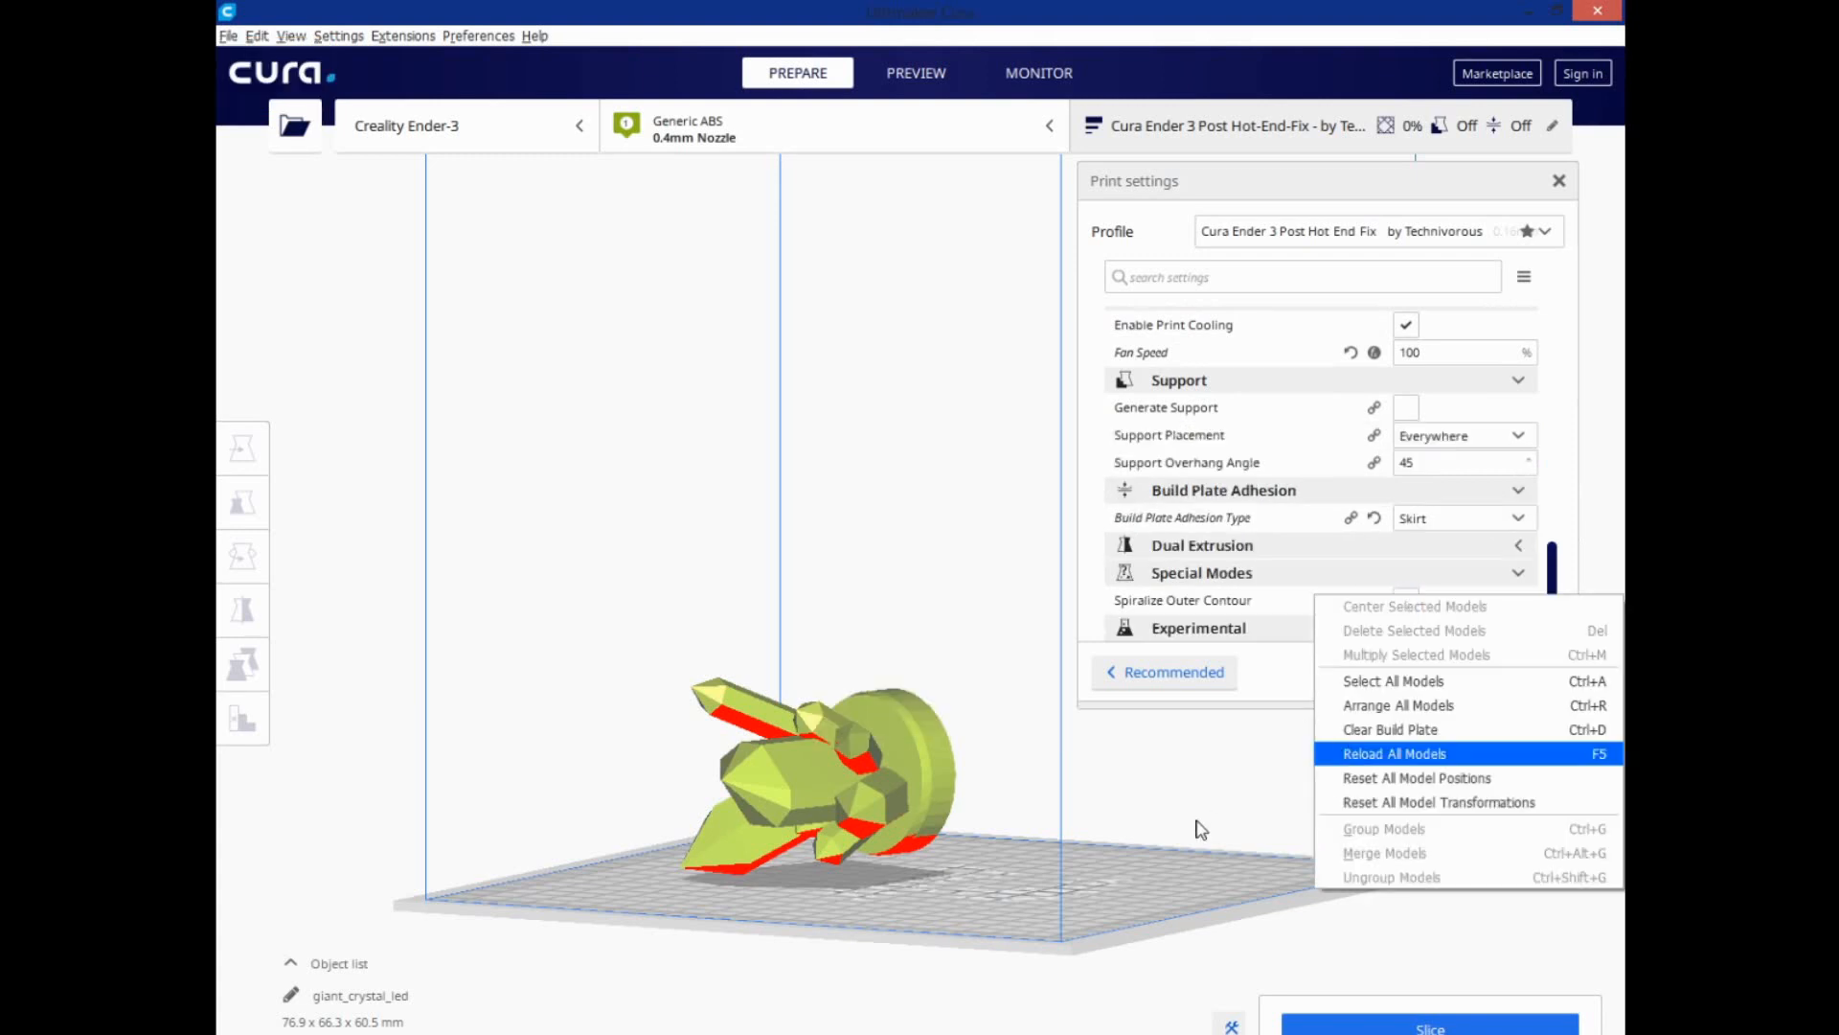
mouse_move(1406, 600)
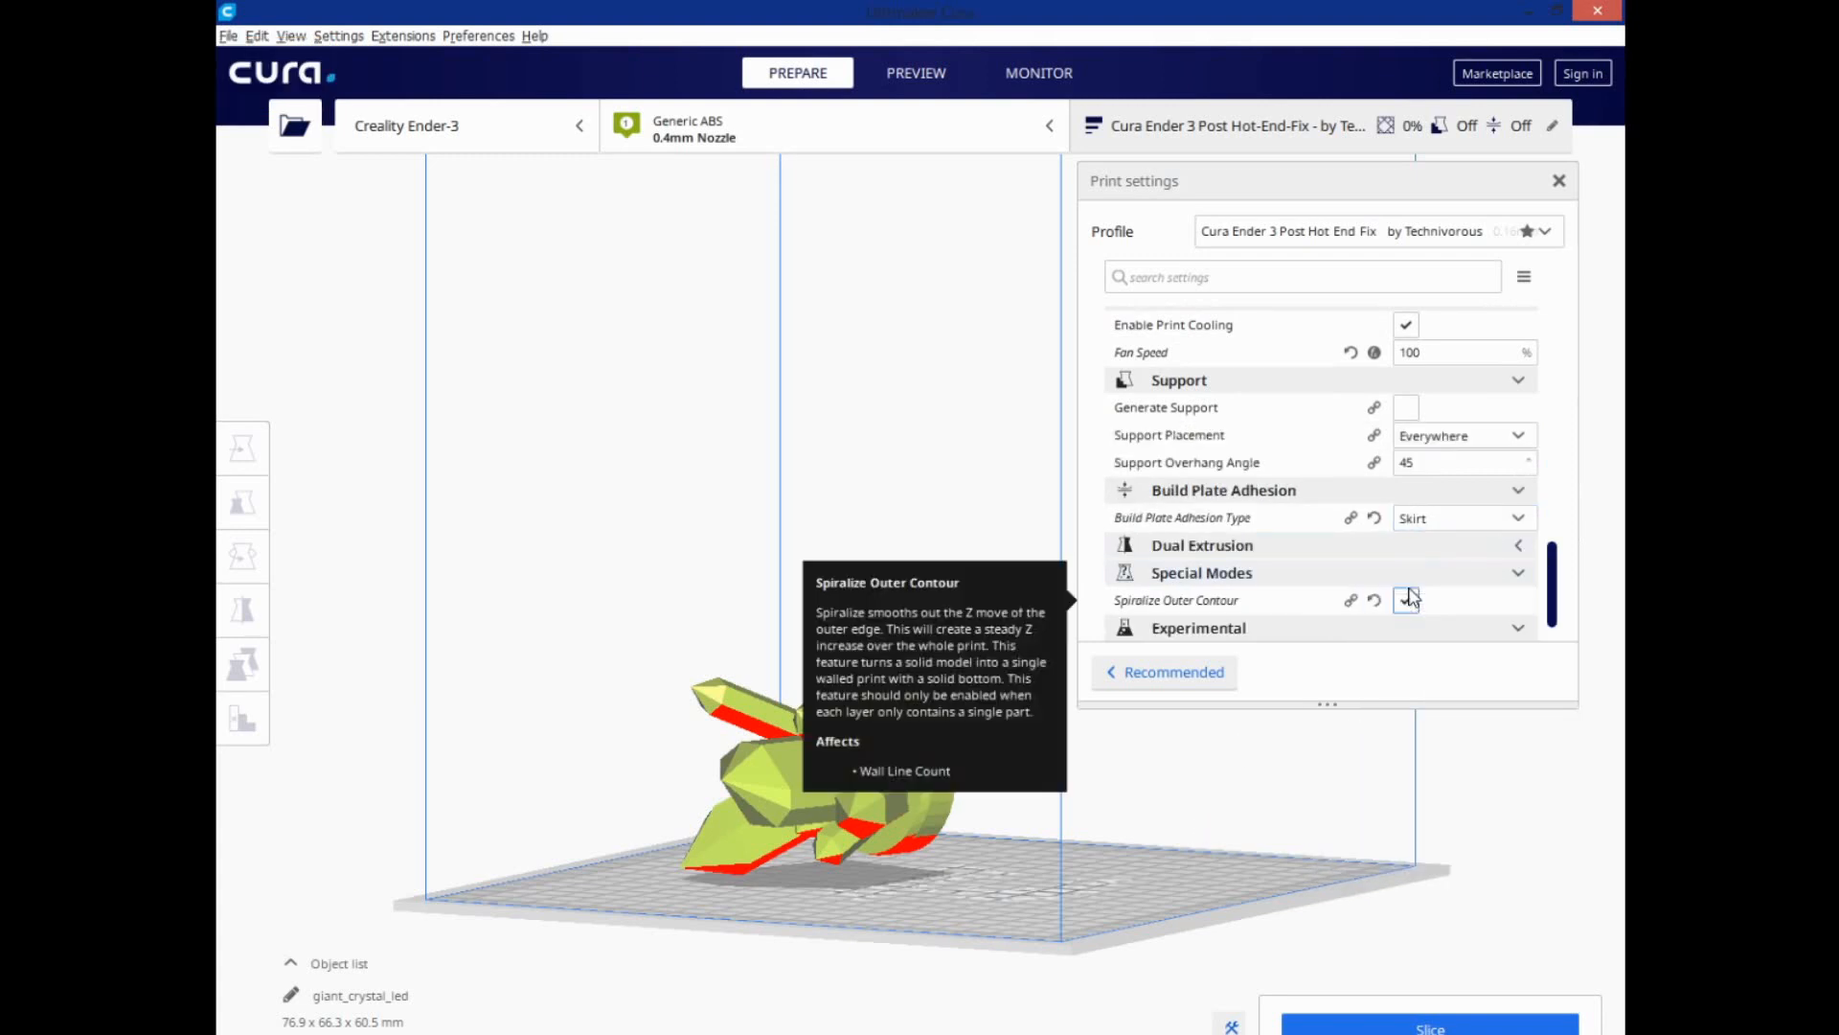
left_click(1405, 600)
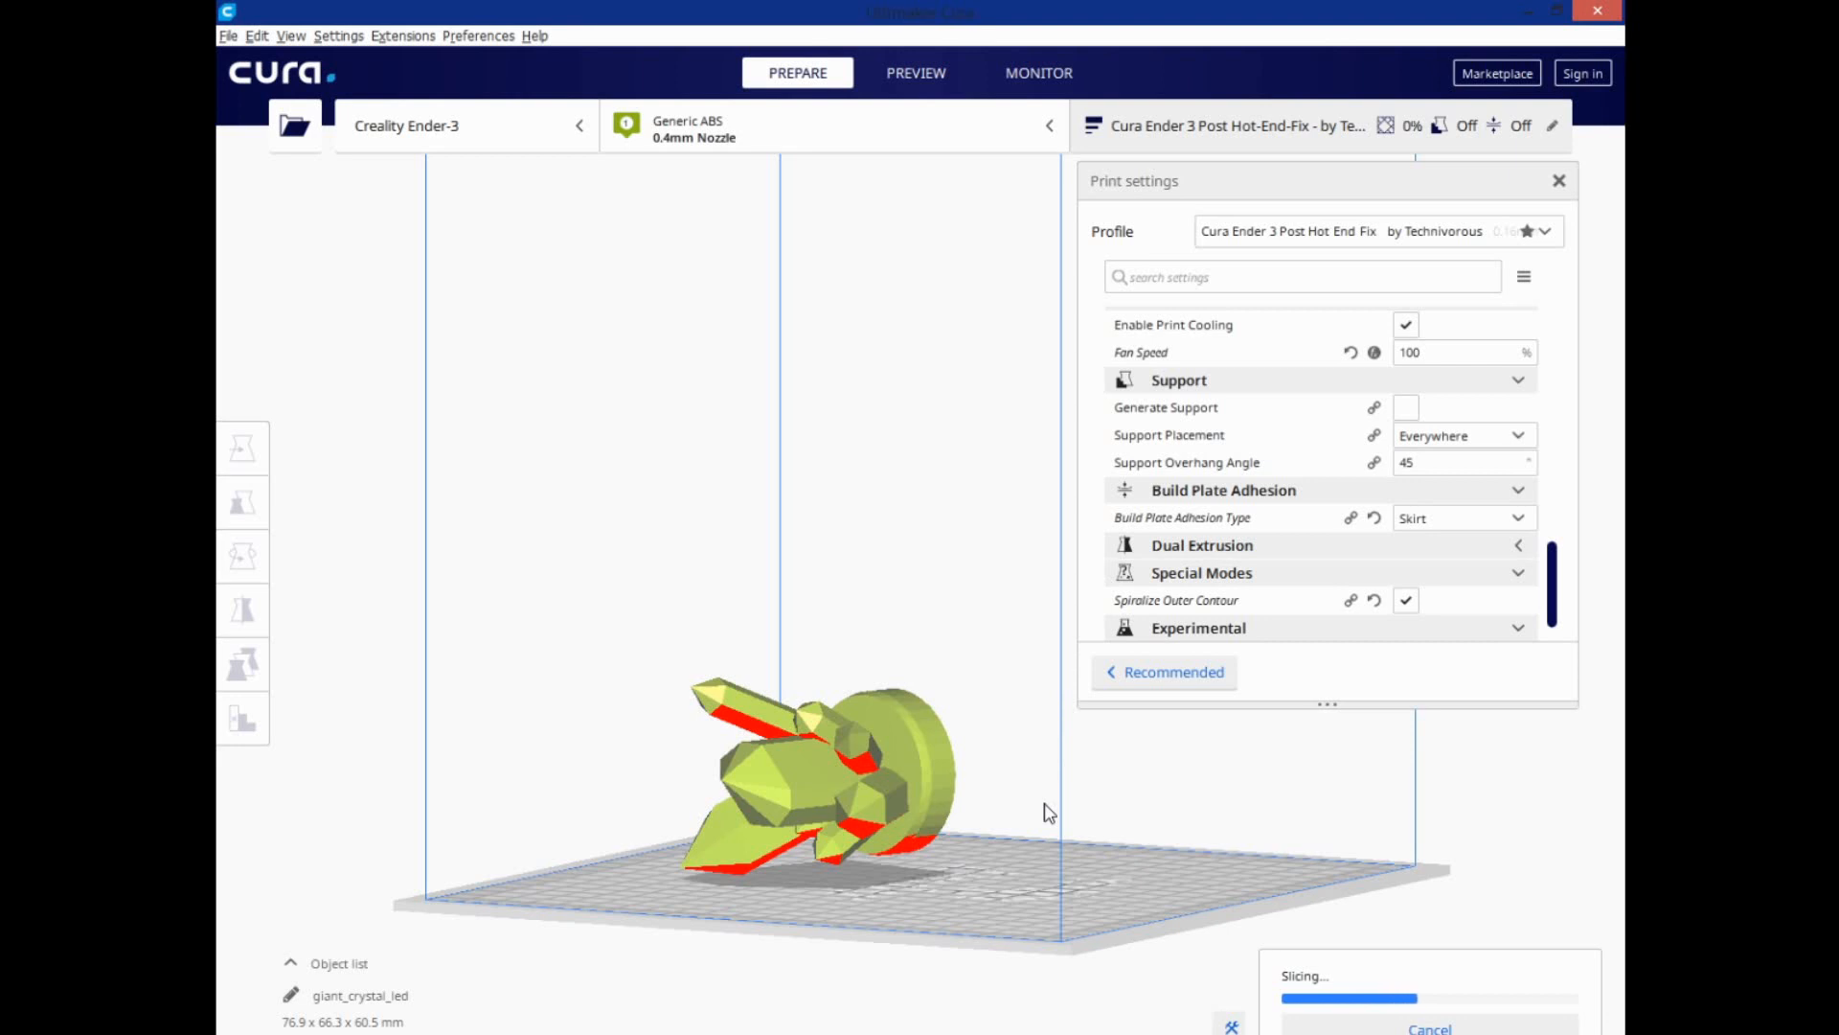
mouse_move(1041, 832)
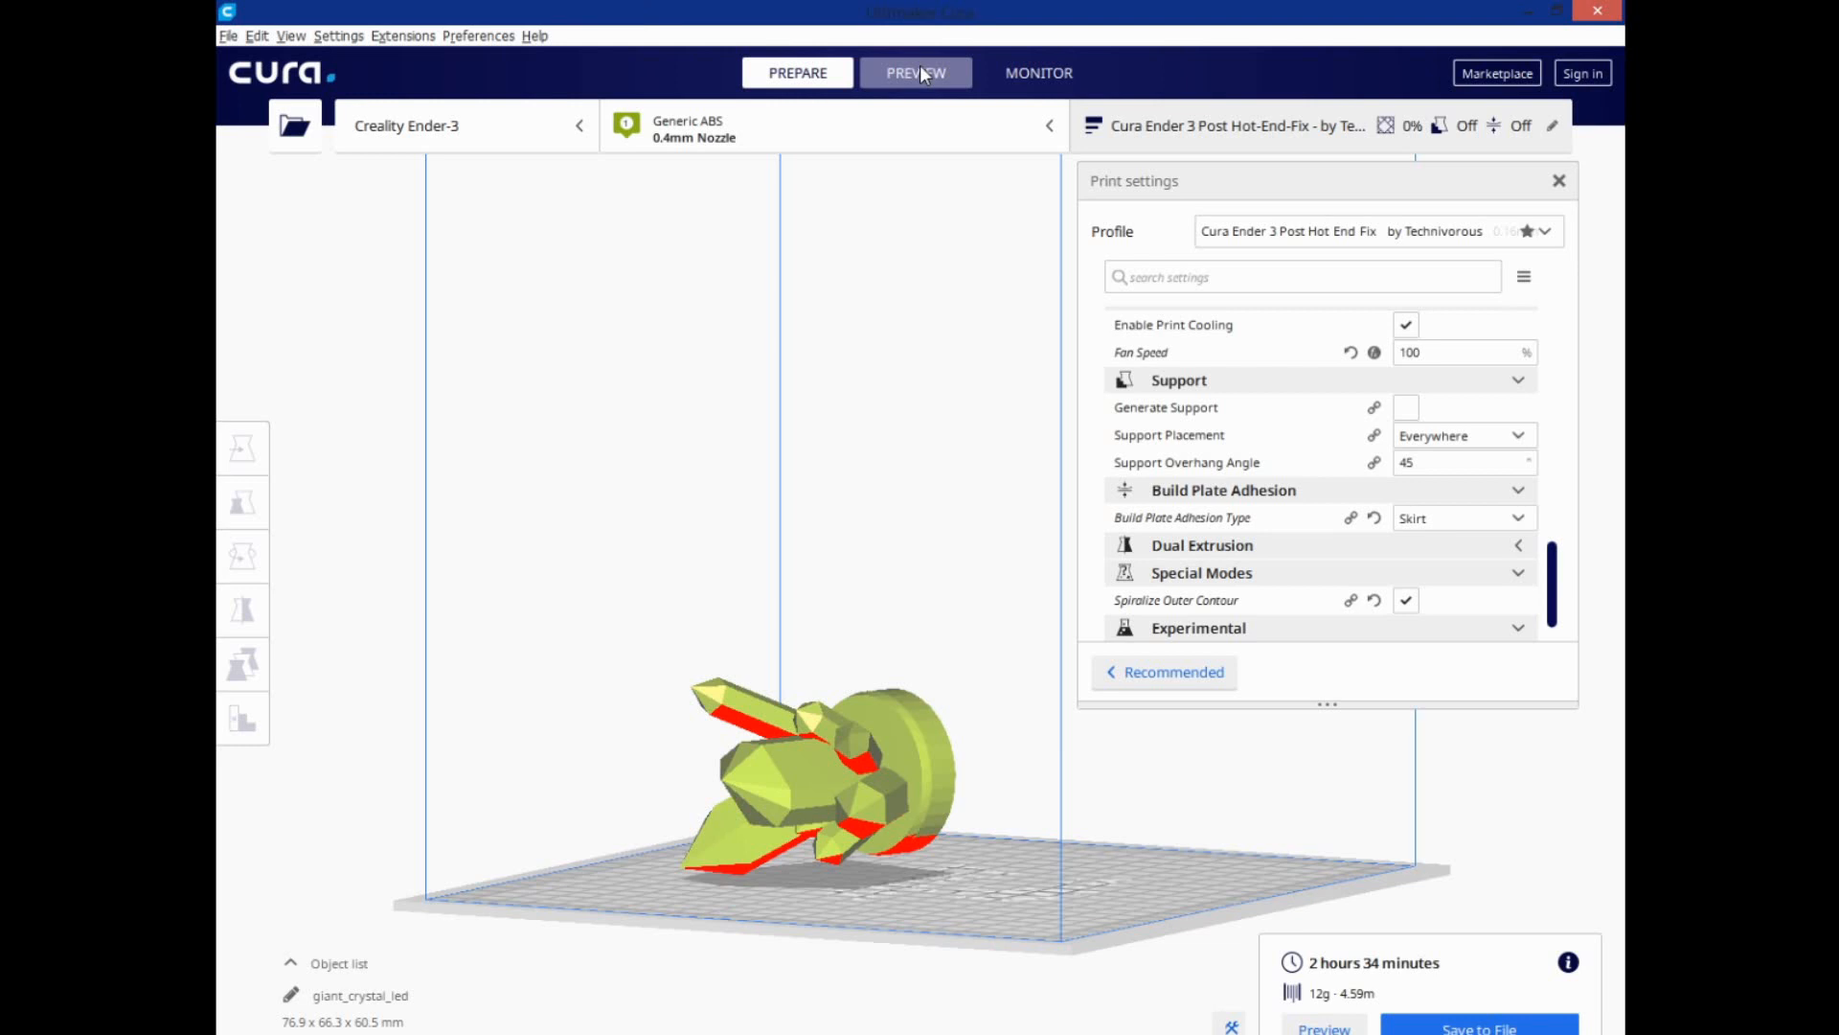
Switch to the PREVIEW layer view and scroll through the print settings
left_click(915, 73)
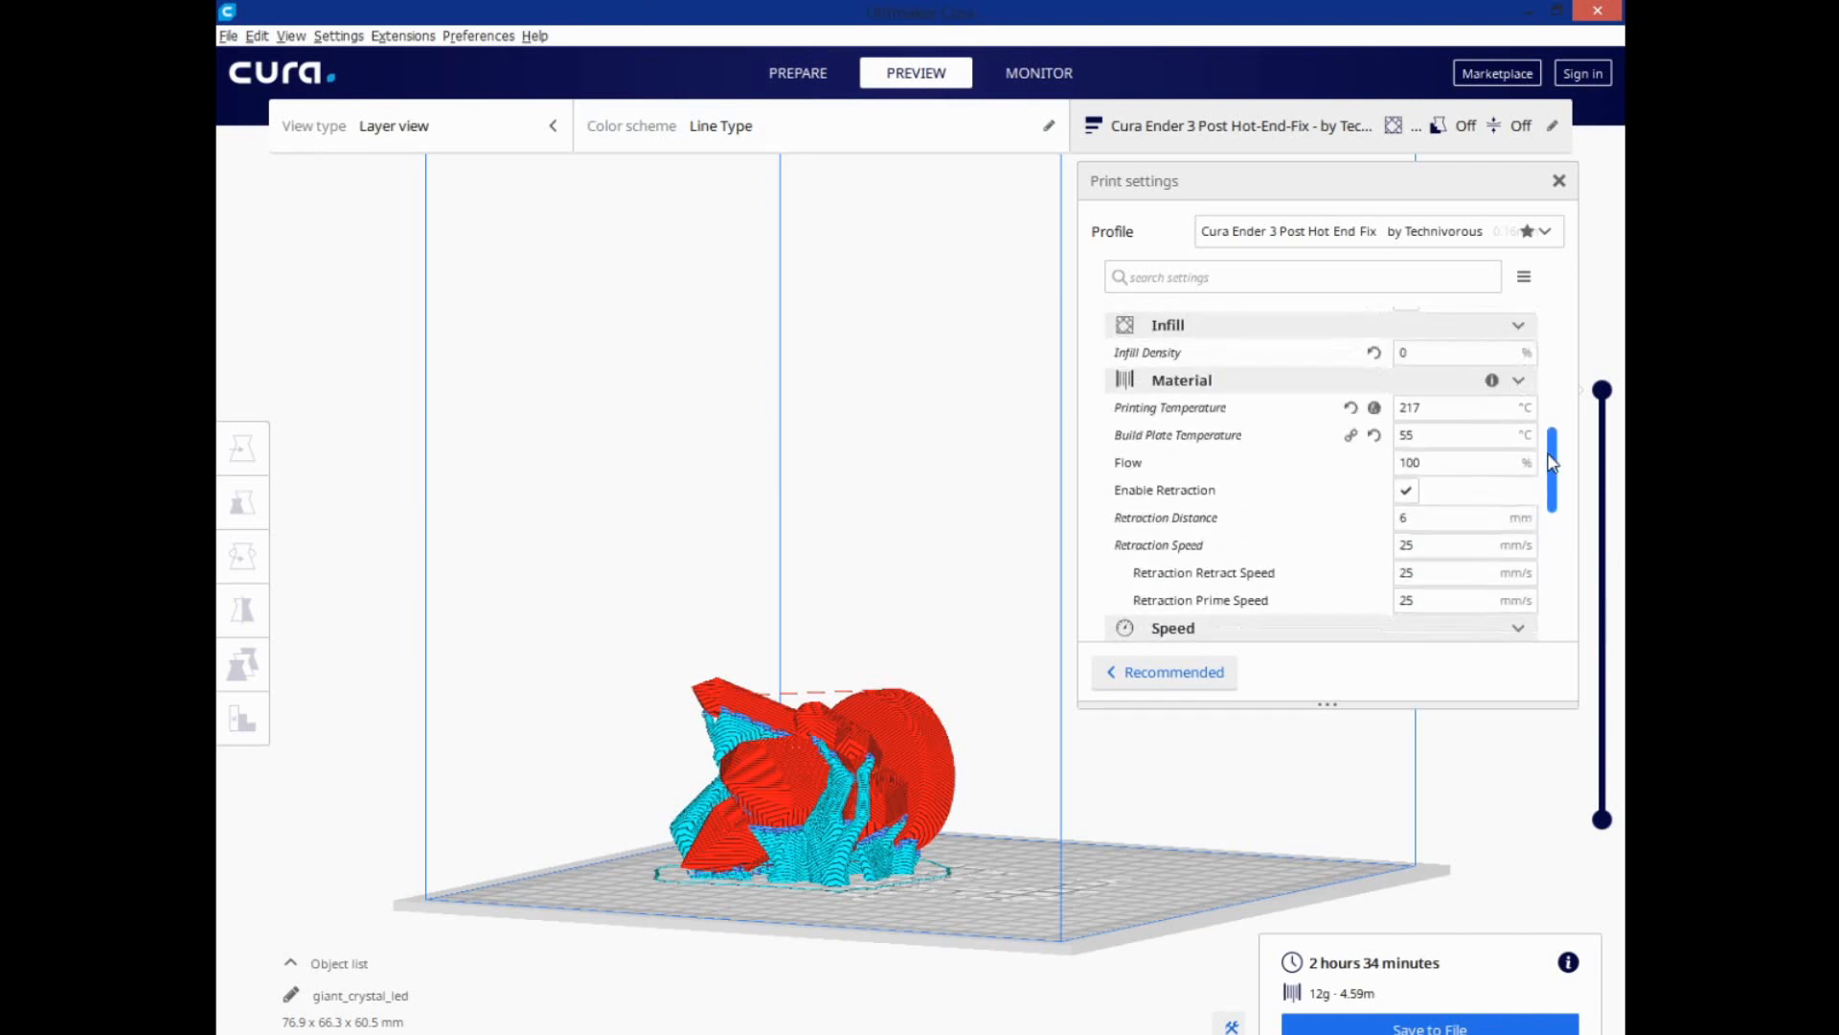
scroll("down", 3)
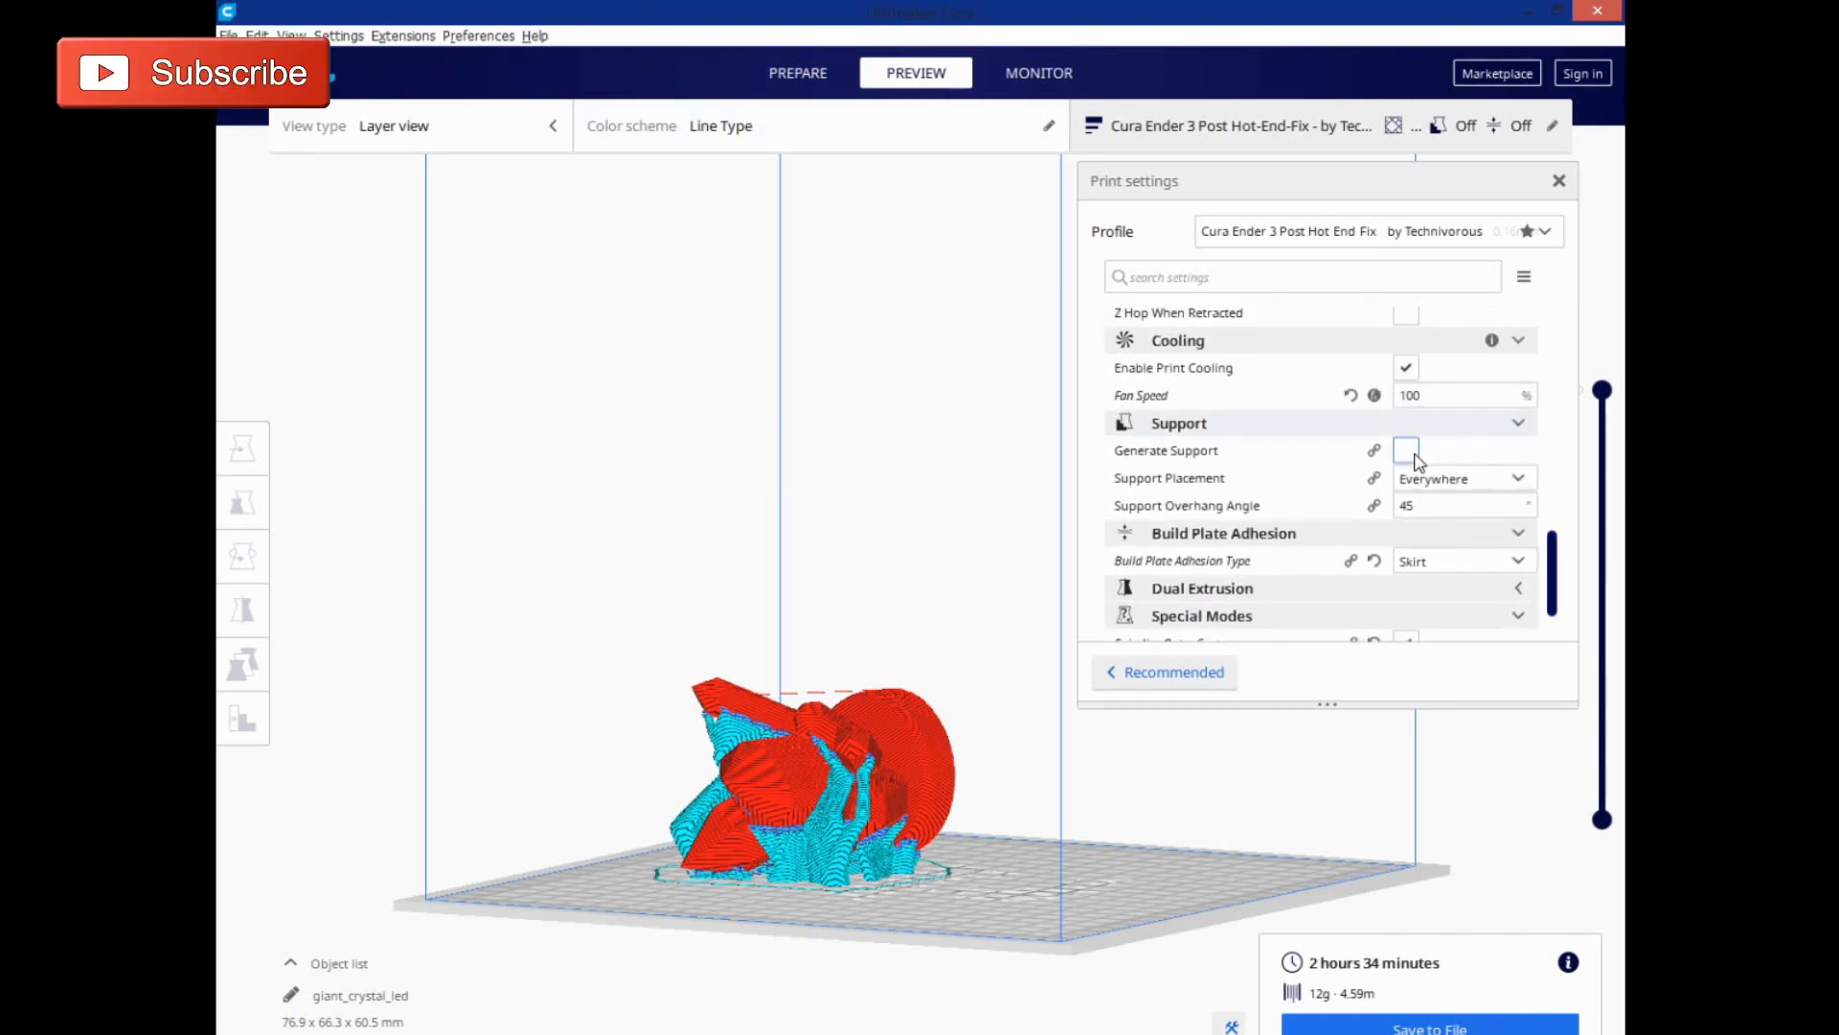
left_click(1405, 450)
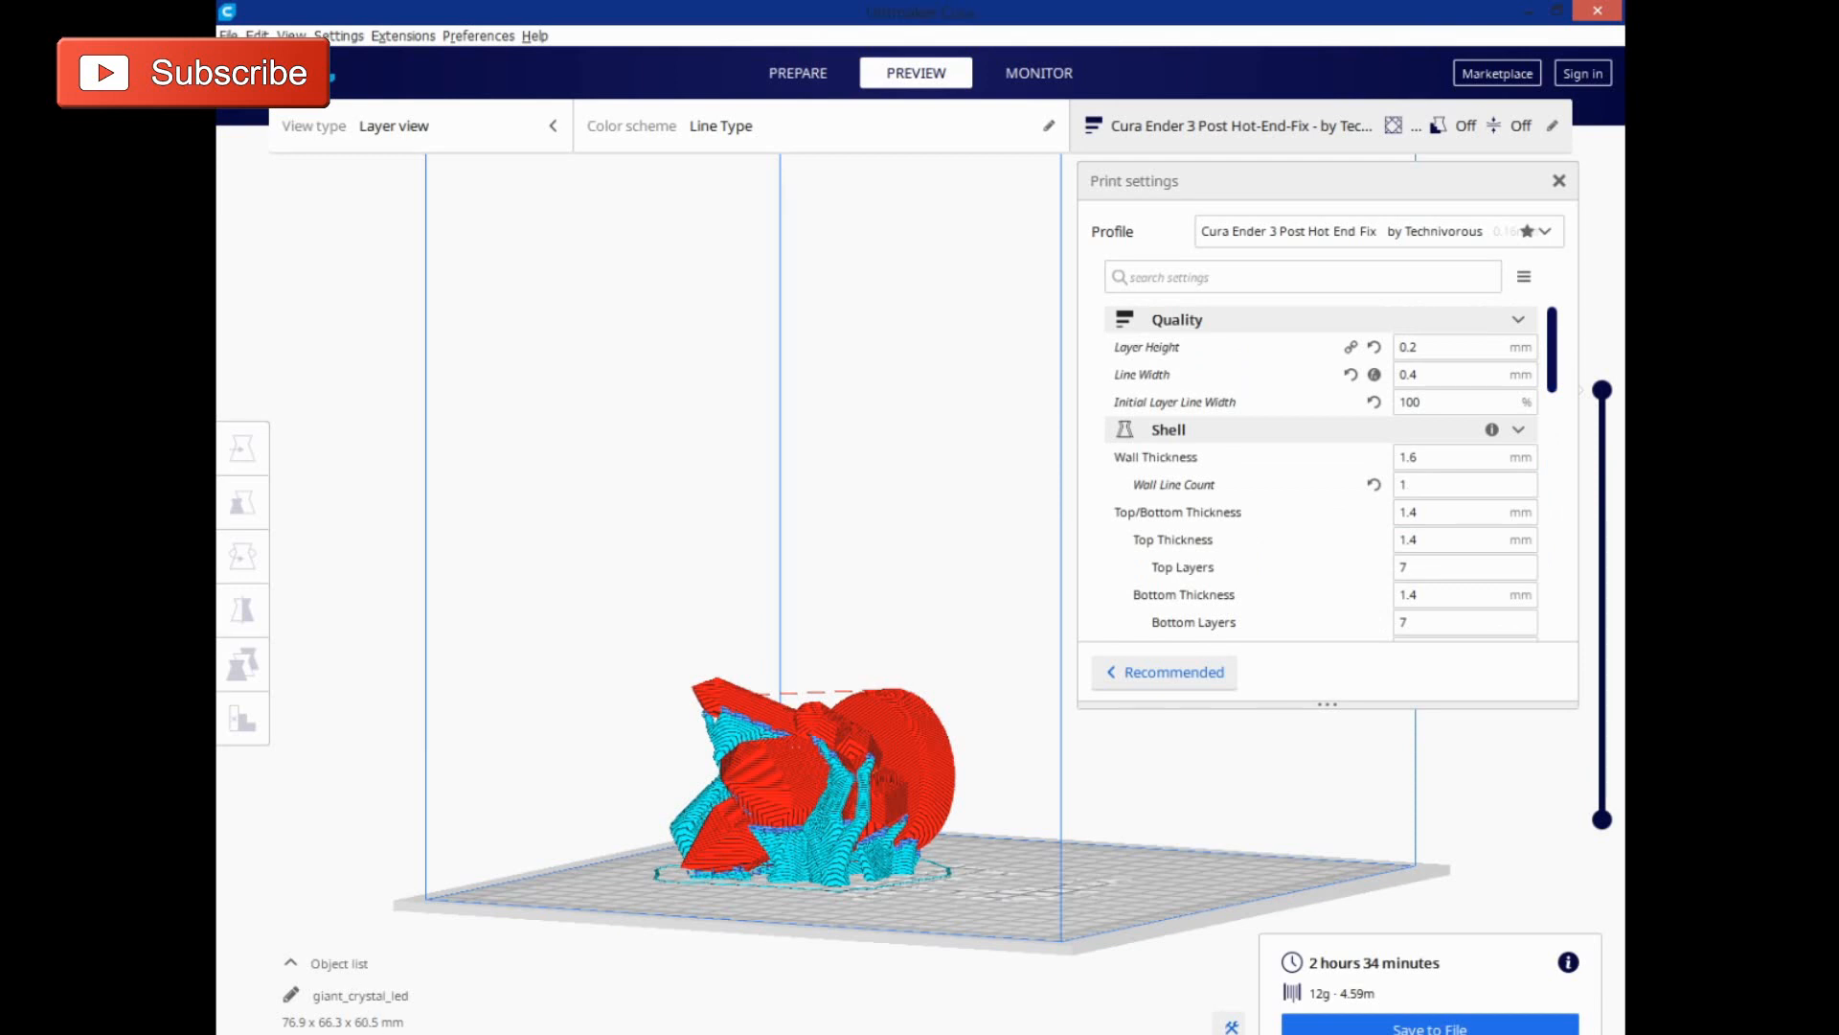
Edit the Object list name to 'crystal lamp' and orbit the sliced preview from above
left_click(401, 35)
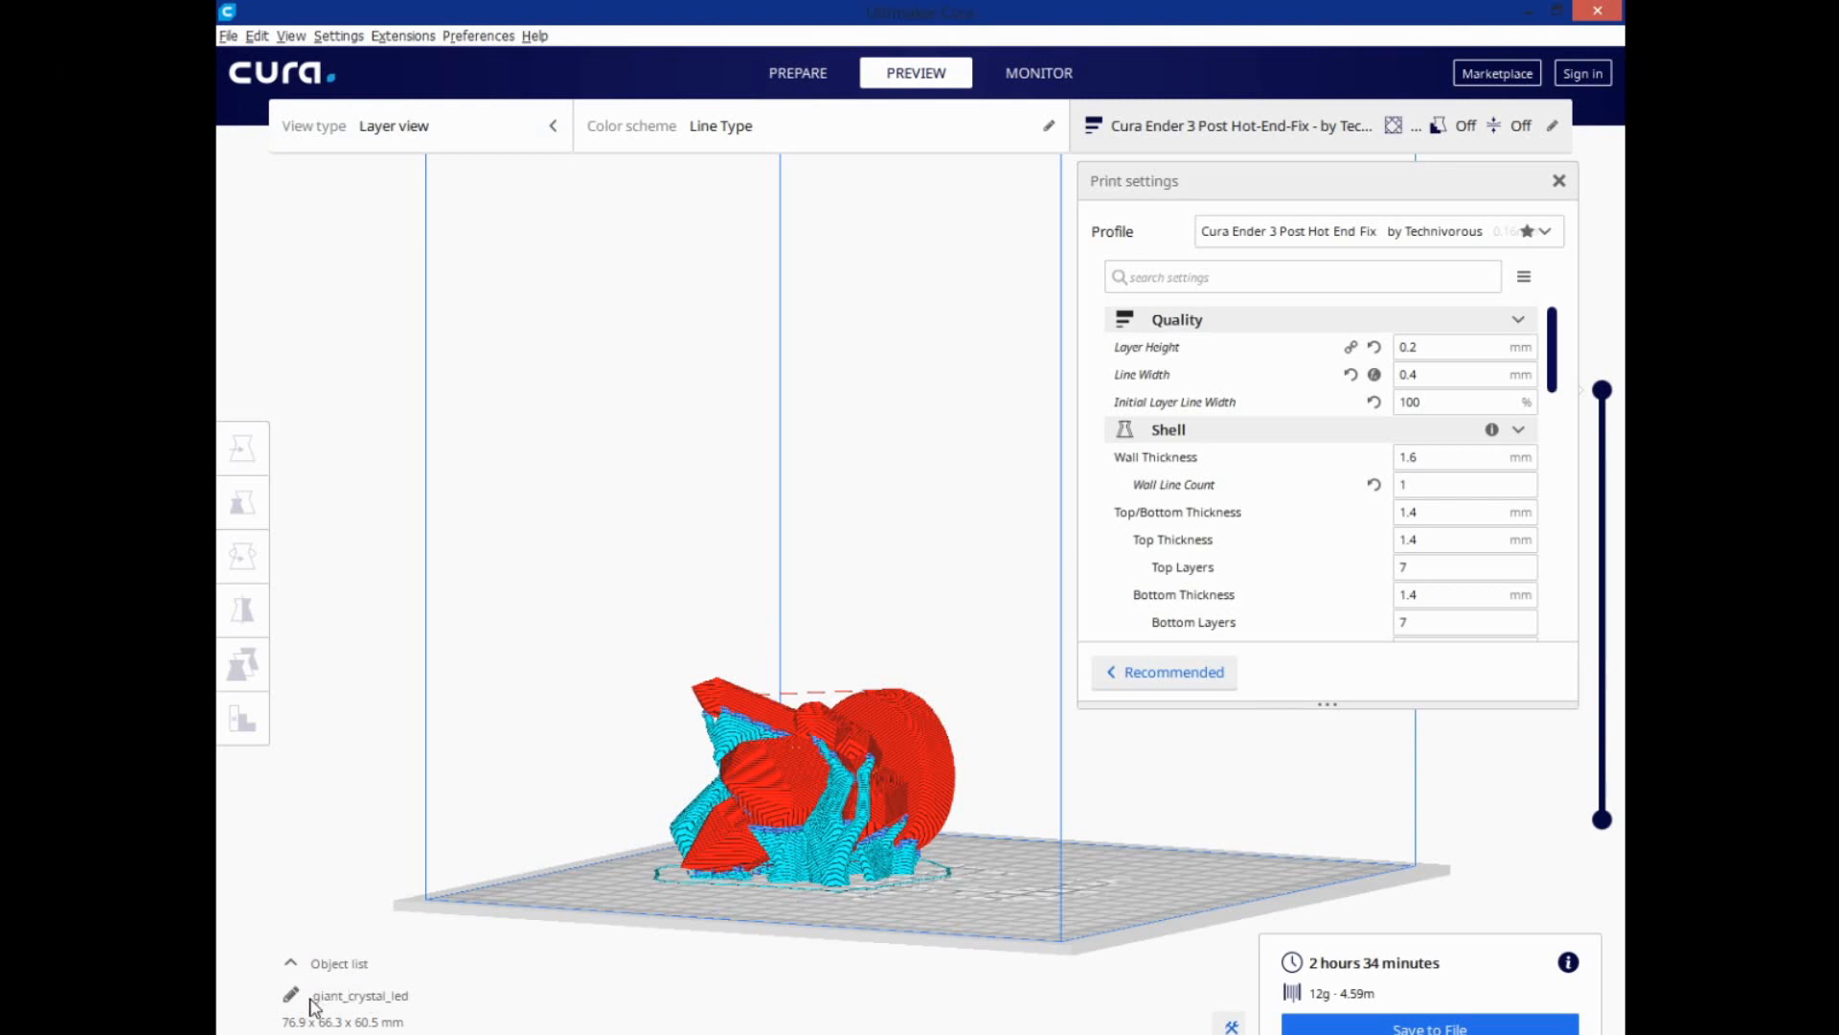
double_click(360, 995)
type("crystal lamp")
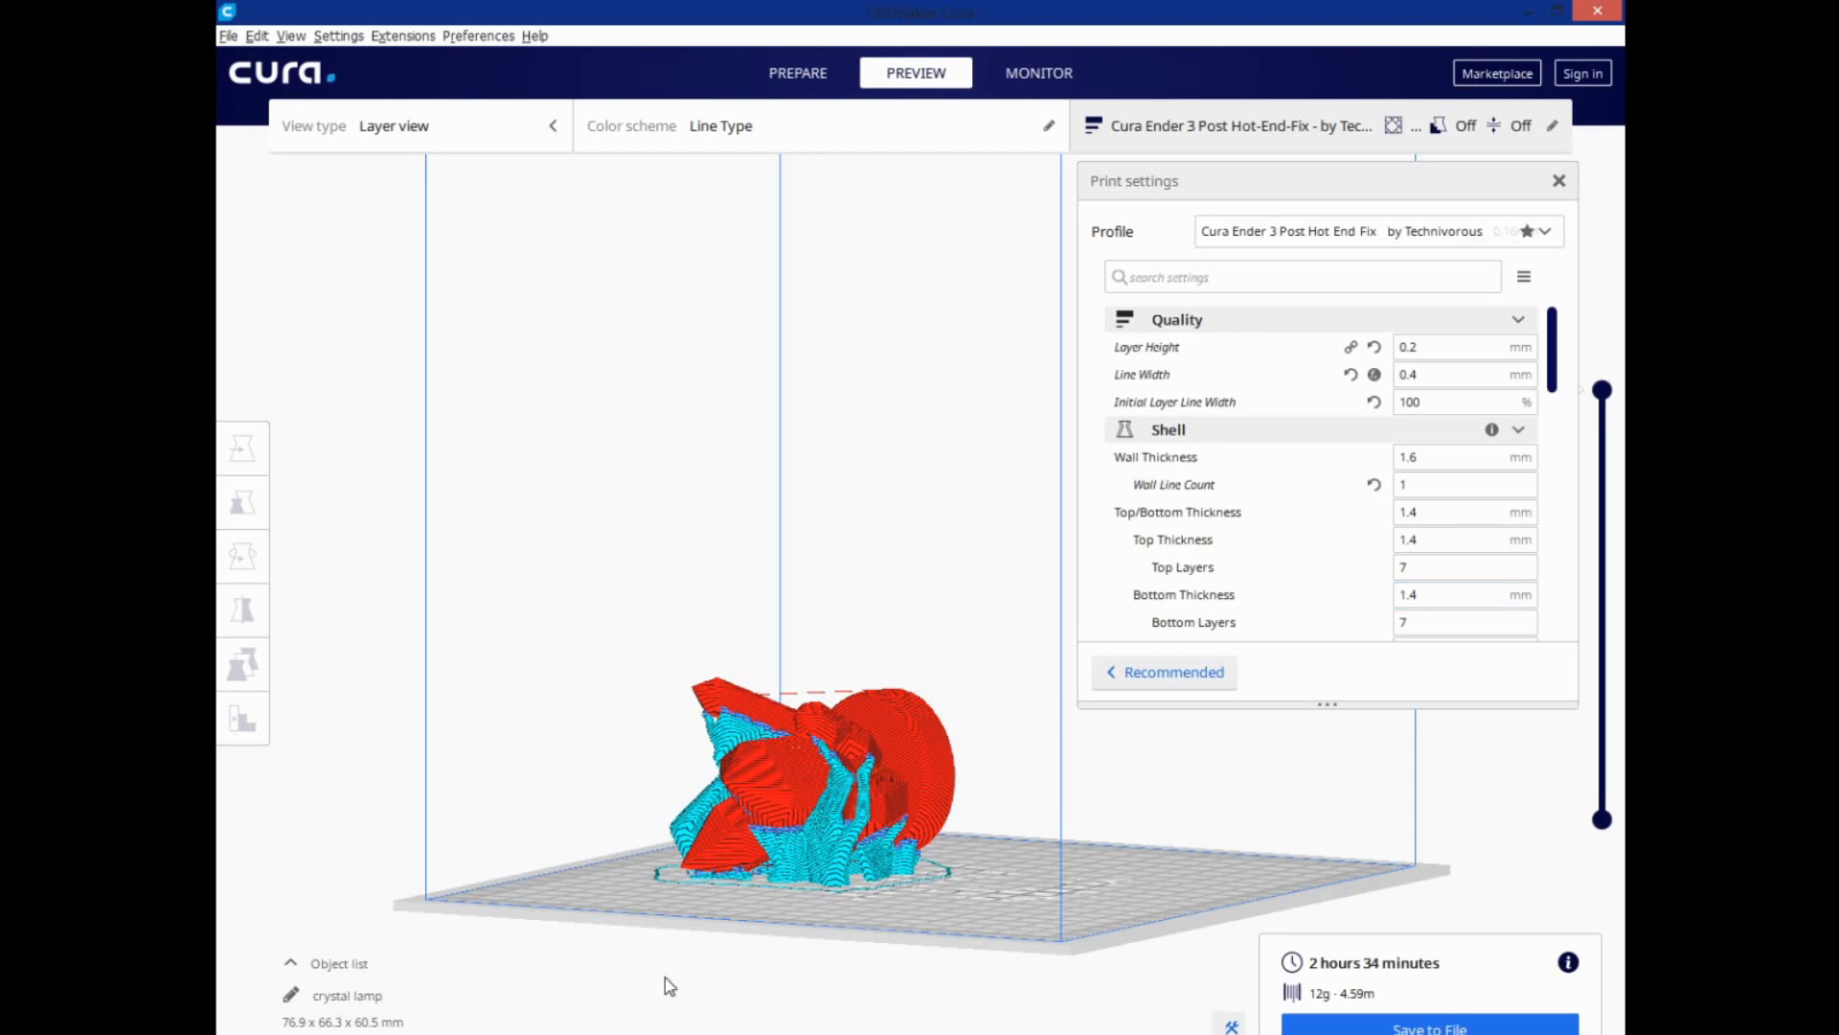
left_click_drag(668, 983, 903, 919)
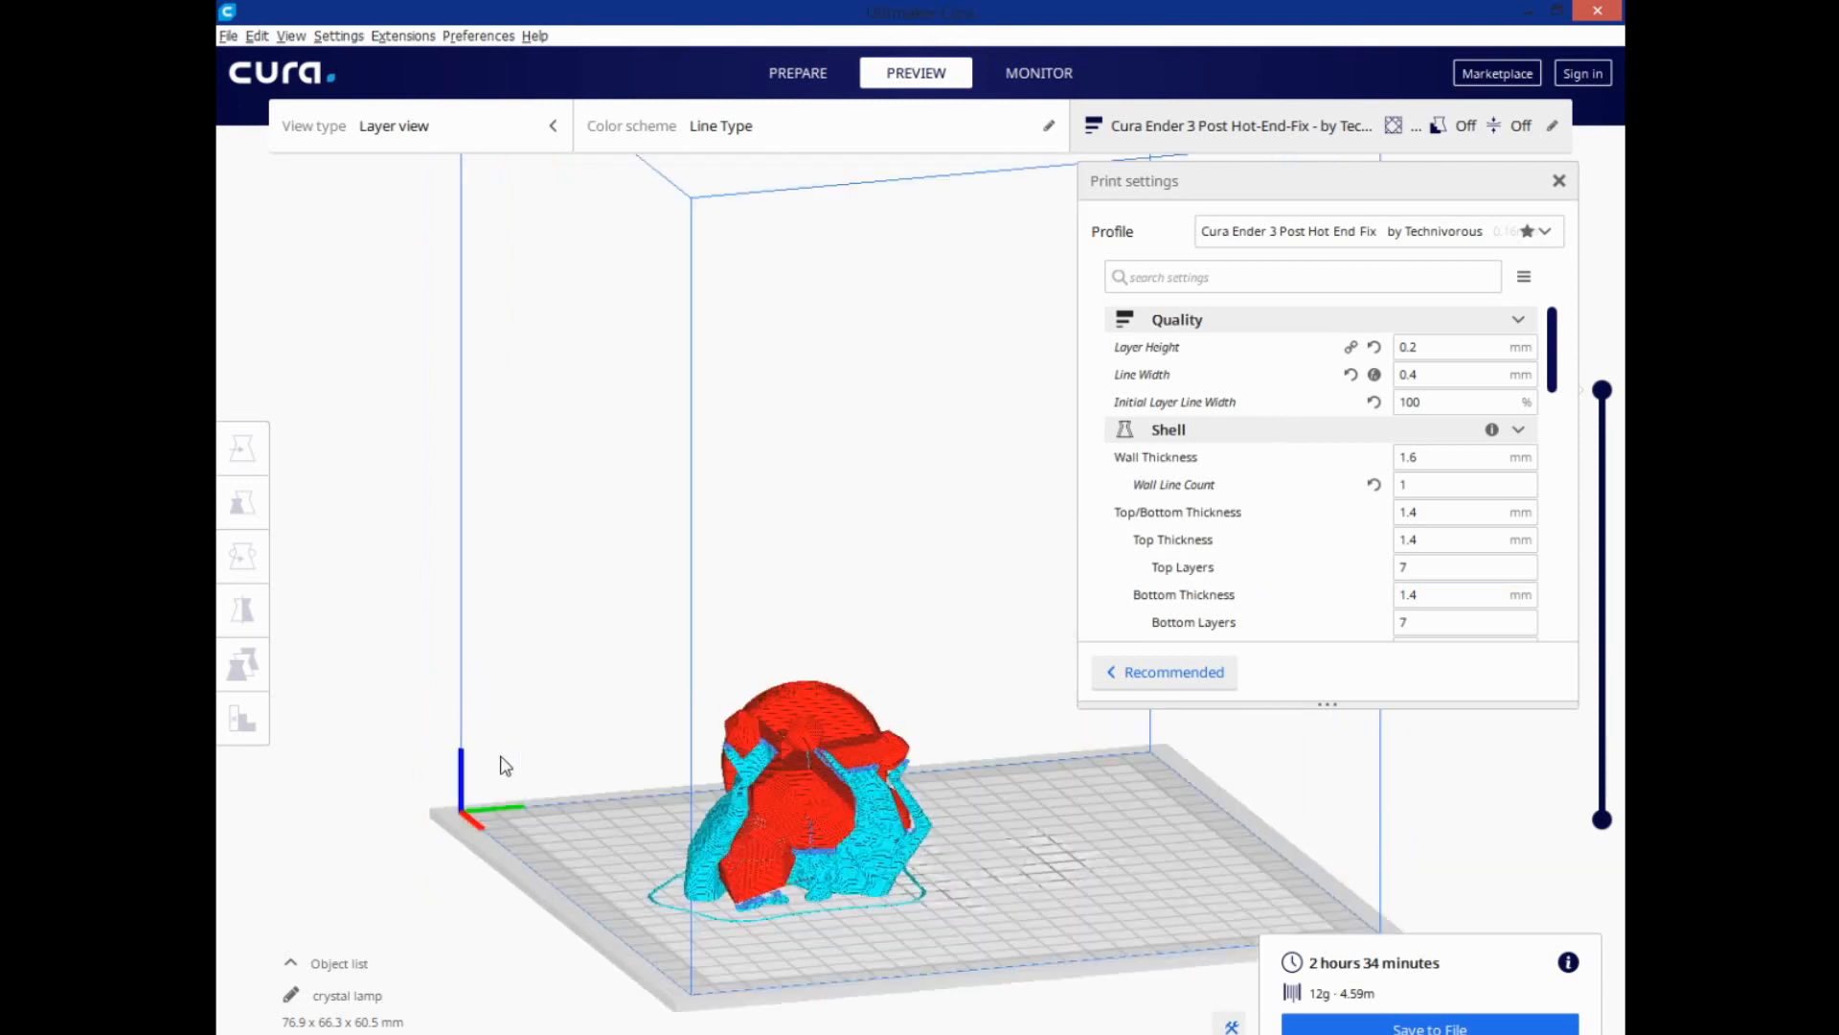
left_click_drag(501, 763, 885, 798)
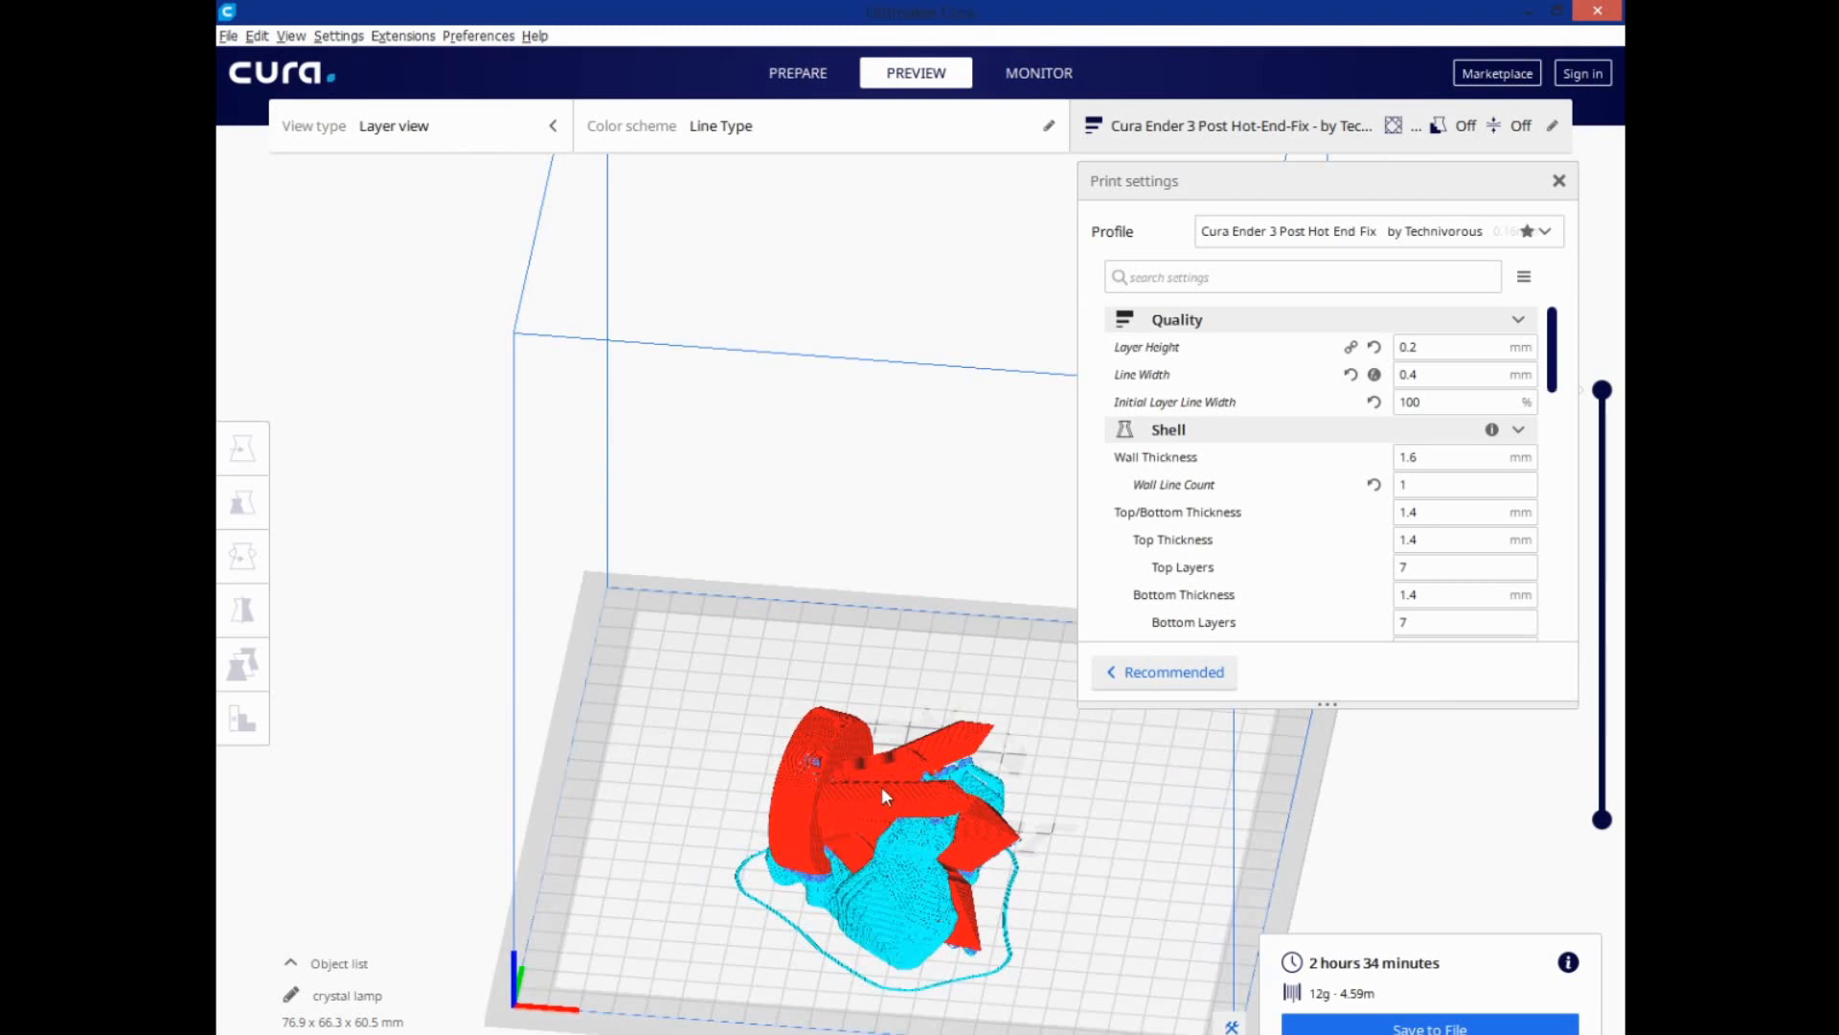